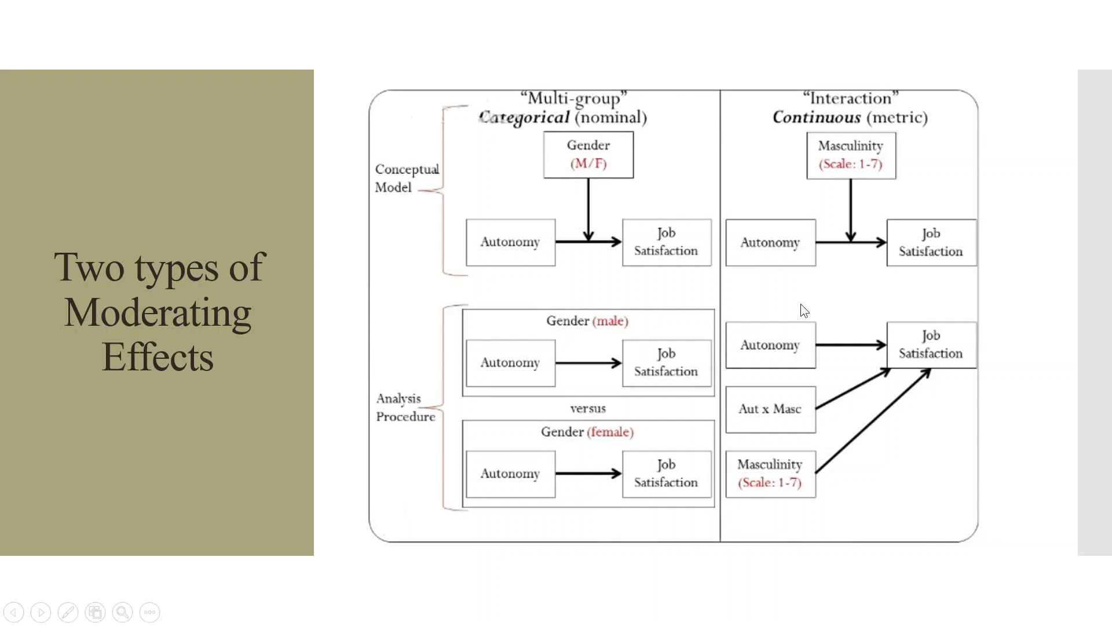
mouse_move(673, 276)
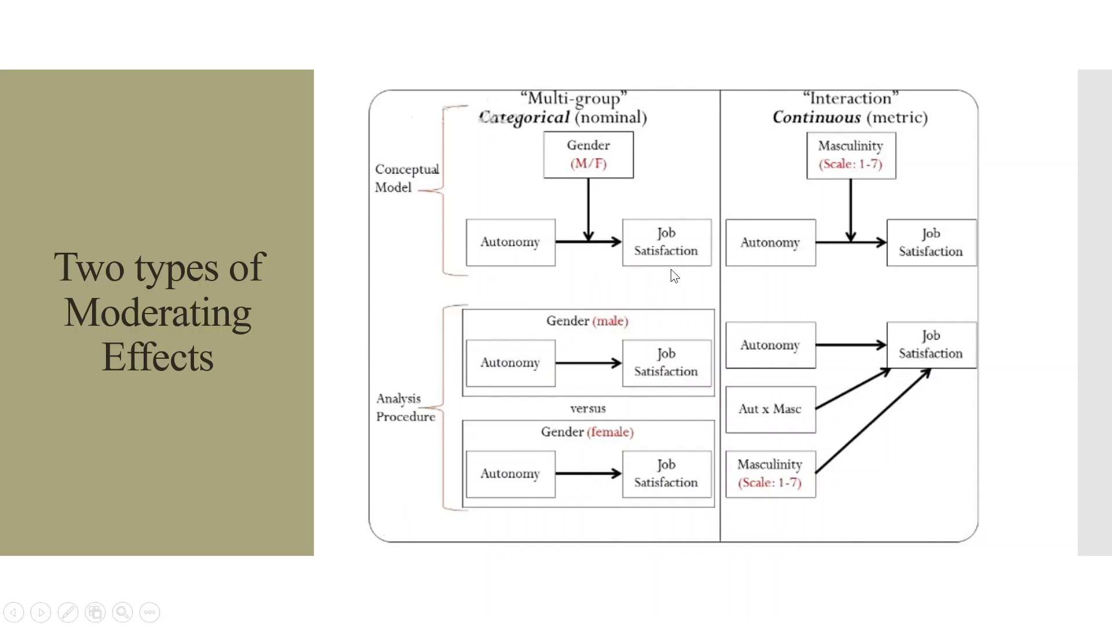
mouse_move(602, 253)
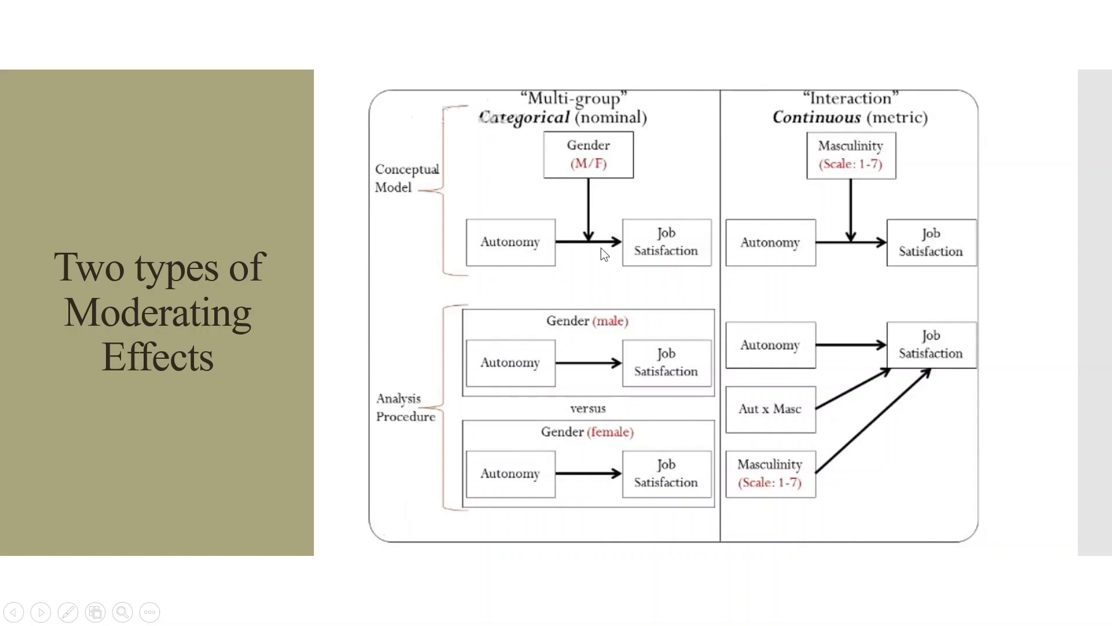
mouse_move(621, 254)
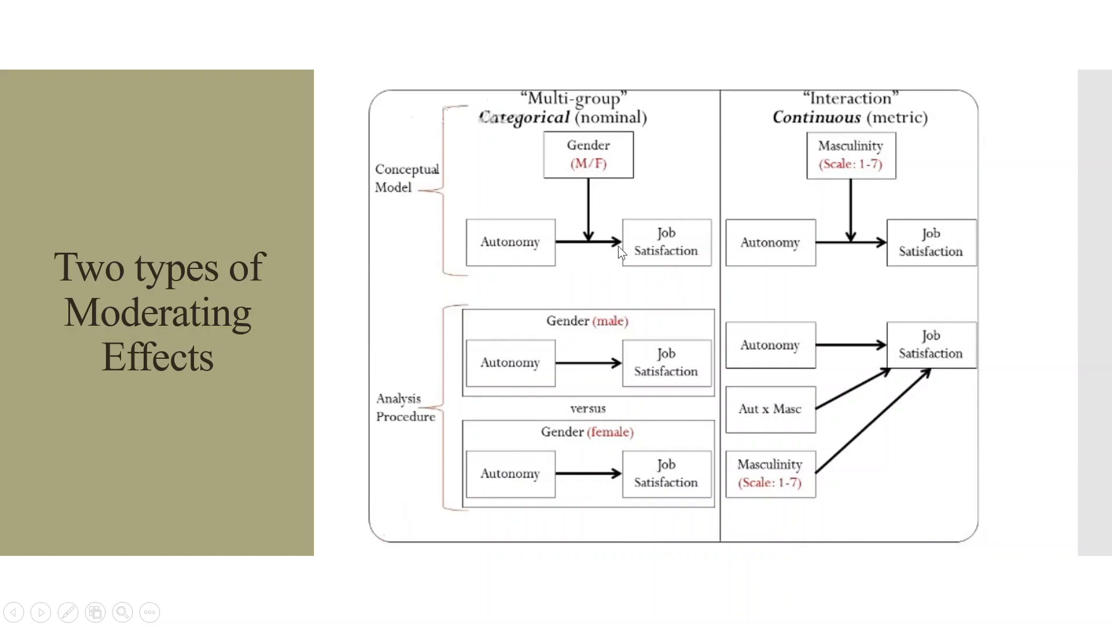
mouse_move(584, 174)
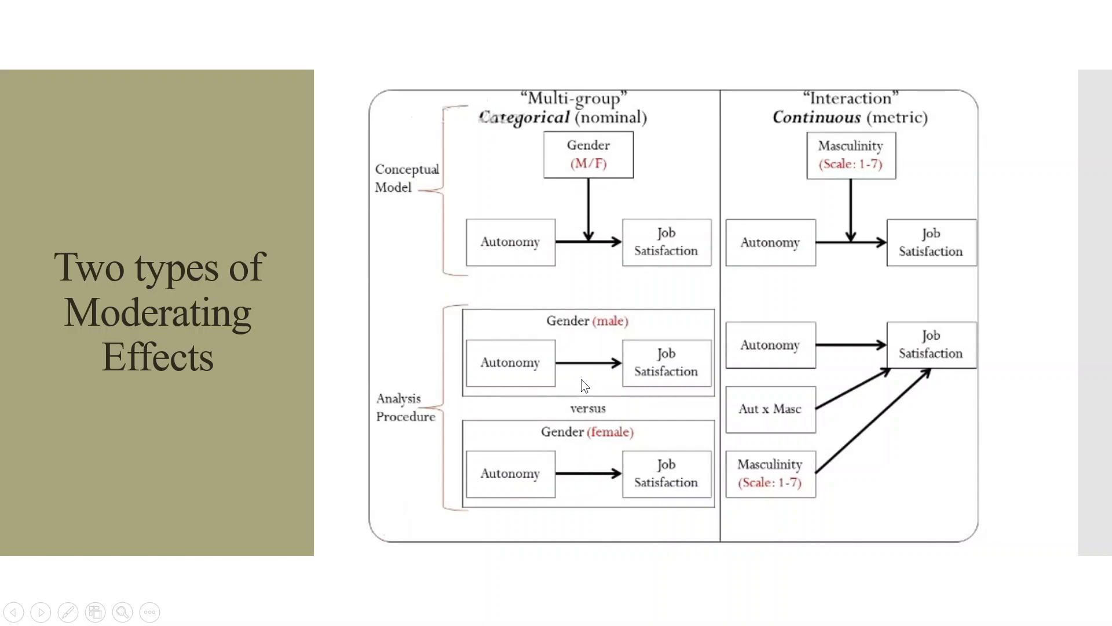
mouse_move(545, 389)
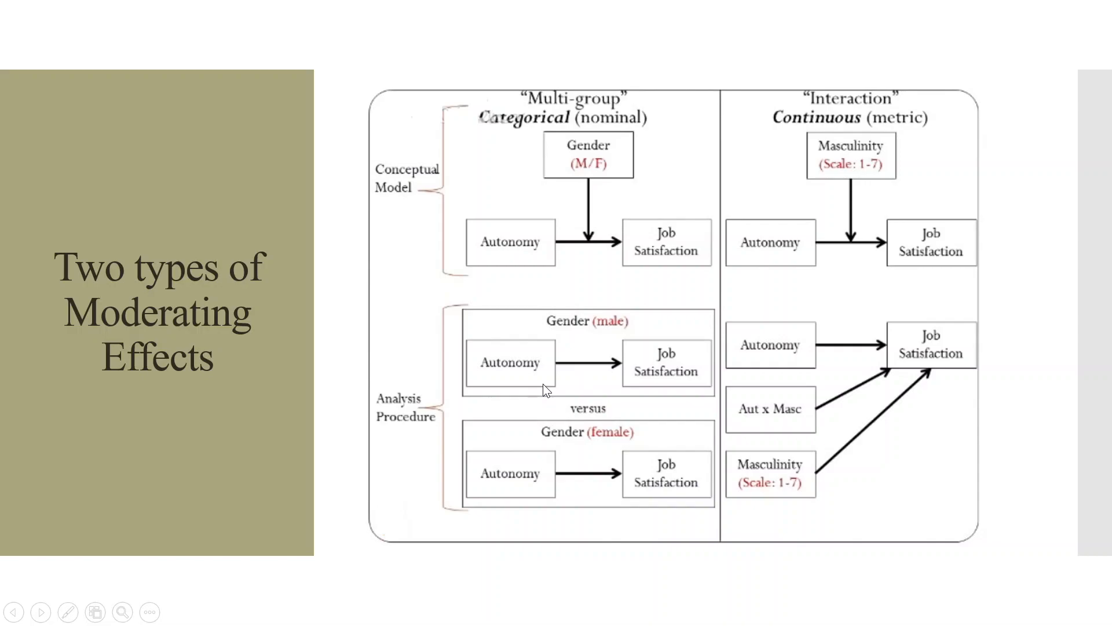
mouse_move(557, 378)
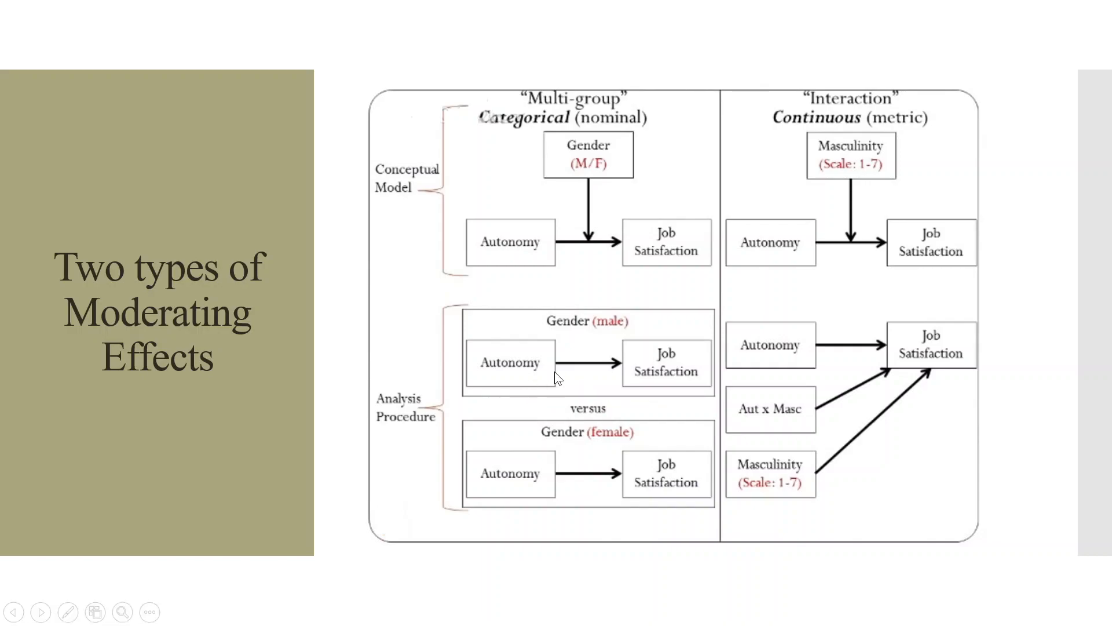
mouse_move(665, 391)
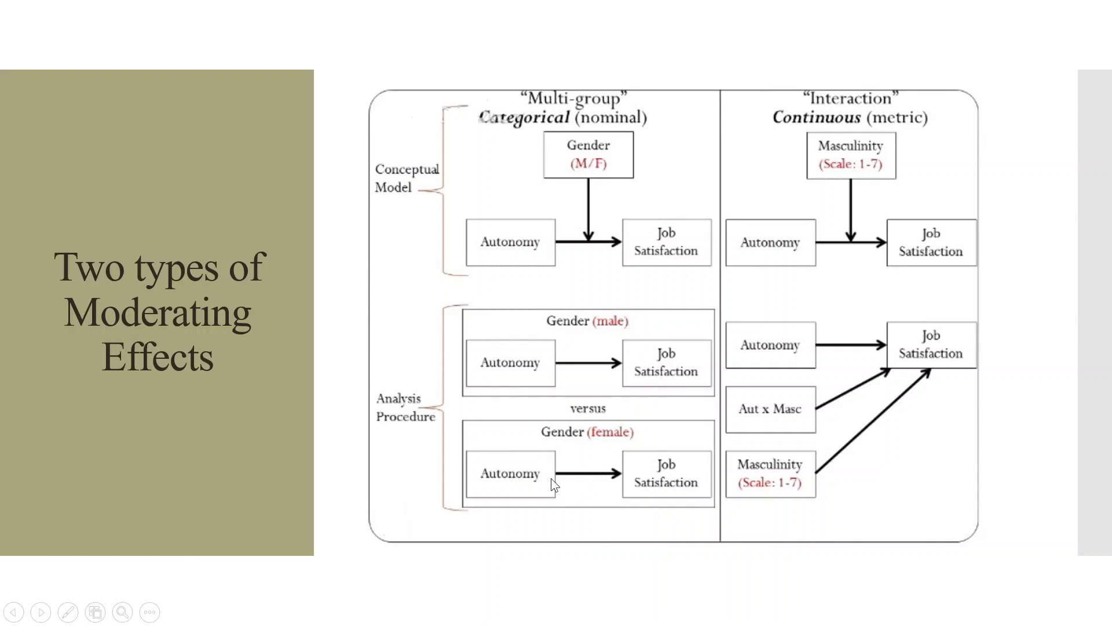
mouse_move(668, 502)
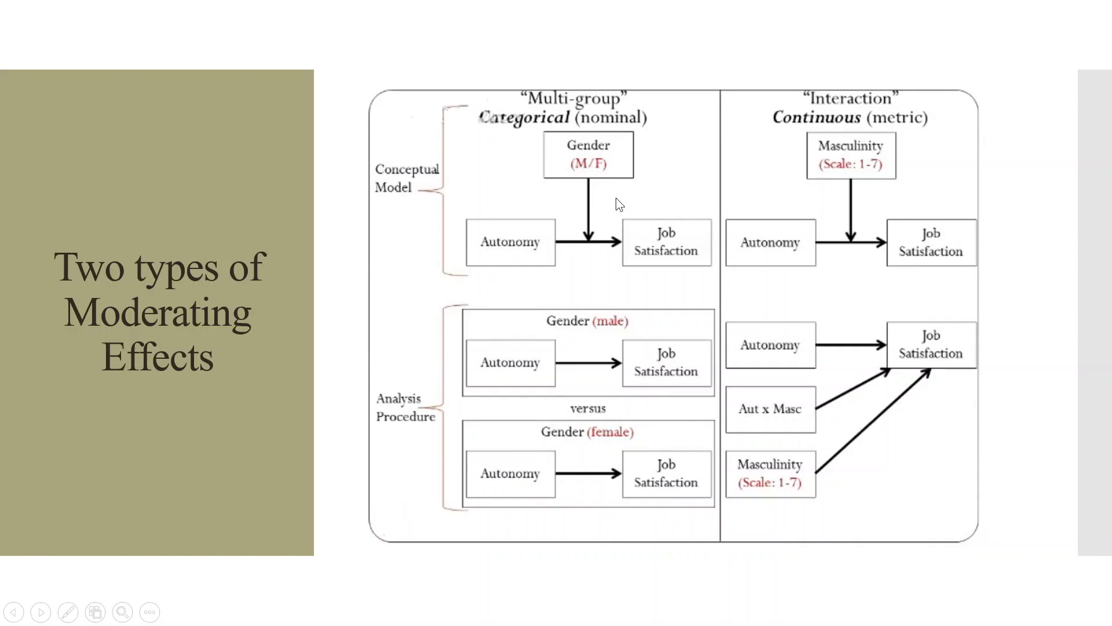
mouse_move(588, 216)
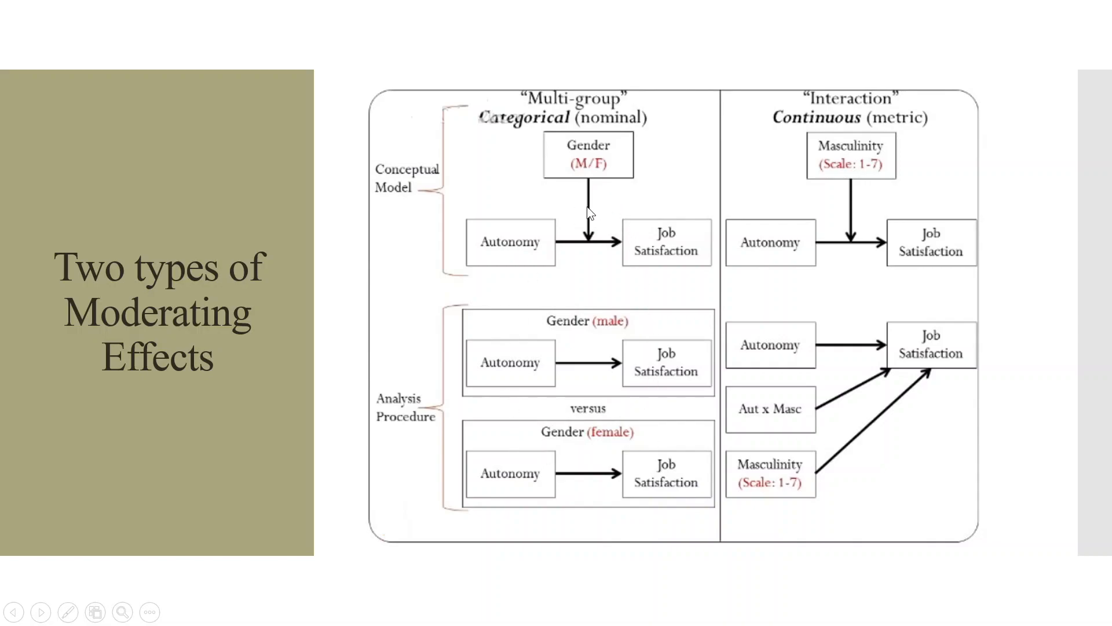
mouse_move(614, 275)
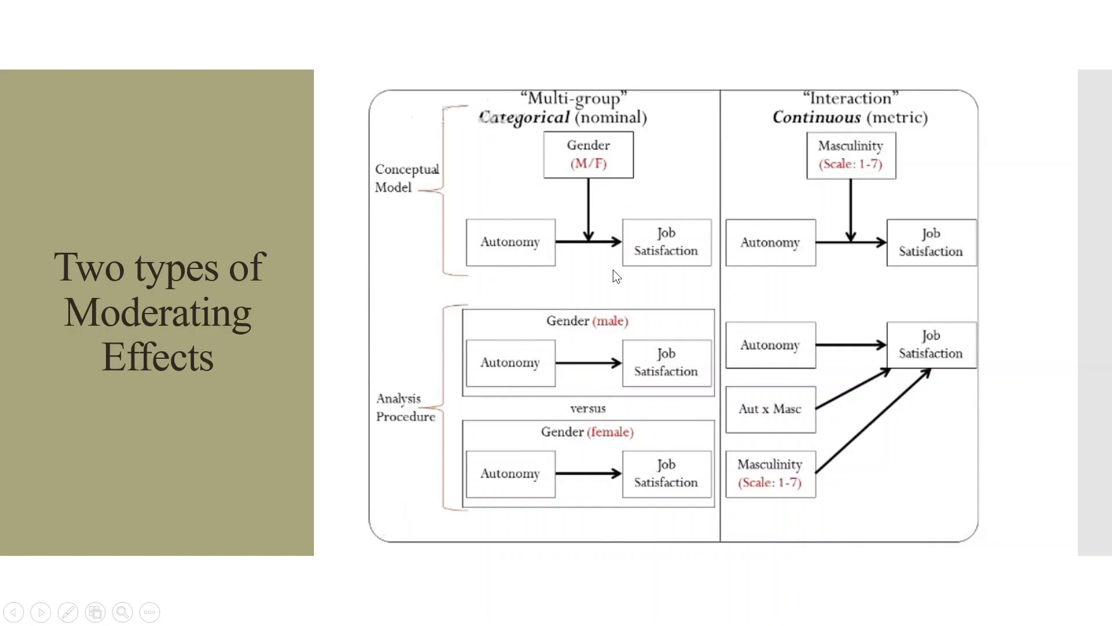
mouse_move(816, 232)
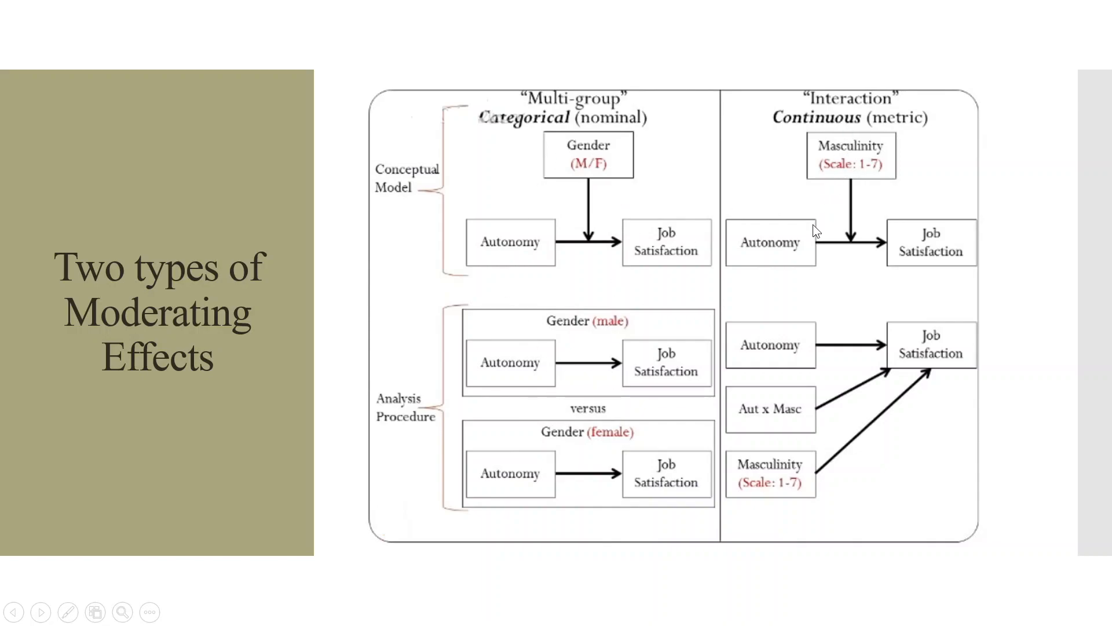
mouse_move(914, 263)
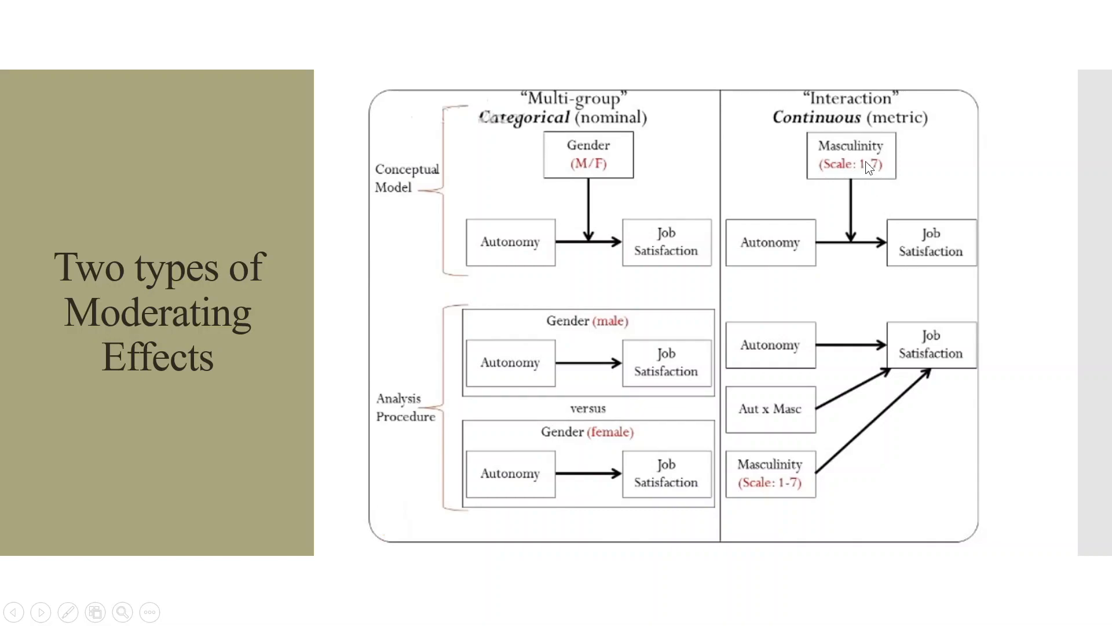
mouse_move(821, 464)
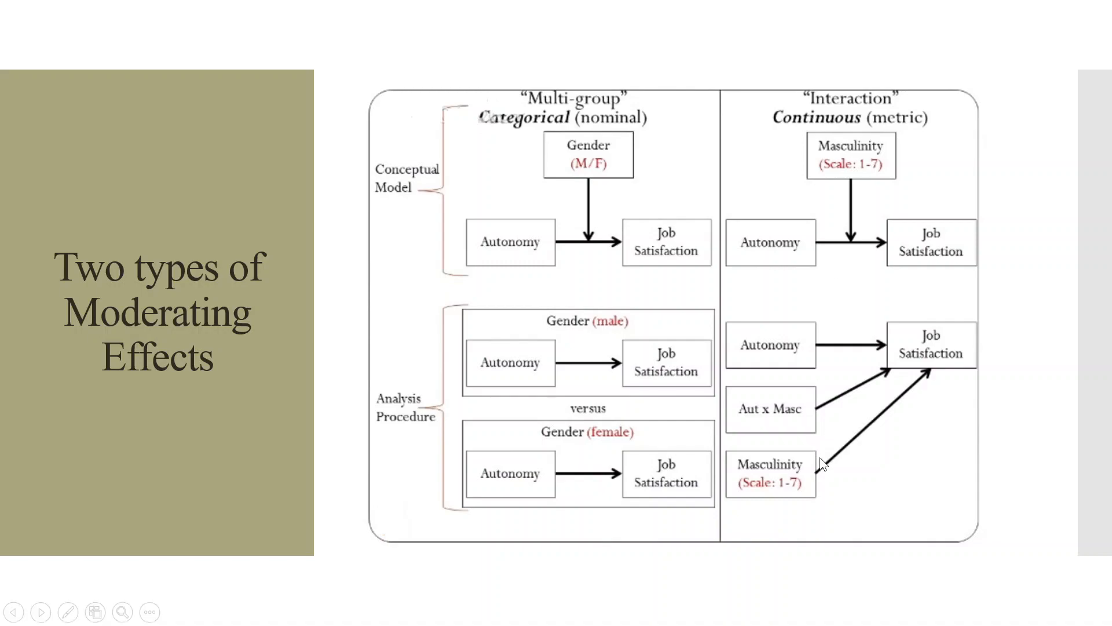
mouse_move(785, 425)
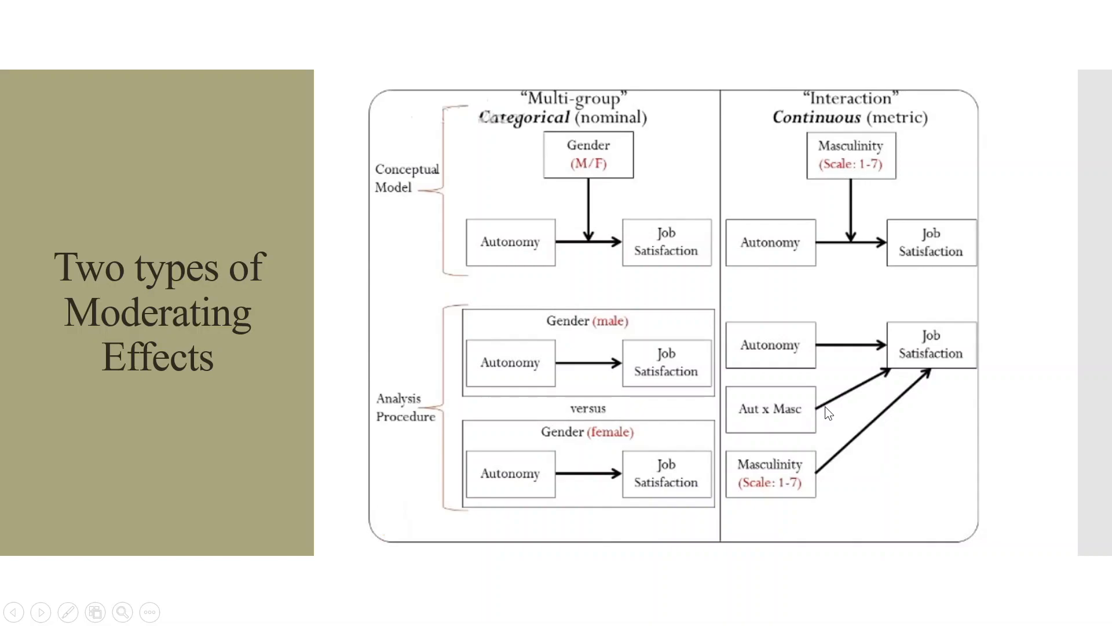
mouse_move(823, 148)
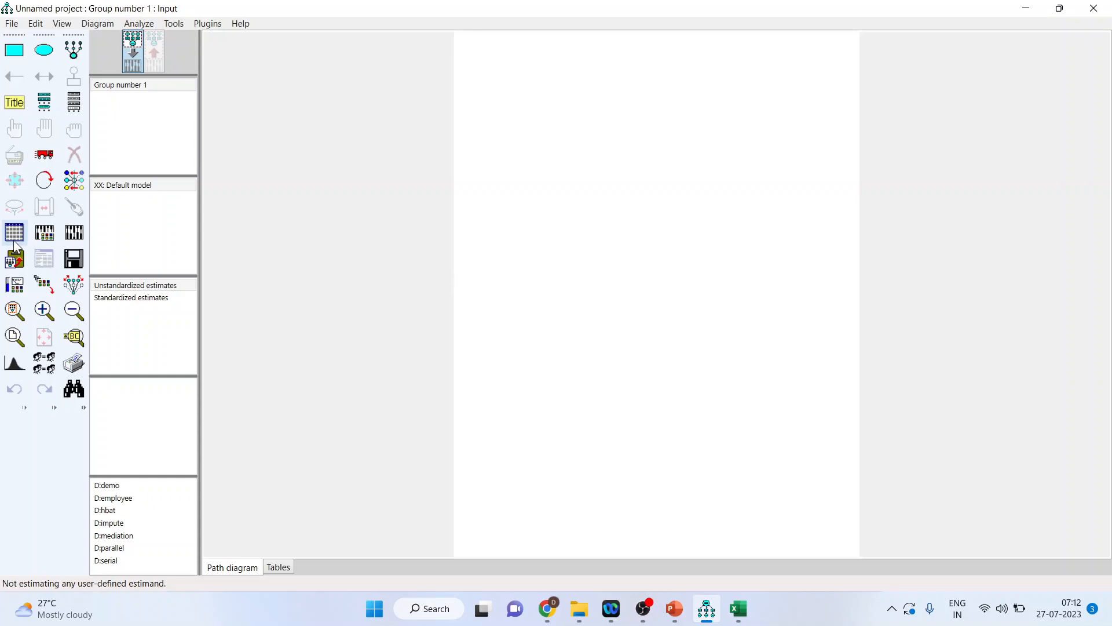
Confirm HBAT_SEM1_C.sav as the group's data file and list its variables.
left_click(14, 256)
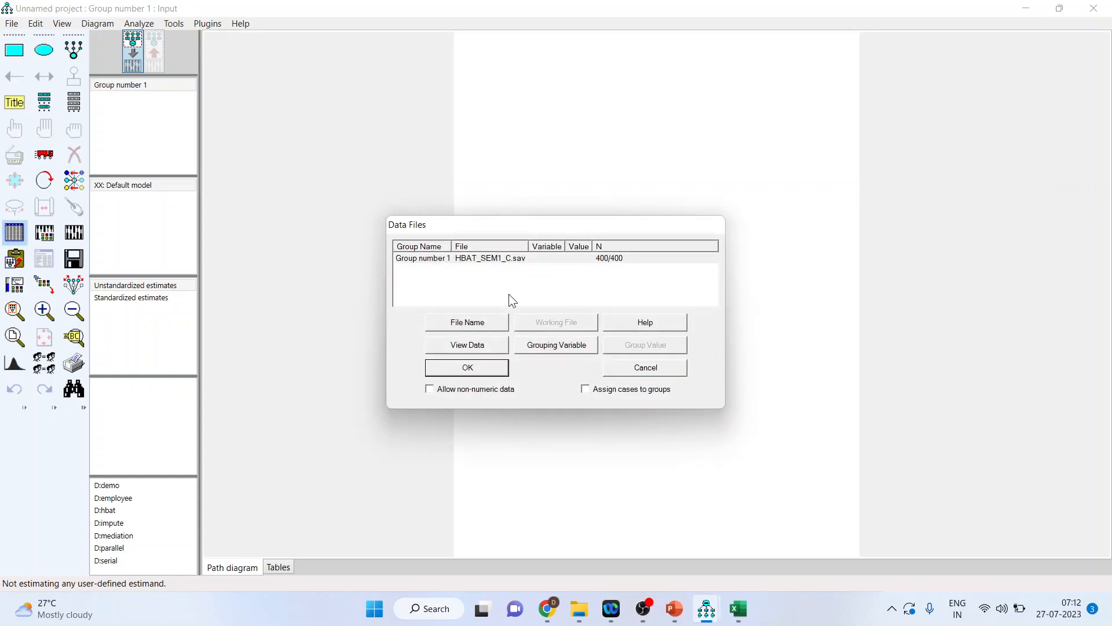
mouse_move(515, 272)
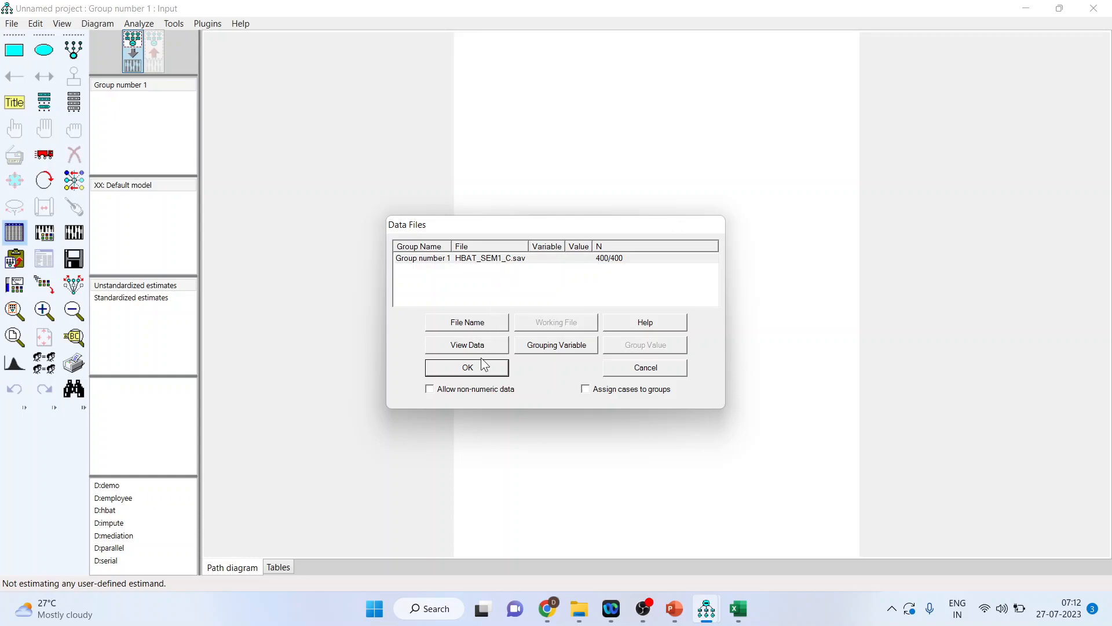
left_click(467, 367)
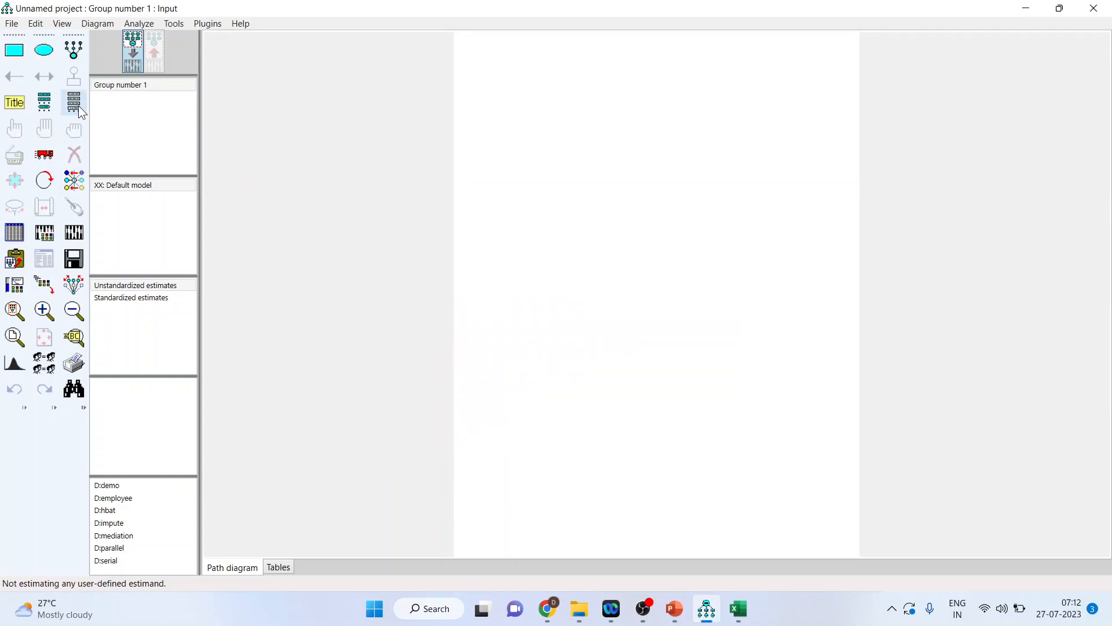
left_click(74, 102)
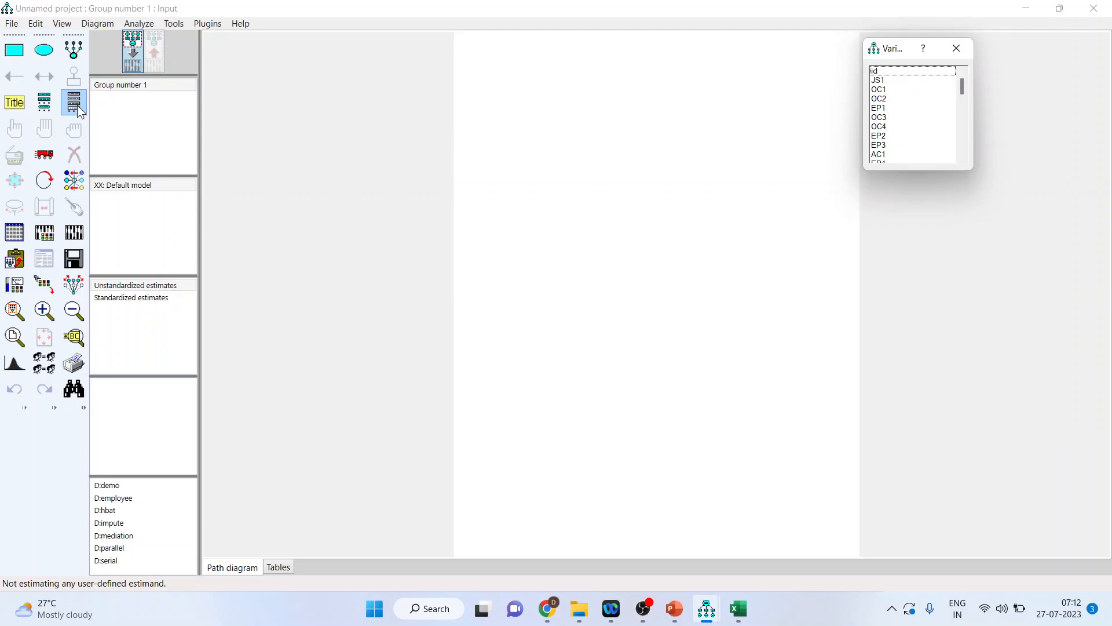
mouse_move(106, 116)
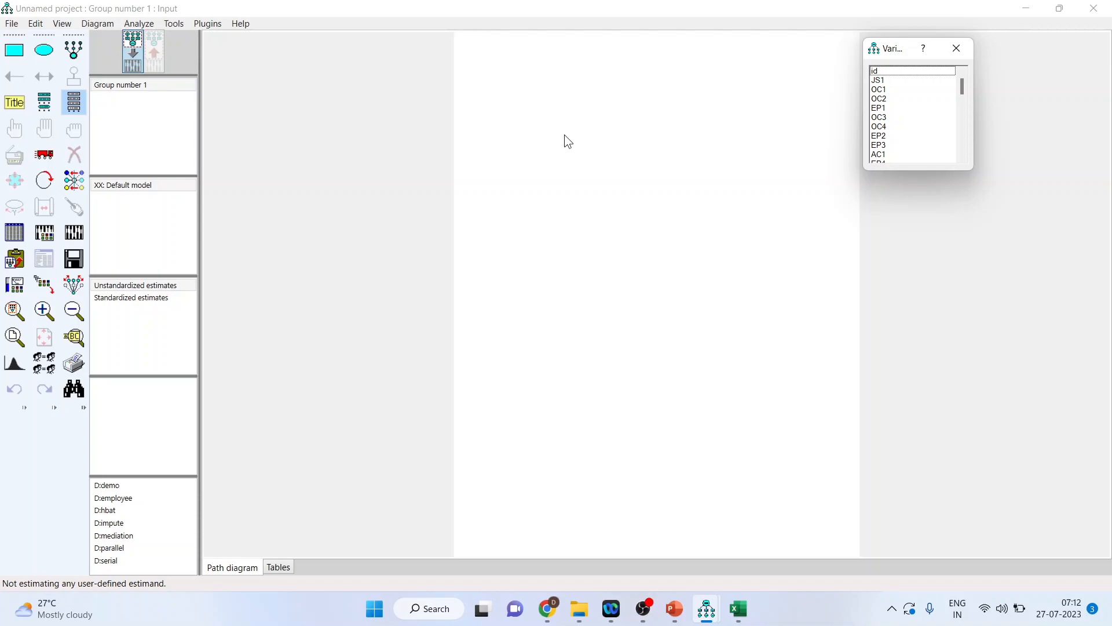
scroll("down", 3)
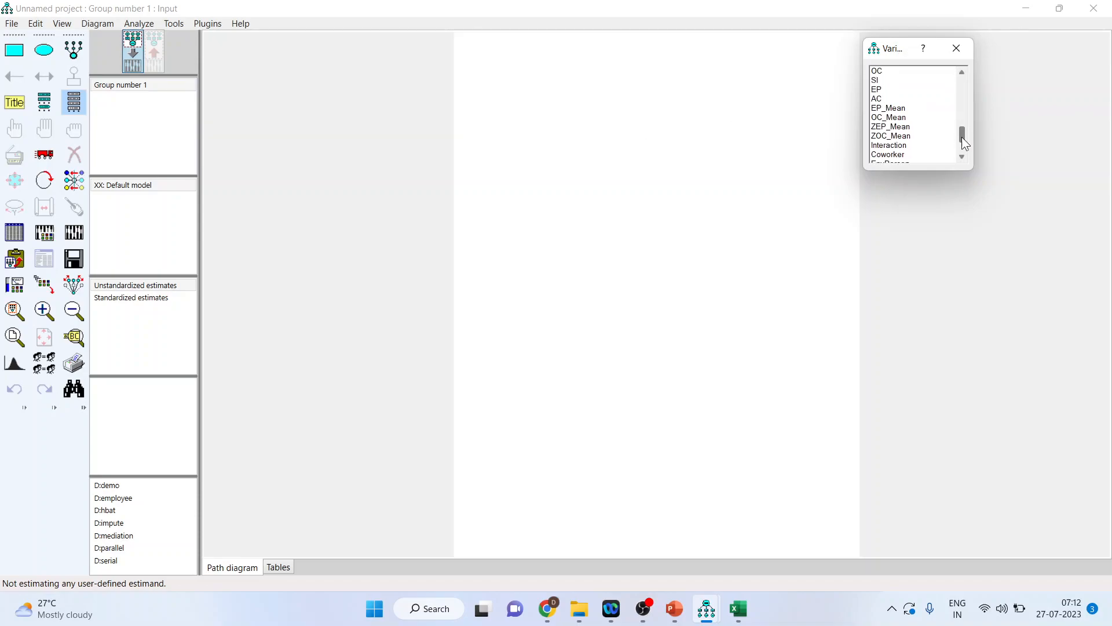
scroll("down", 3)
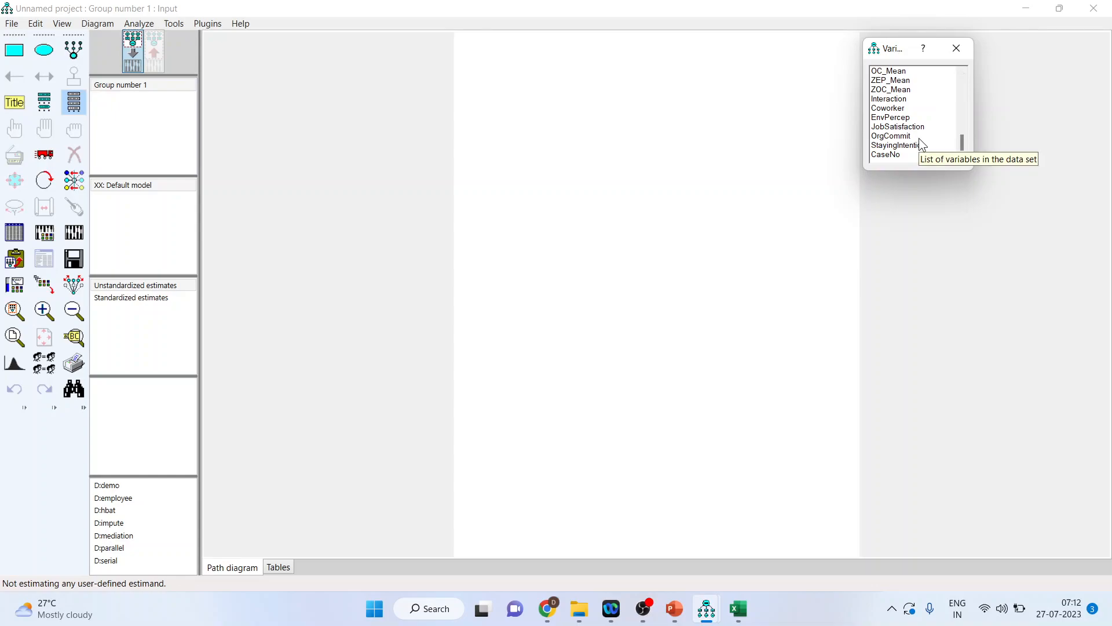
Place OrgCommit, EnvPercep, JobSatisfaction and StayingIntention from the variable list onto the diagram.
left_click(891, 136)
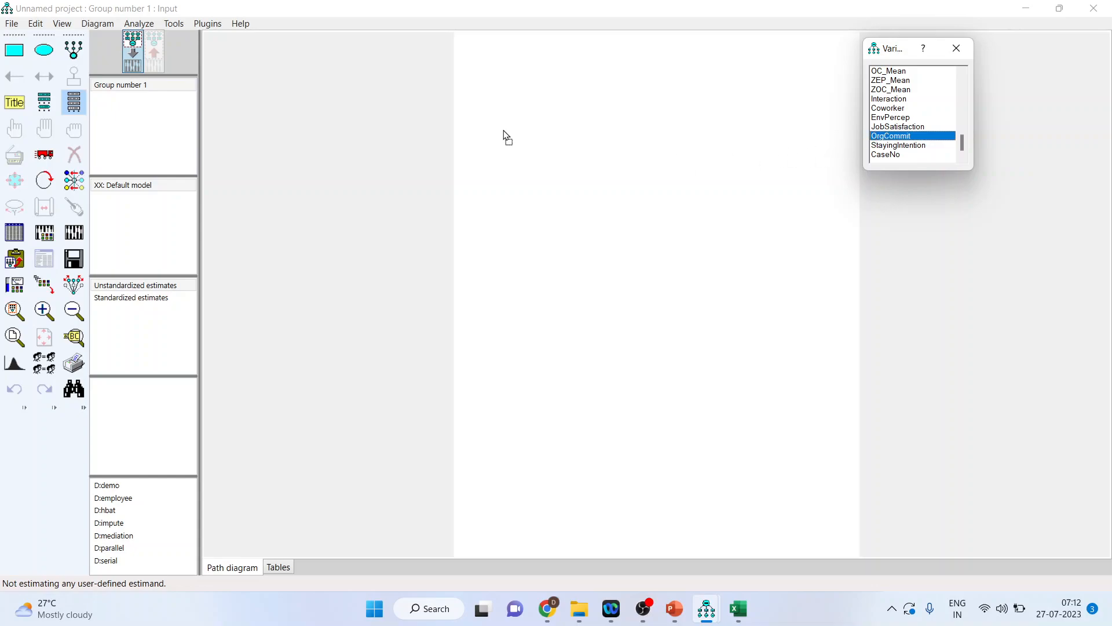
left_click_drag(890, 136, 502, 120)
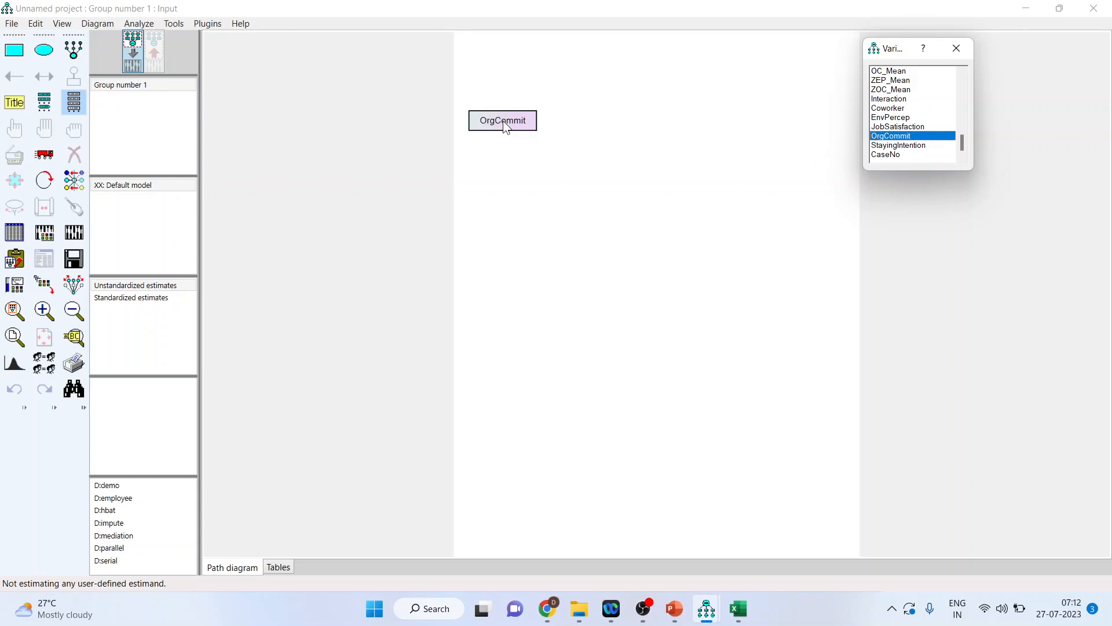
left_click(890, 117)
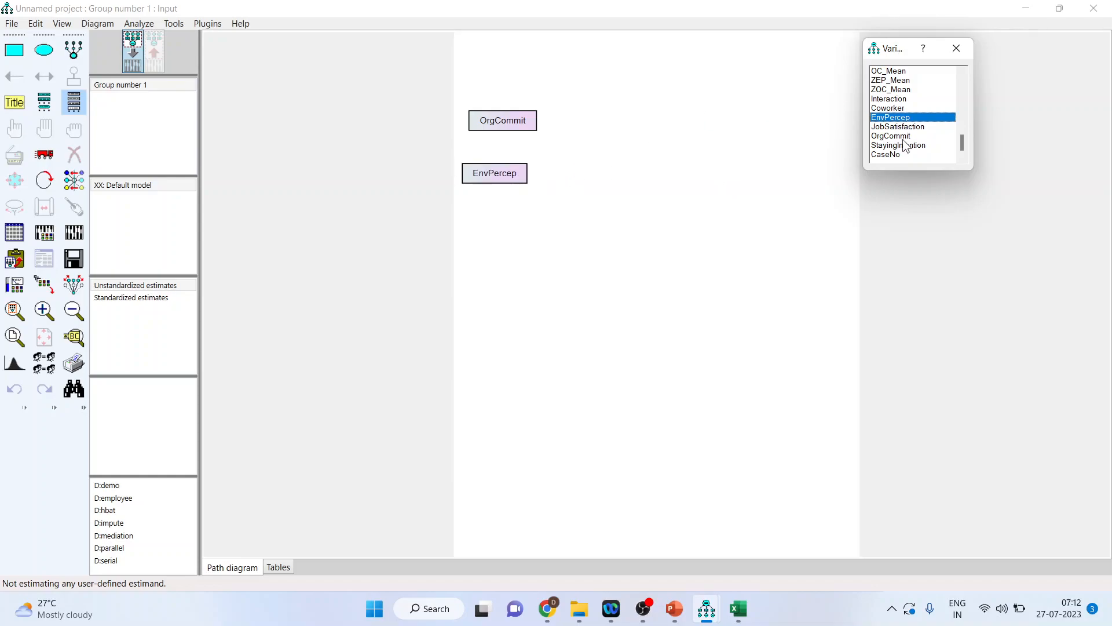
left_click(913, 127)
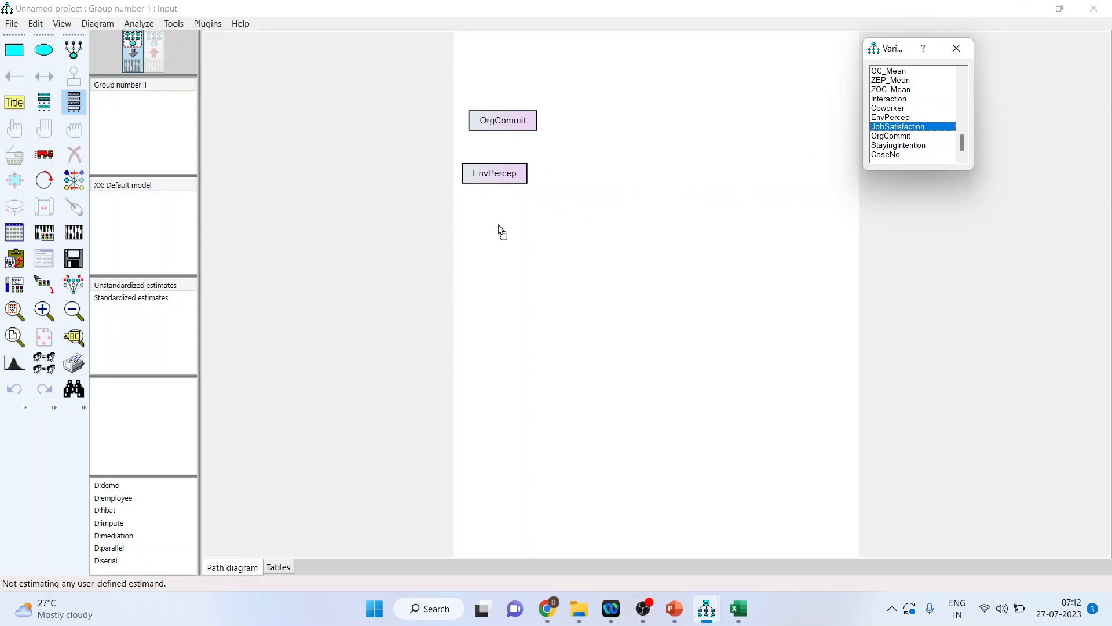
left_click_drag(896, 126, 494, 225)
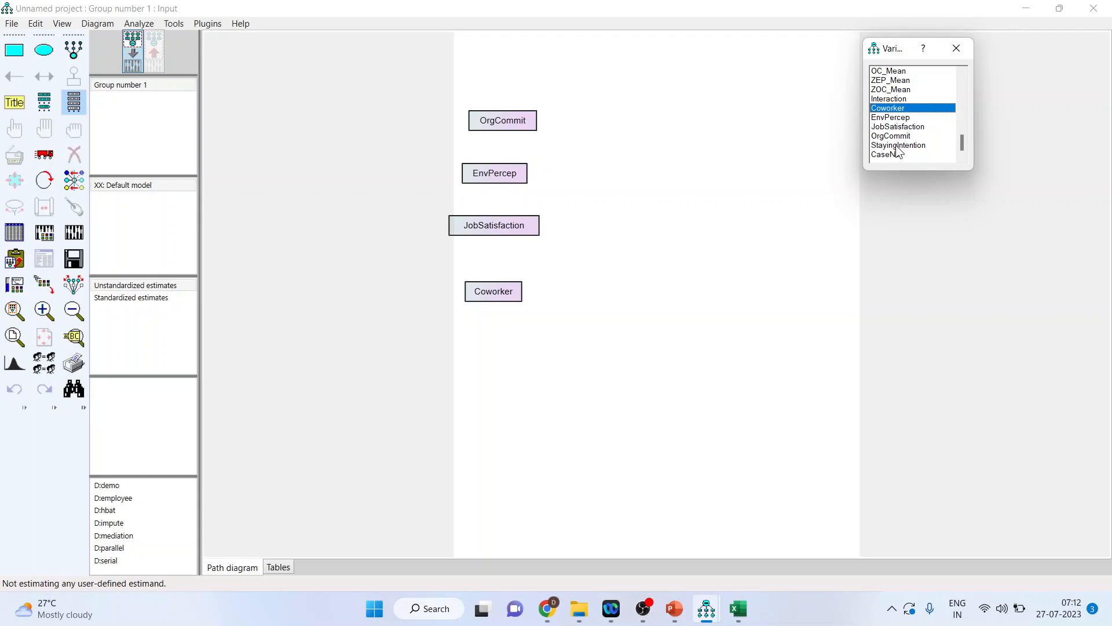
left_click(898, 145)
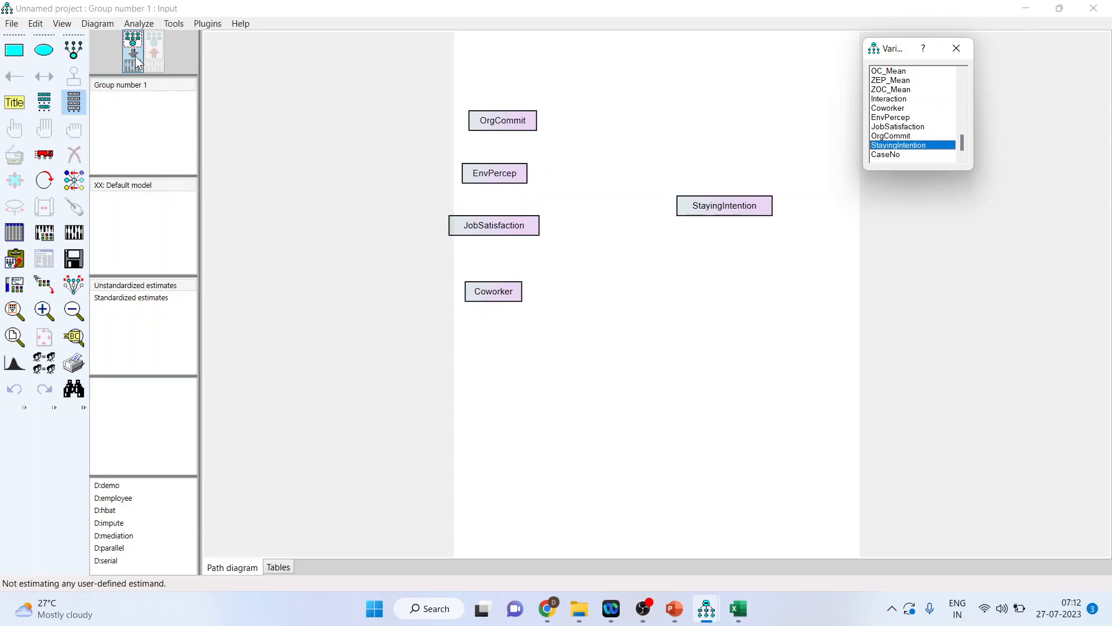
mouse_move(132, 54)
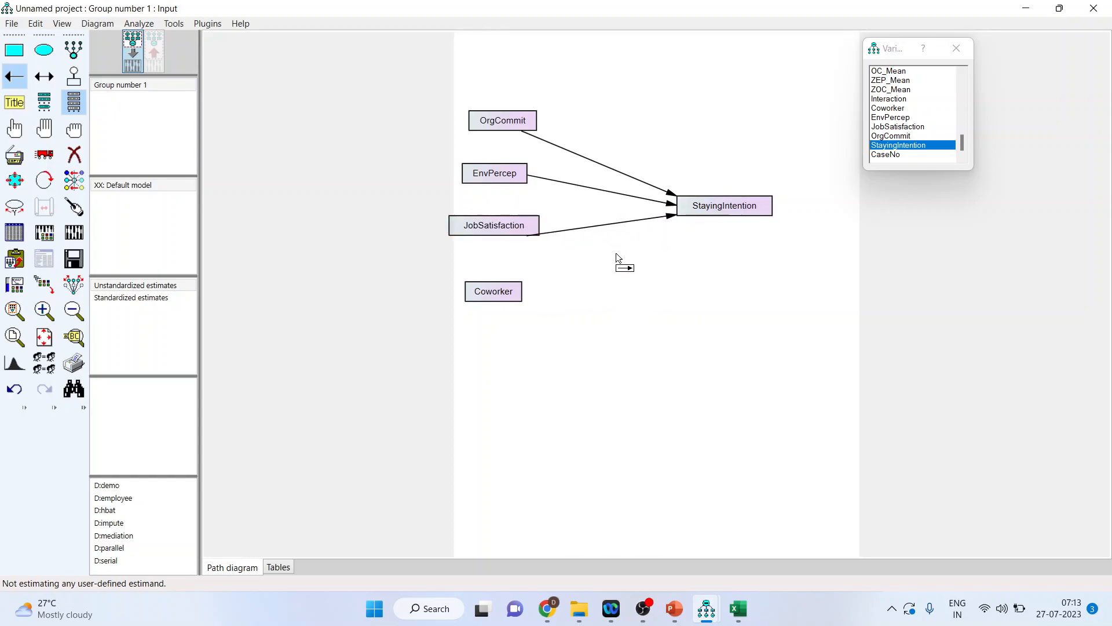
Add the Coworker→StayingIntention path and an error term e1 via Name Unobserved Variables.
left_click_drag(511, 284, 685, 217)
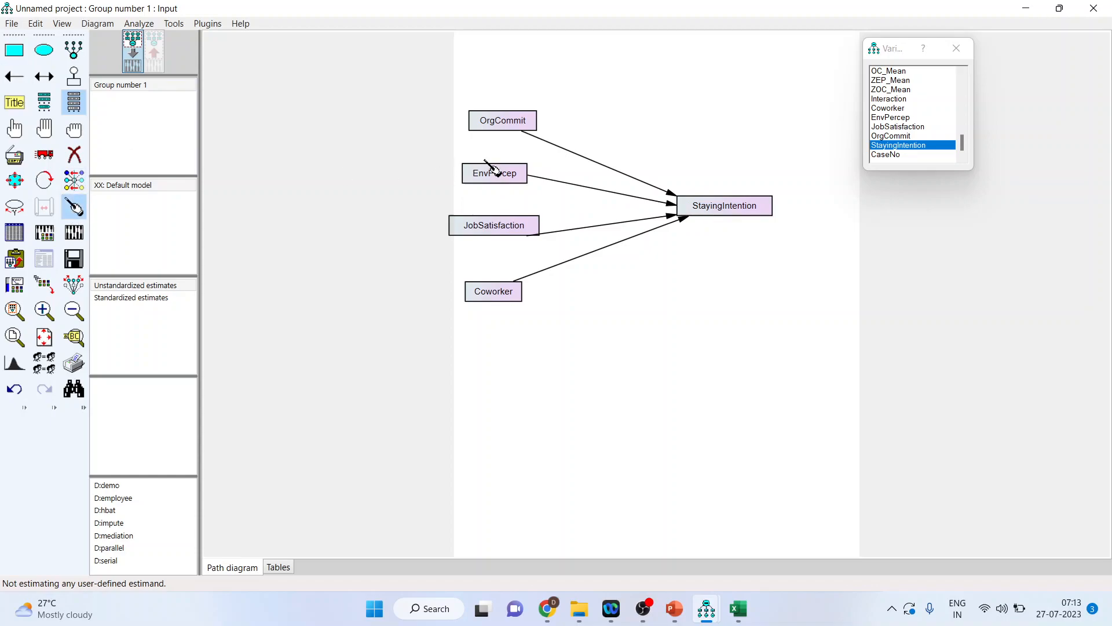
left_click(494, 172)
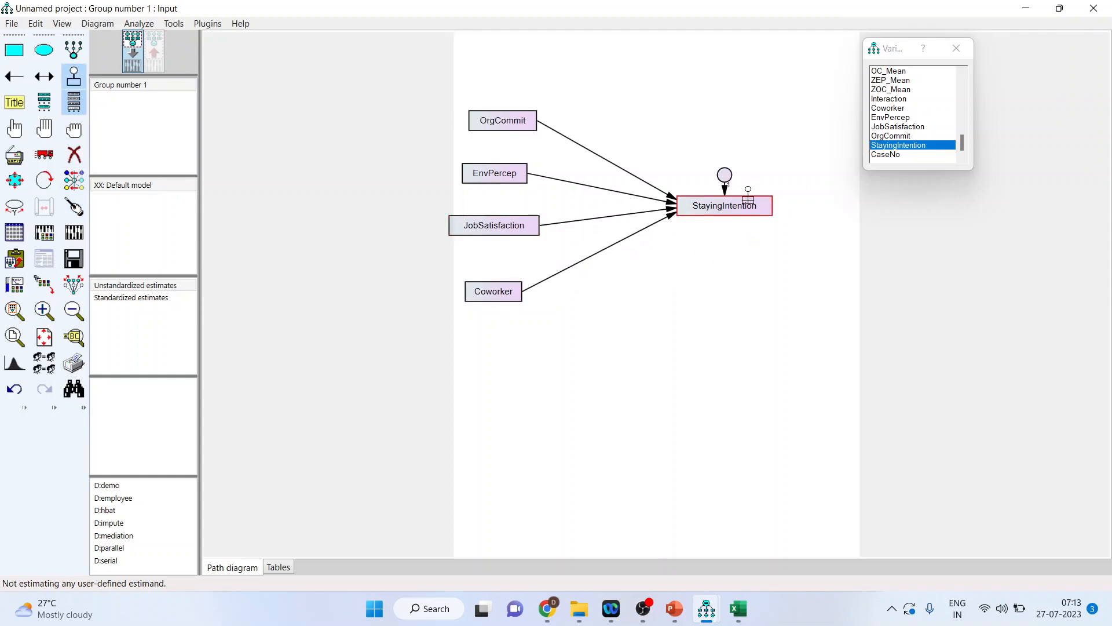
left_click(207, 23)
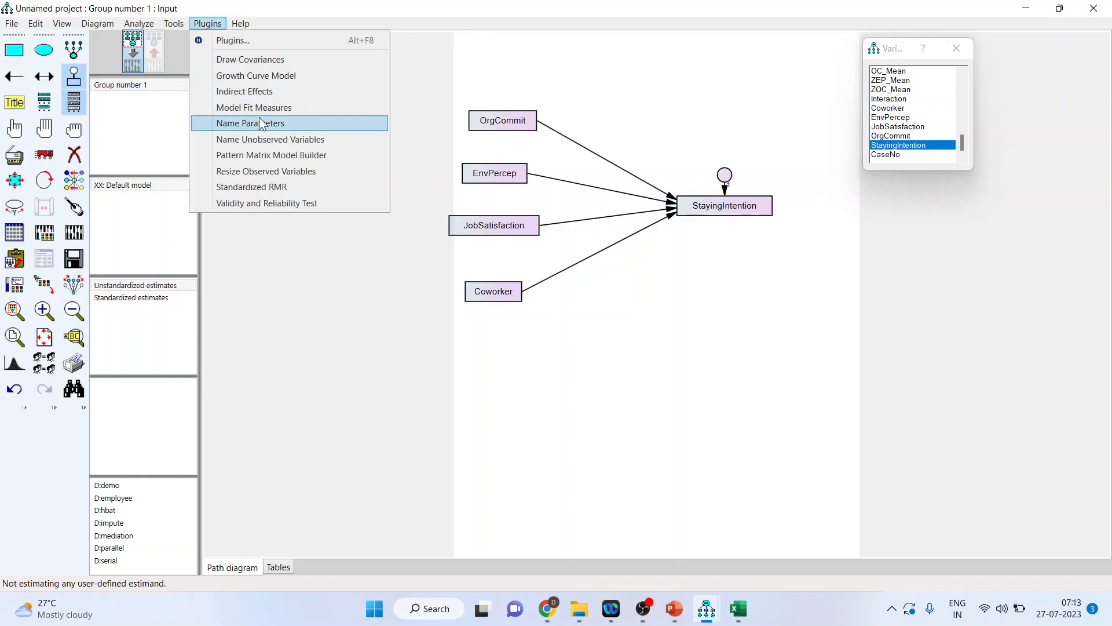
left_click(251, 123)
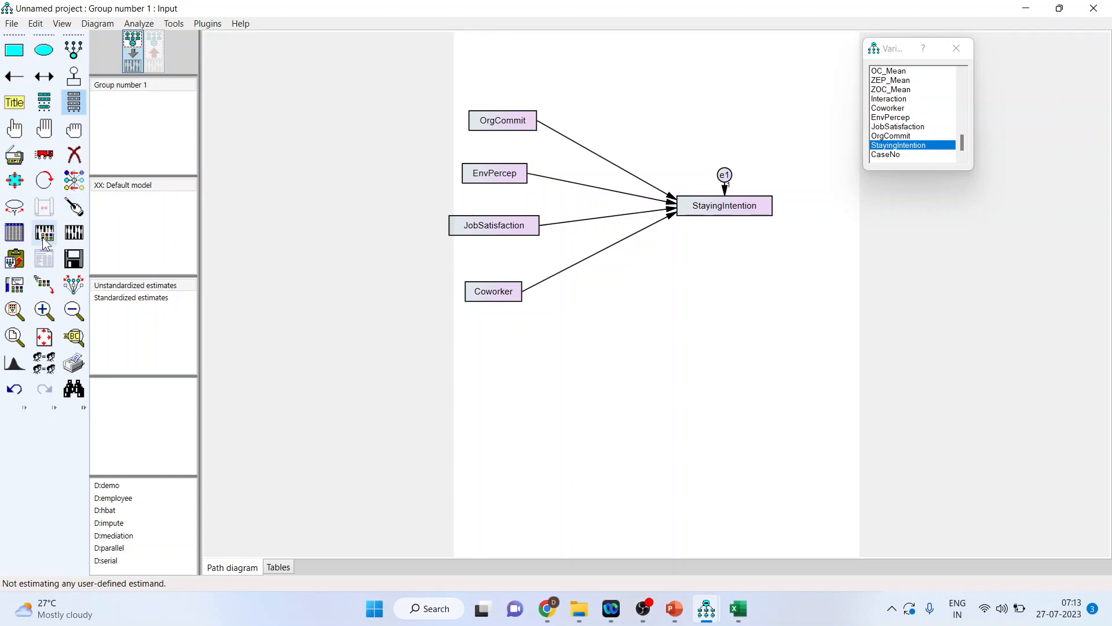
left_click(44, 233)
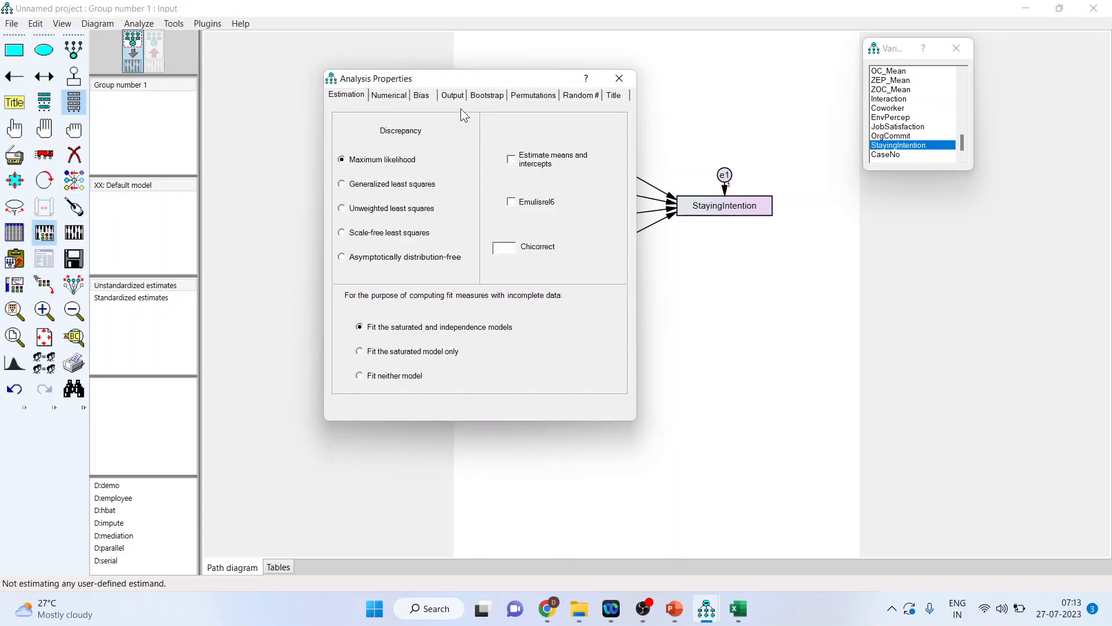
Request standardized estimates and squared multiple correlations in the output.
left_click(452, 95)
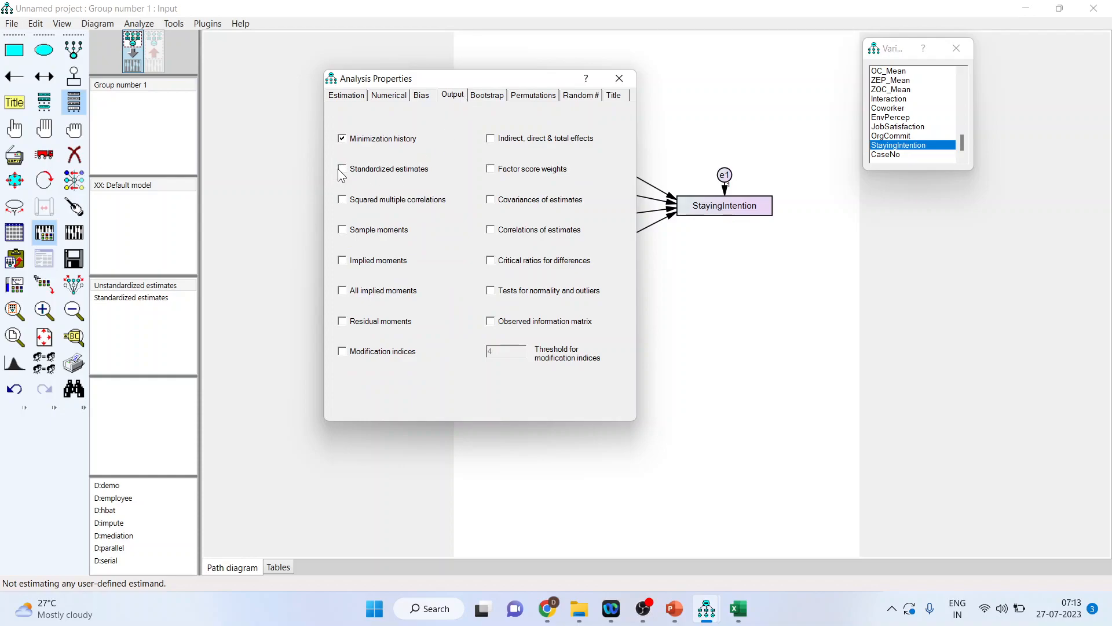
left_click(343, 170)
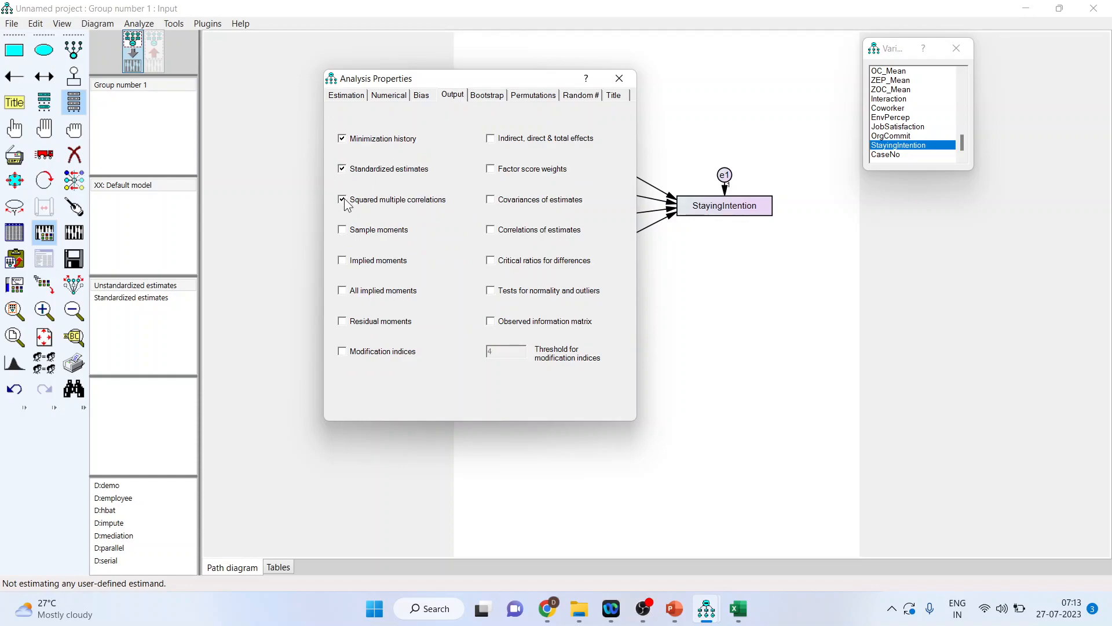
left_click(617, 77)
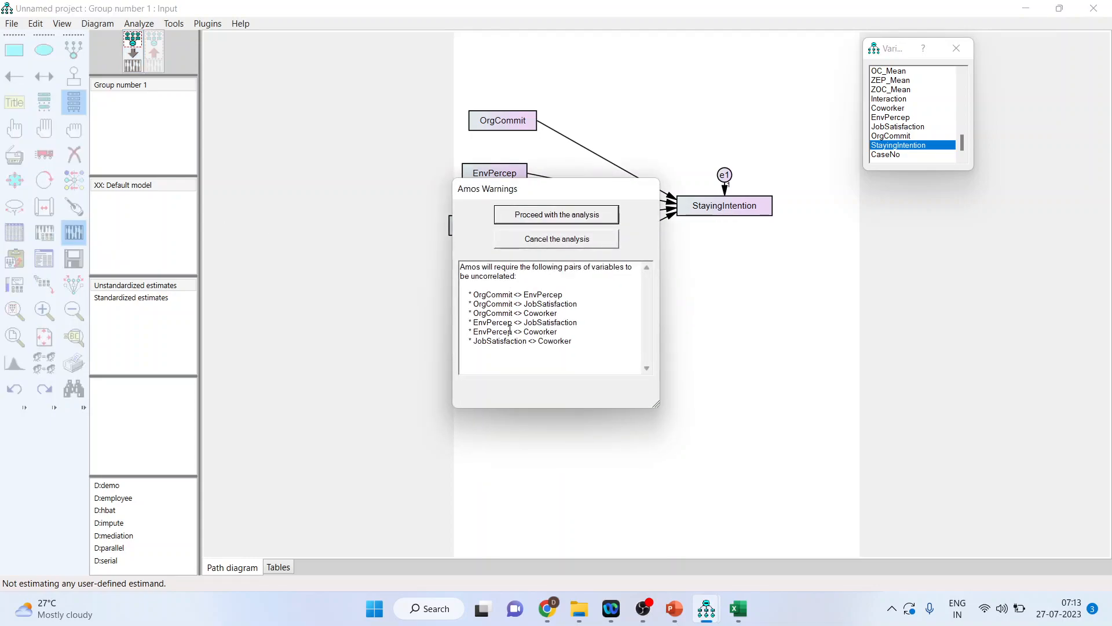
mouse_move(492, 225)
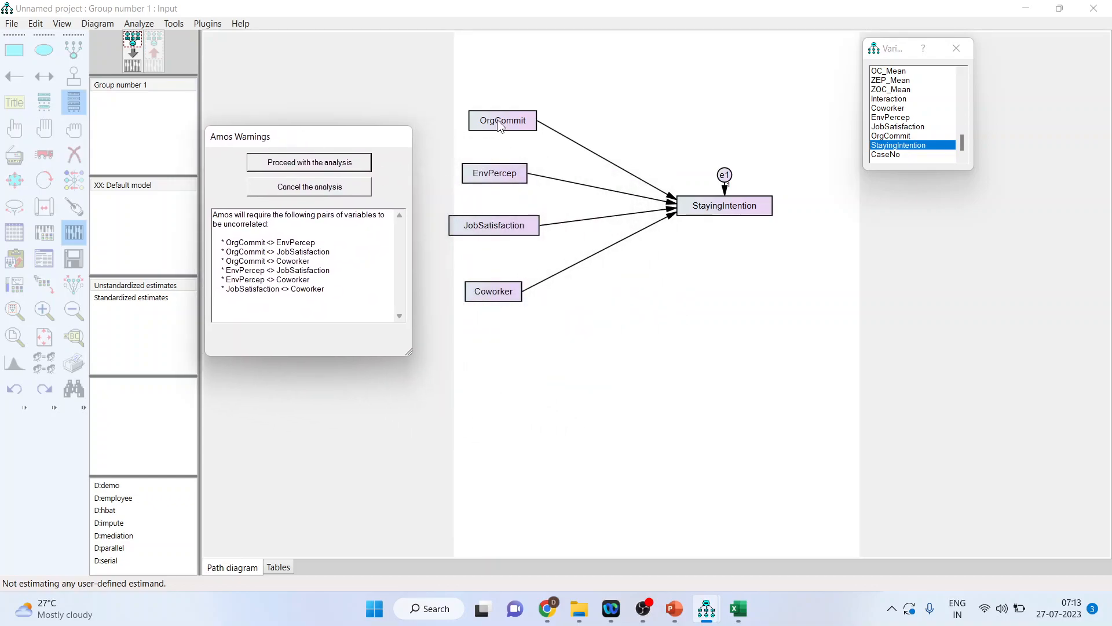
mouse_move(339, 185)
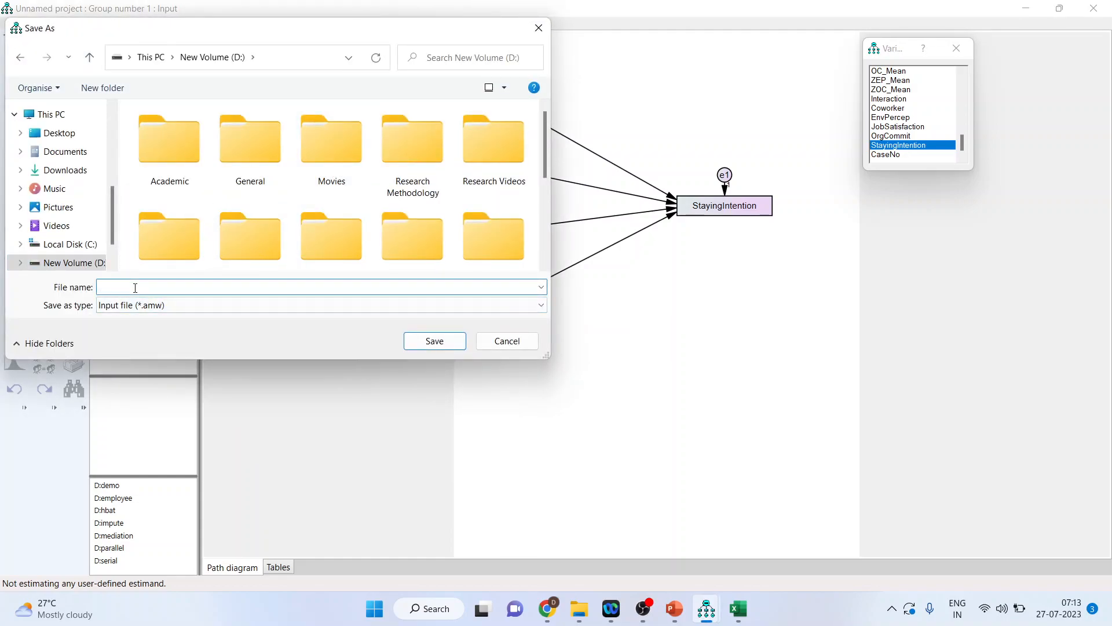
Save the model as moderator(categorical) and view the estimation output.
type("moderator(")
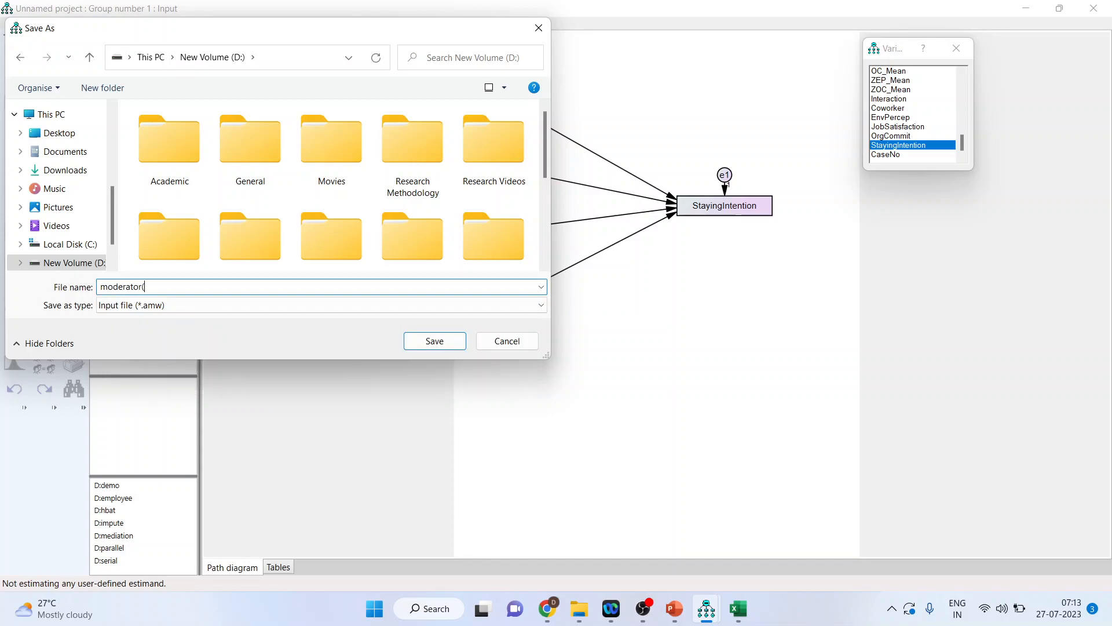
type("catego")
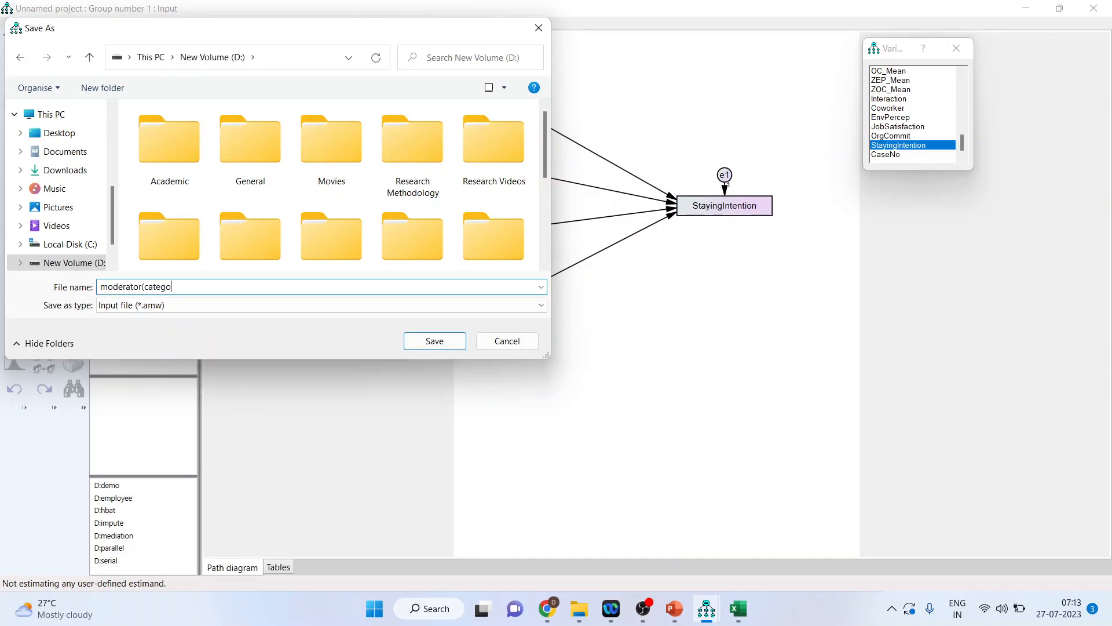
type("rical)")
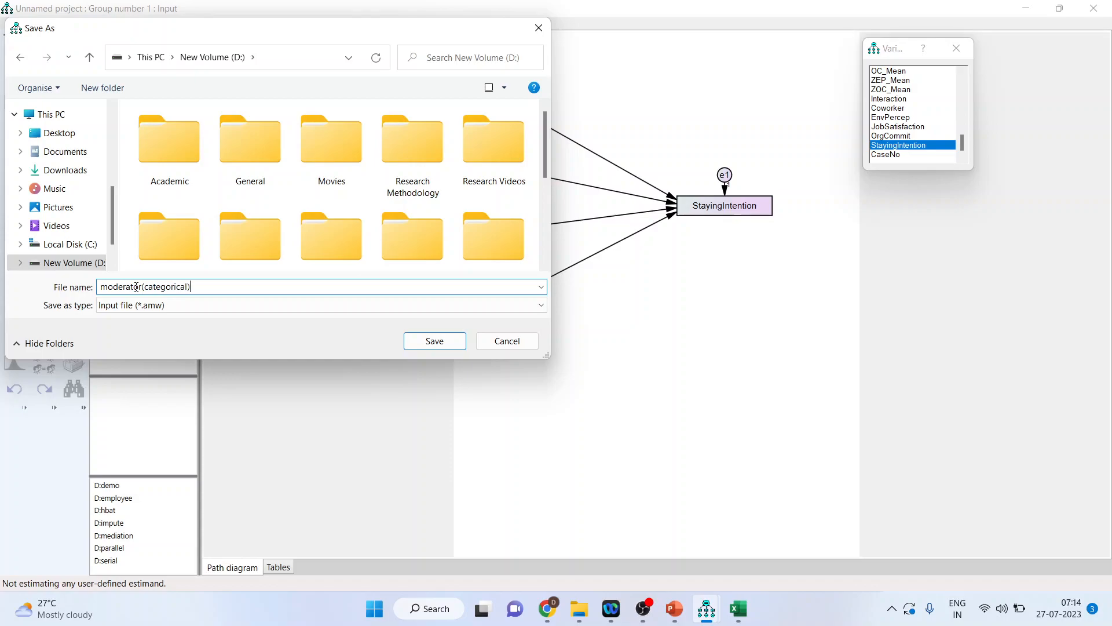
left_click(434, 340)
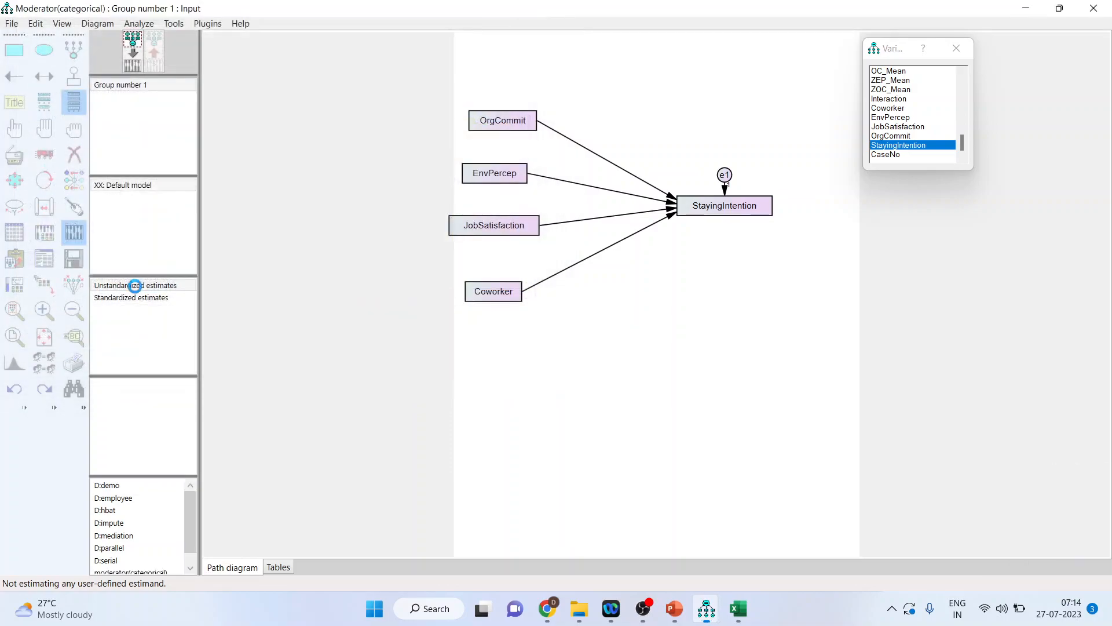
left_click(44, 257)
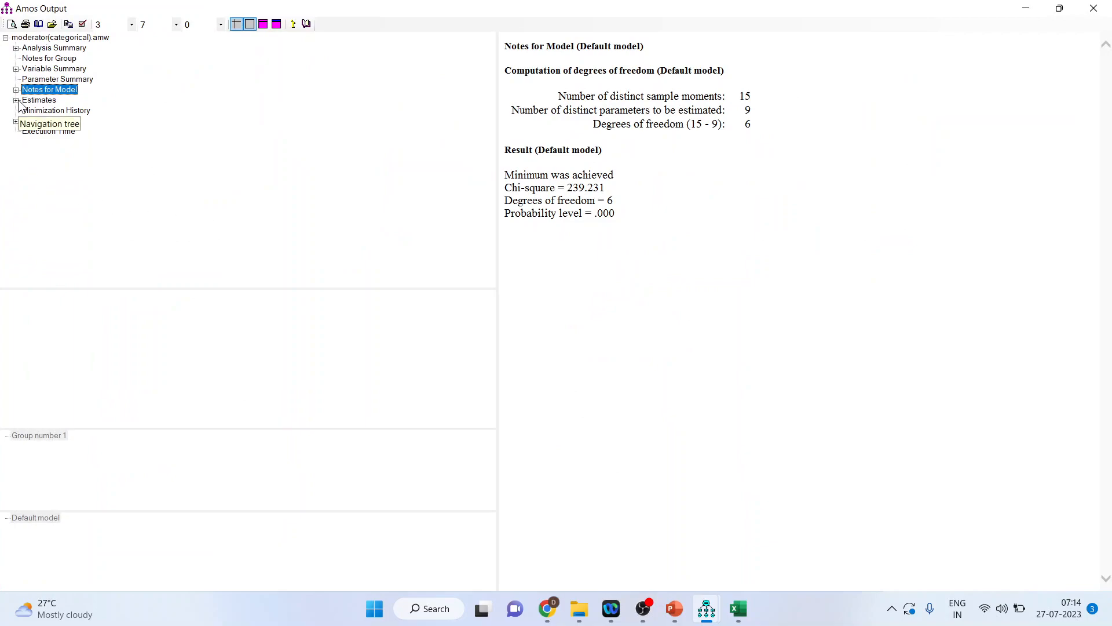
Review the Notes for Model output, then return to the diagram's Analyze menu.
left_click(39, 99)
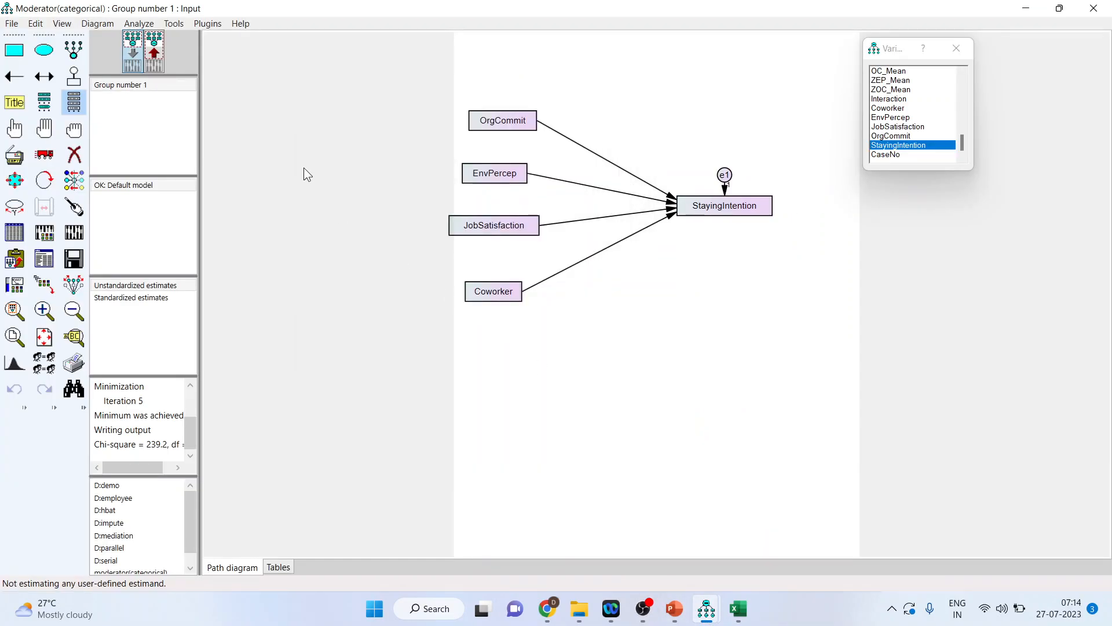
left_click(137, 23)
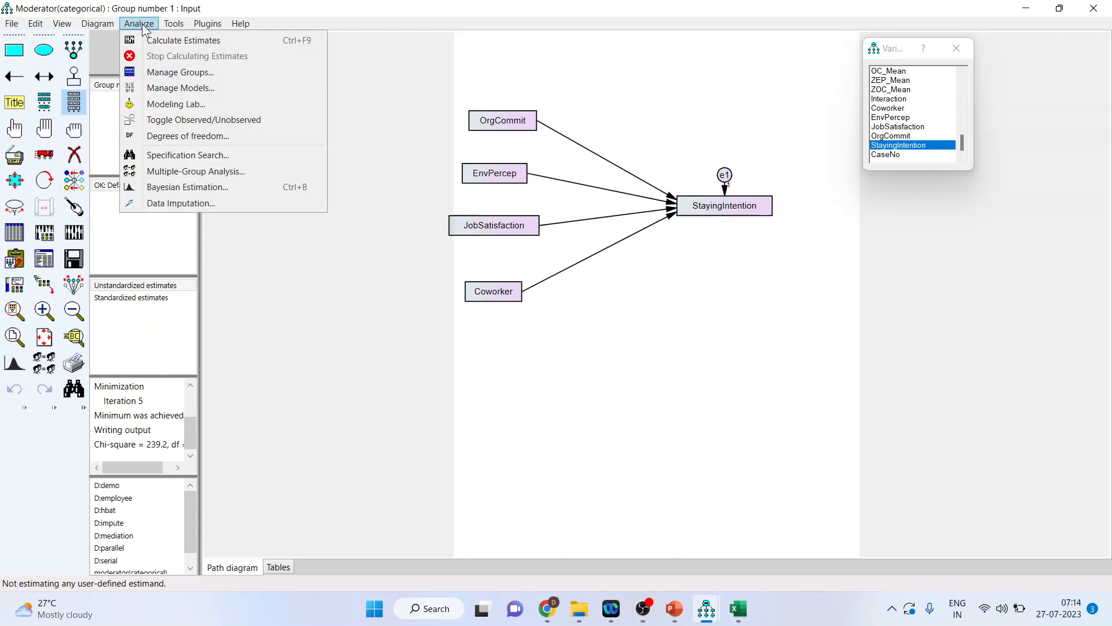
mouse_move(180, 71)
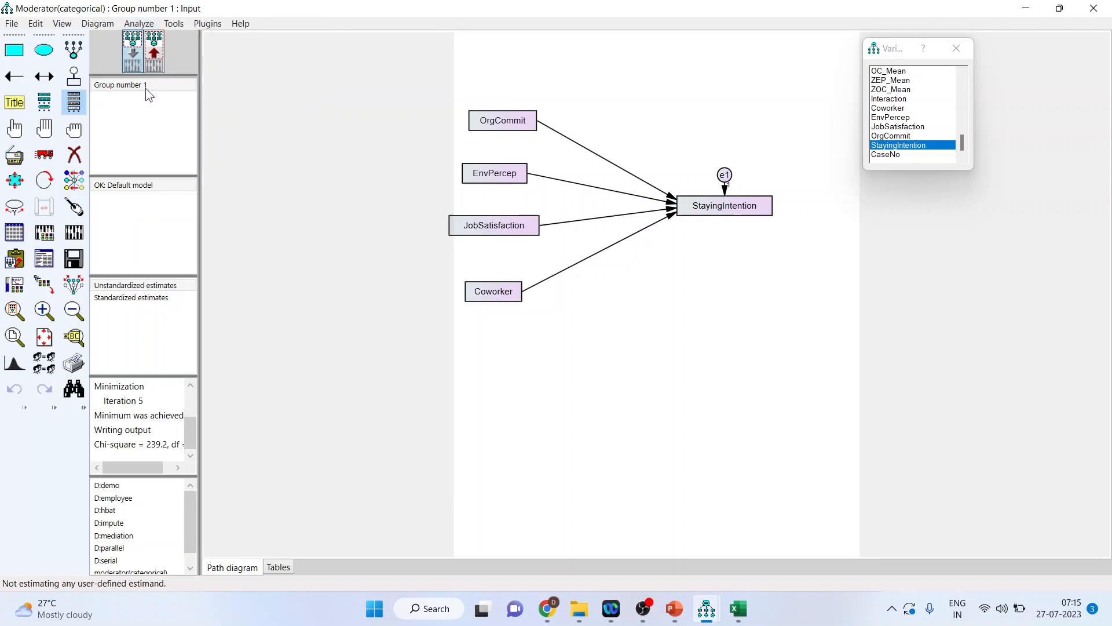
Rename Group number 1 to Male and create a second group named Female.
double_click(120, 85)
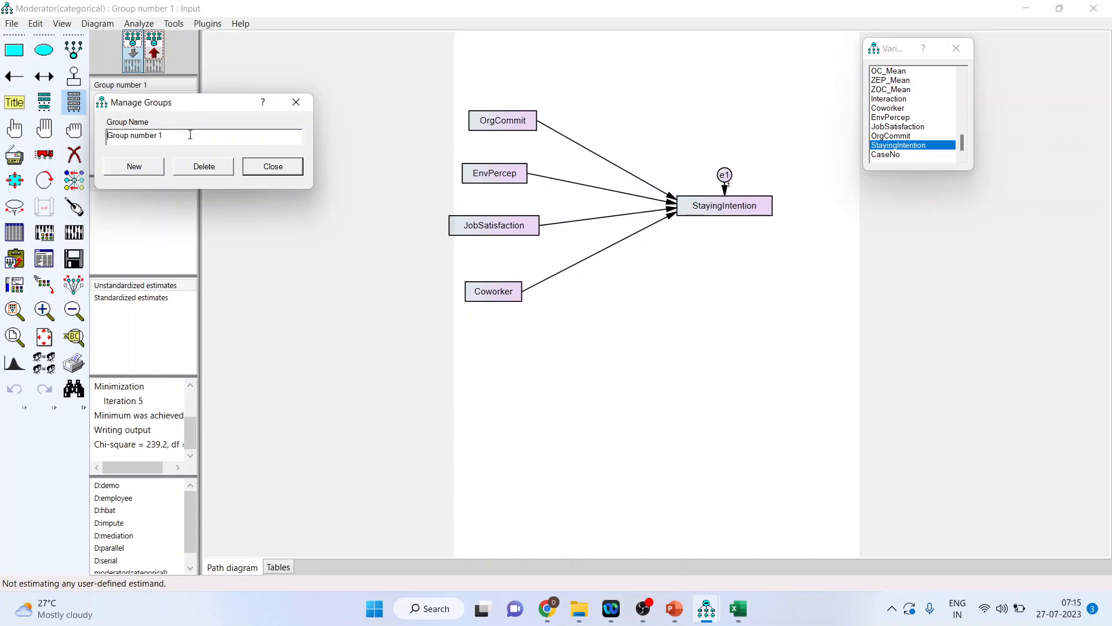
key("Backspace")
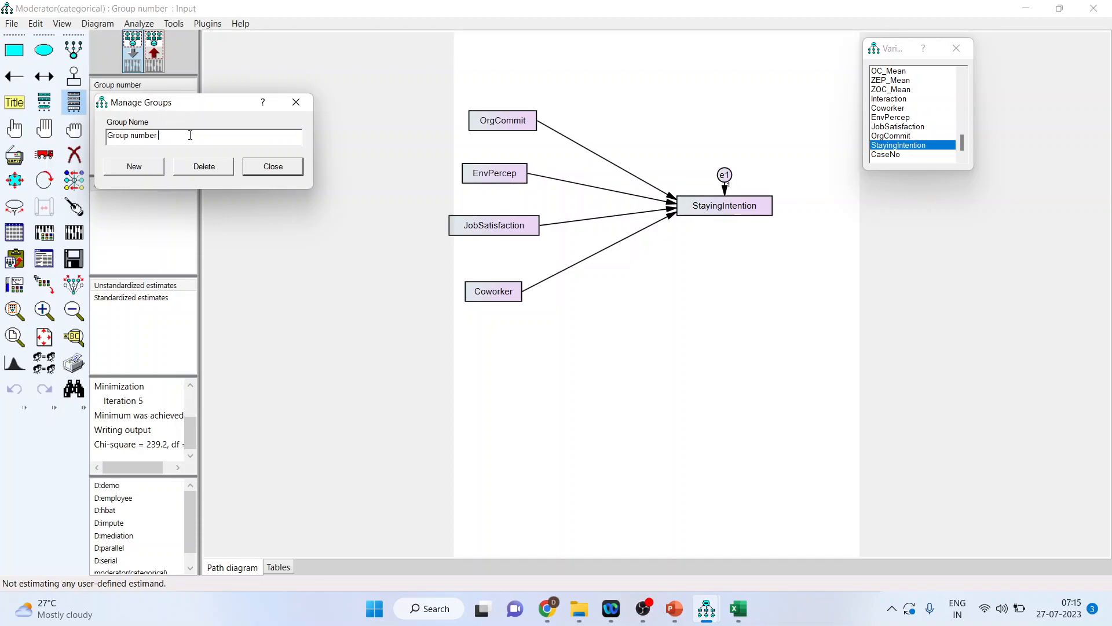
type("Male")
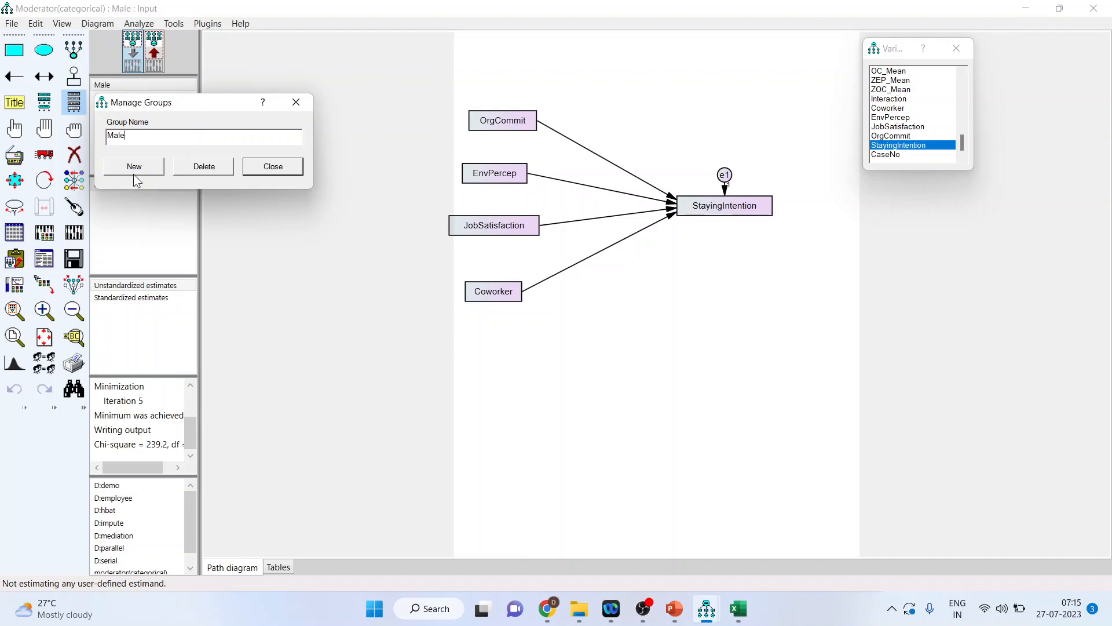
left_click(134, 166)
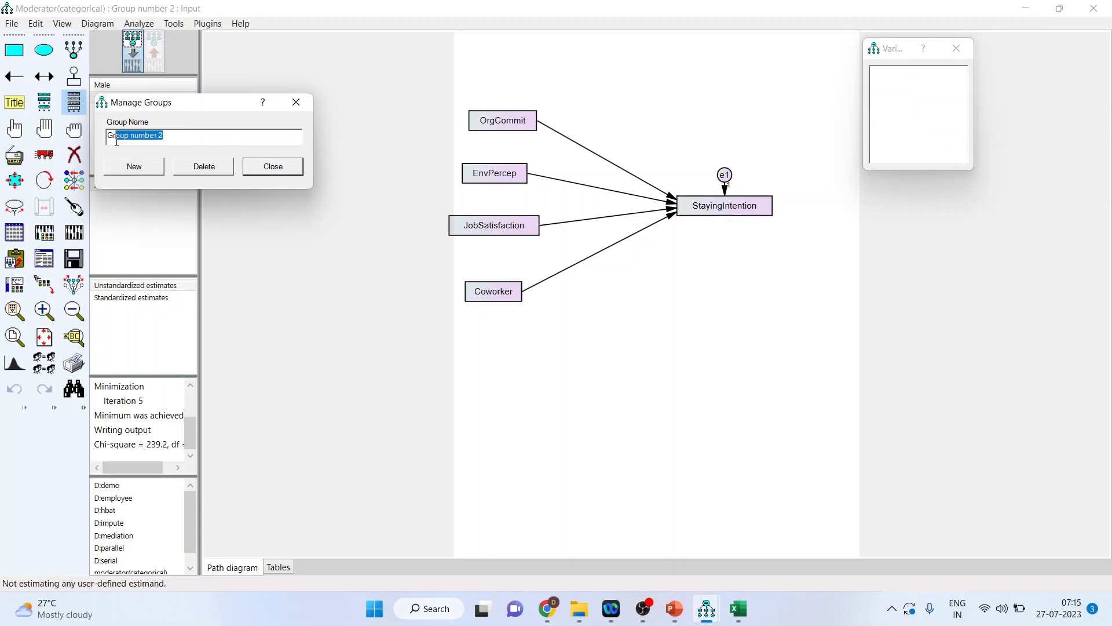
type("Female")
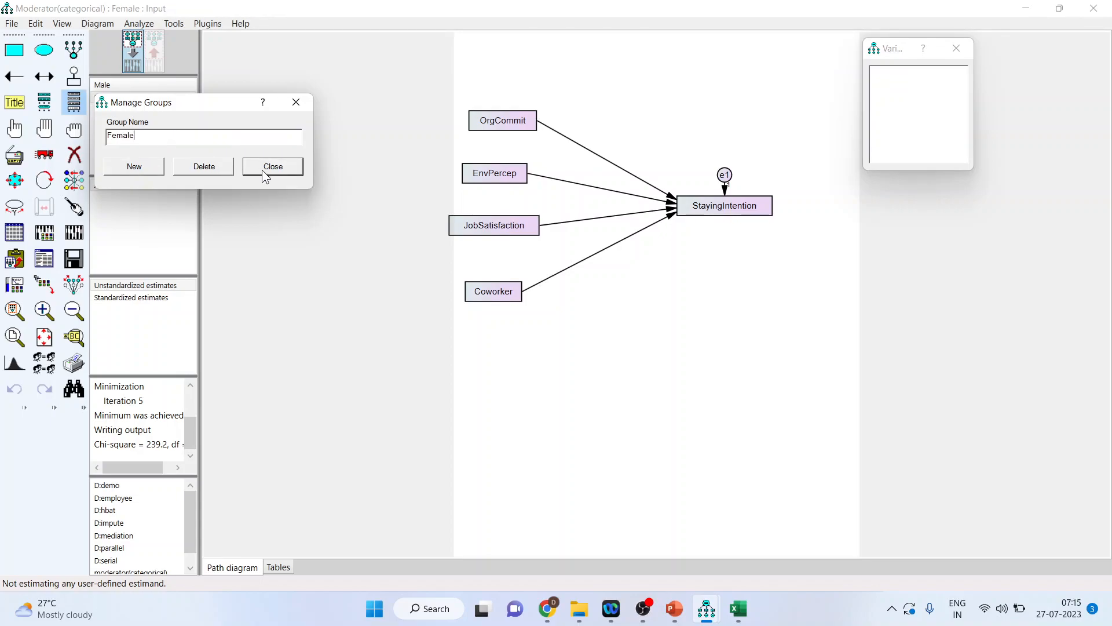
left_click(272, 165)
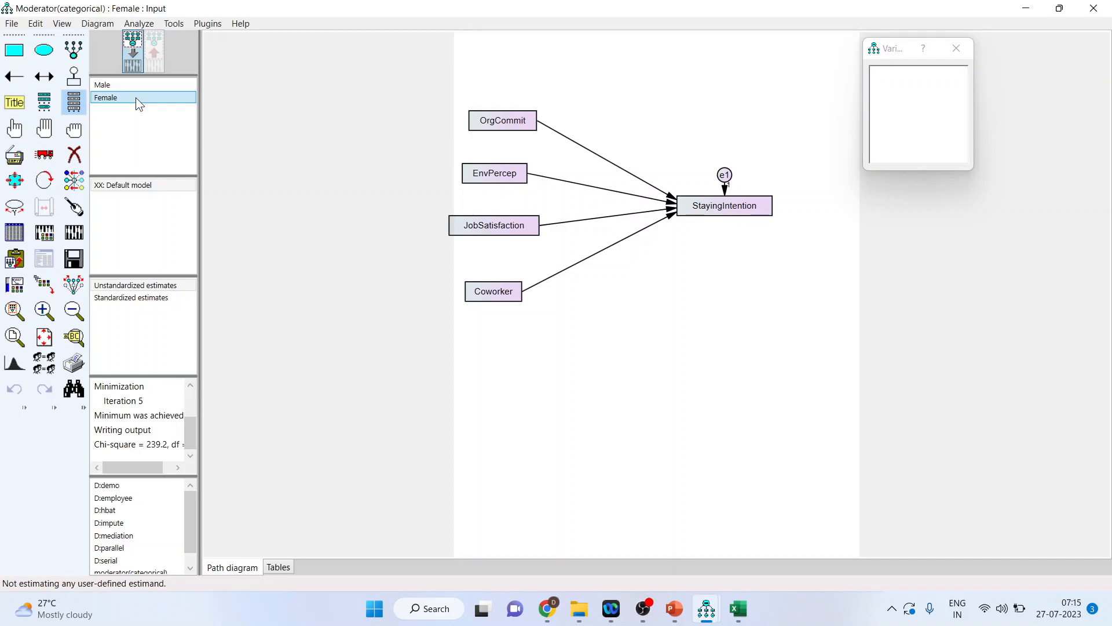
mouse_move(14, 232)
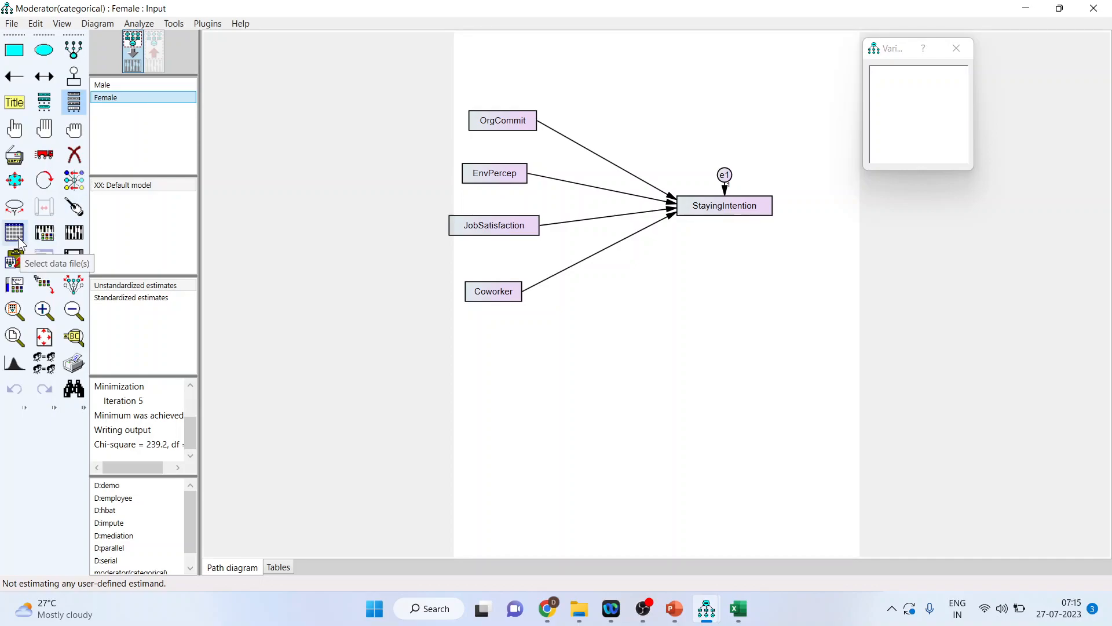
Set the Male group's grouping variable to C1 with value 1 (200 of 400 cases).
left_click(14, 232)
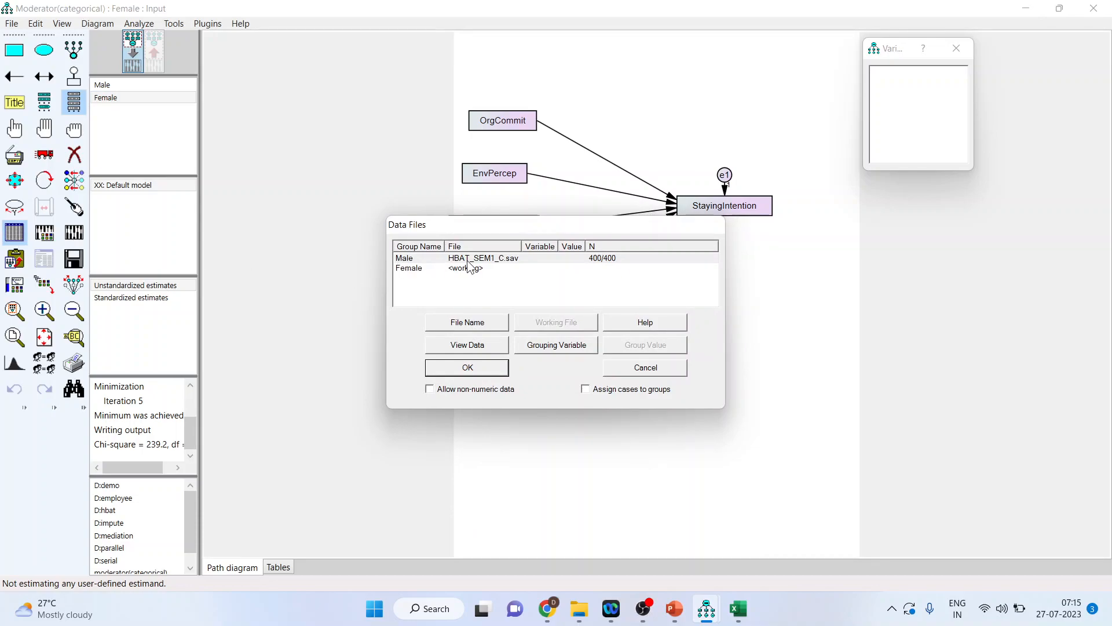
mouse_move(606, 271)
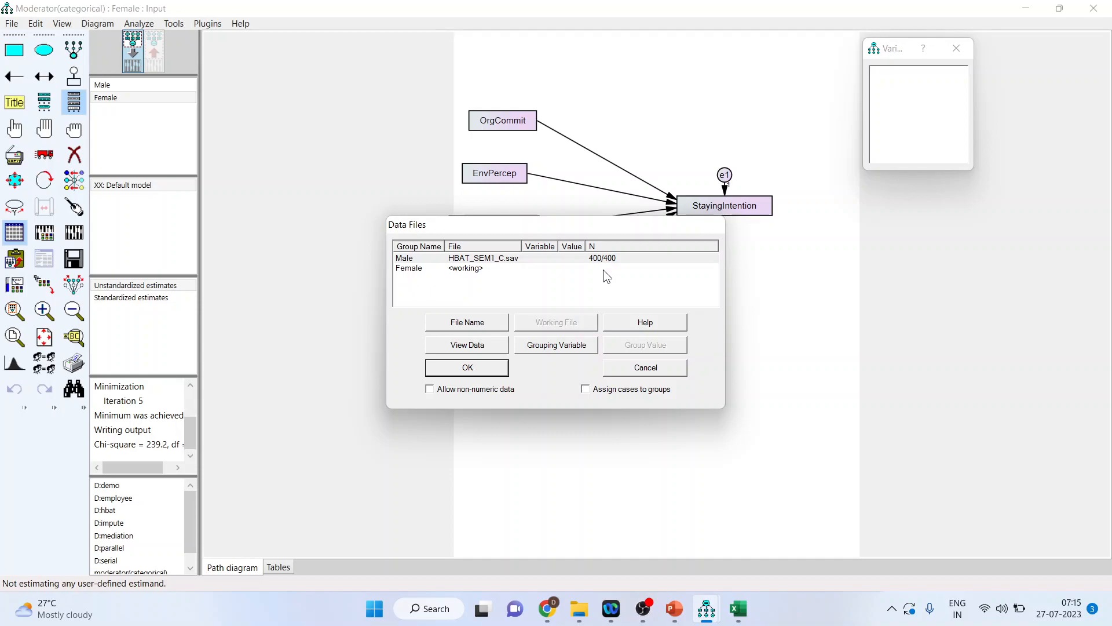
mouse_move(509, 276)
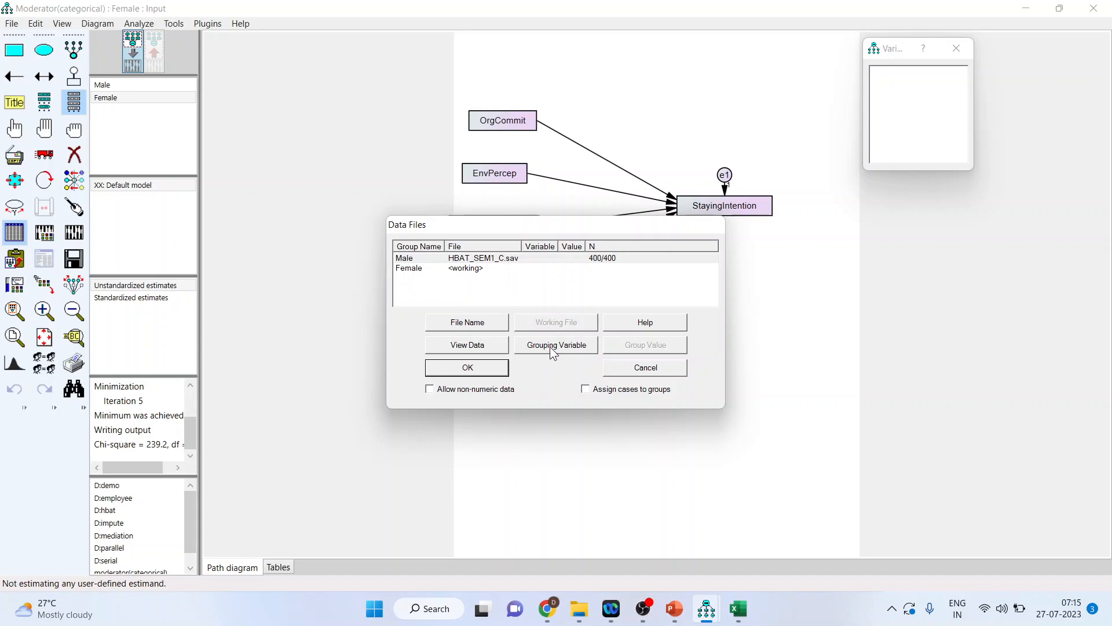
left_click(555, 344)
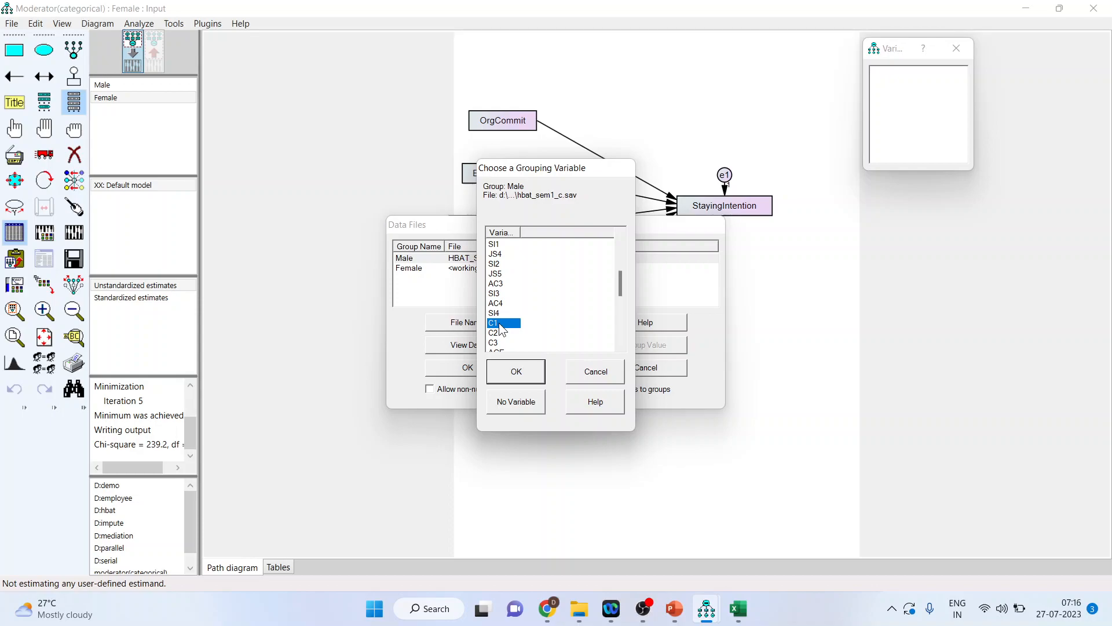
left_click(515, 371)
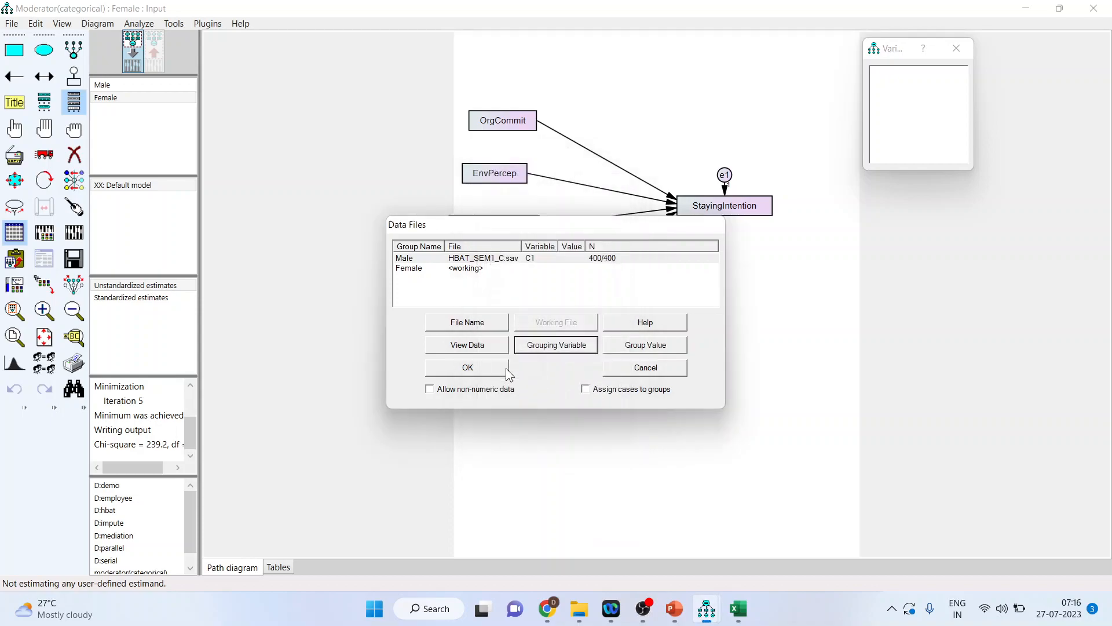
left_click(644, 344)
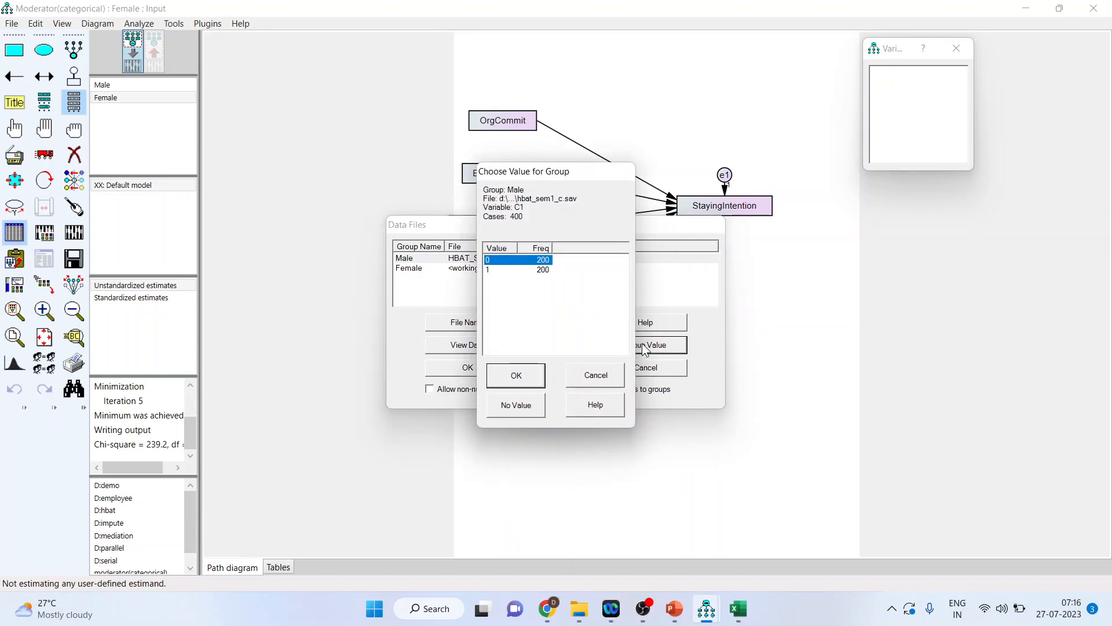
mouse_move(522, 297)
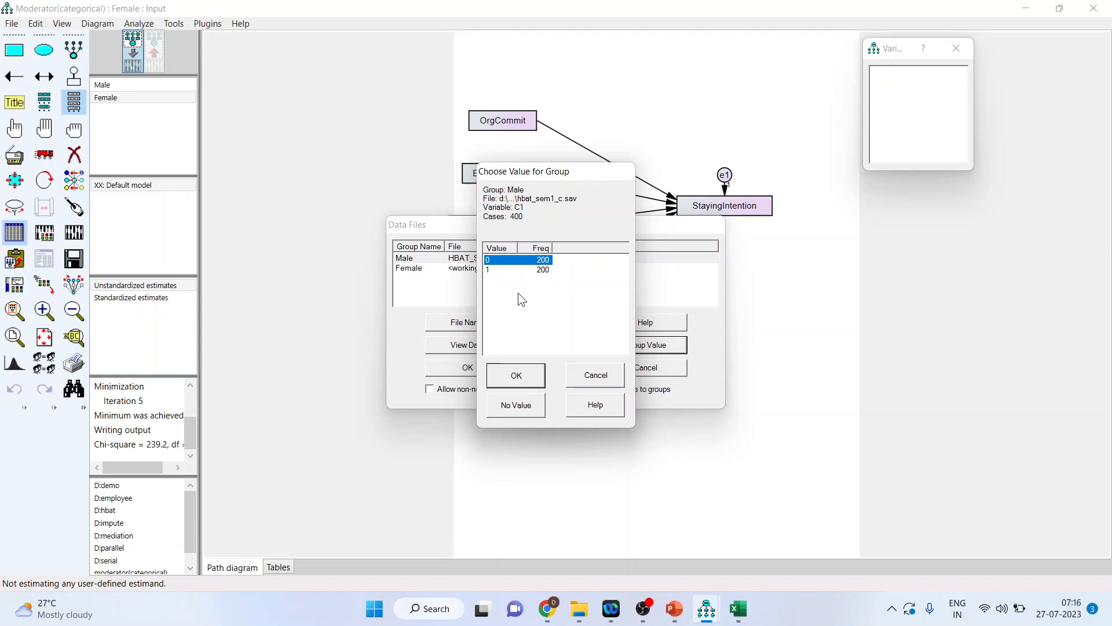
mouse_move(491, 276)
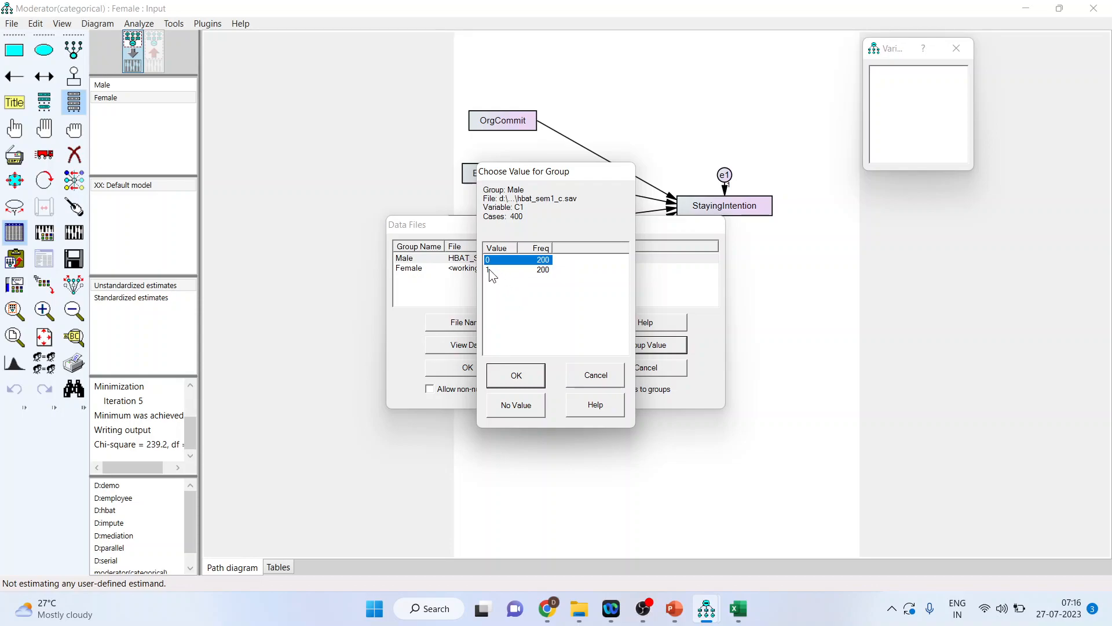
left_click(516, 374)
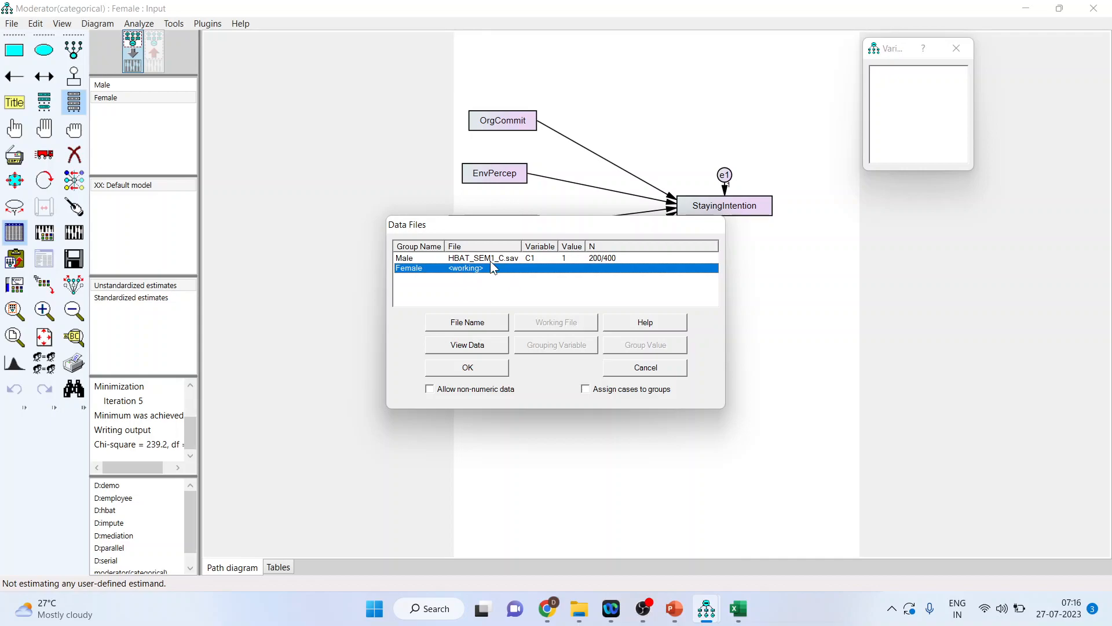
mouse_move(513, 292)
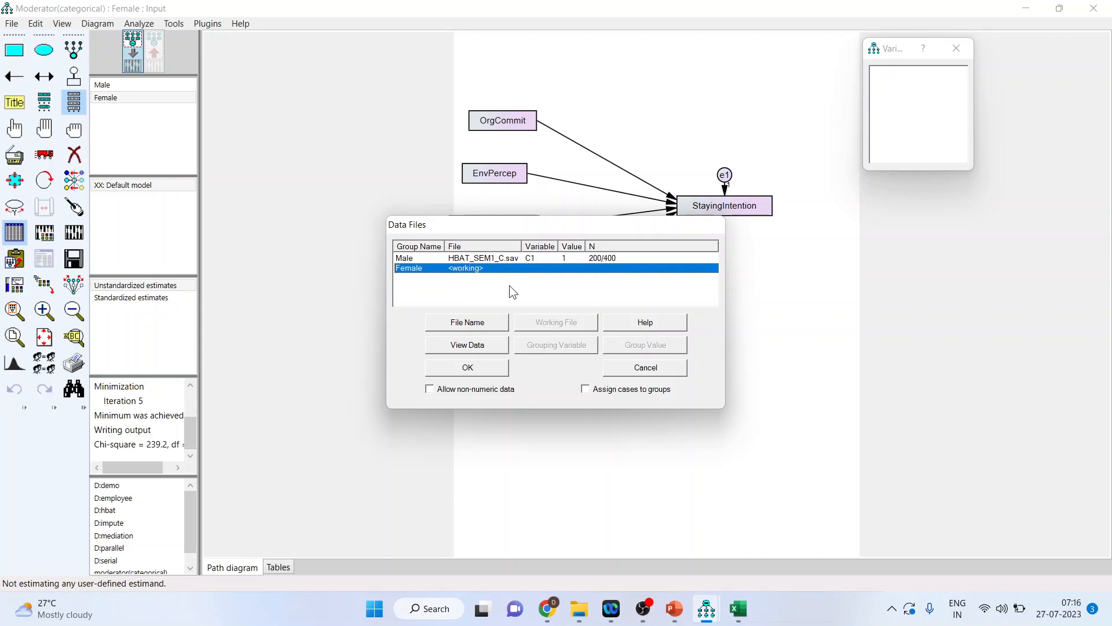
left_click(467, 321)
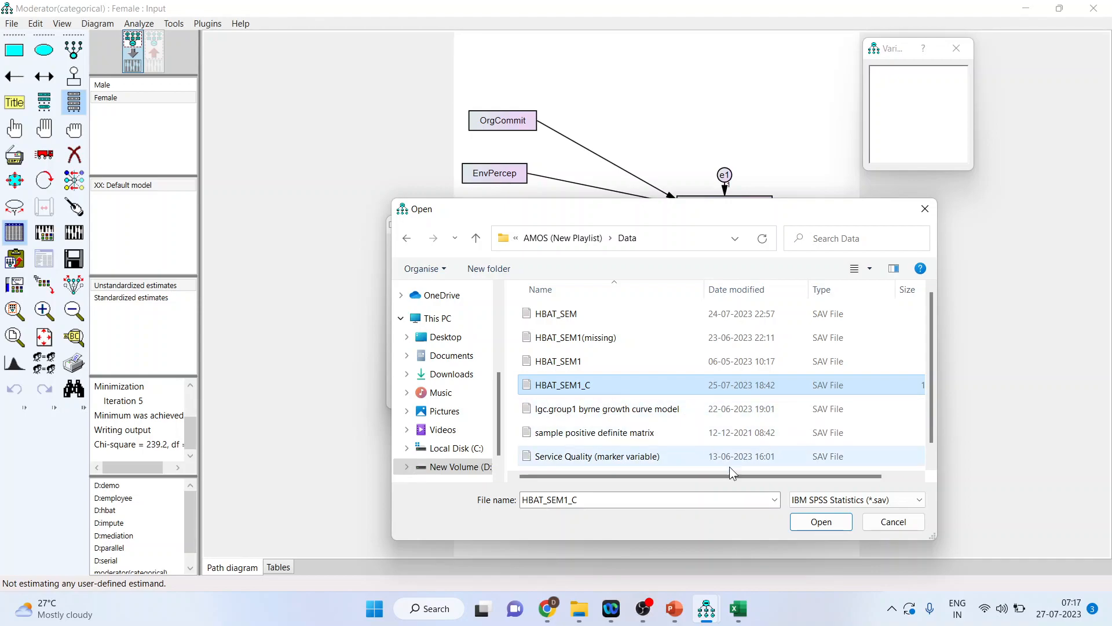
Assign HBAT_SEM1_C.sav to Female with grouping variable C1 at value 0, and accept both groups.
left_click(820, 521)
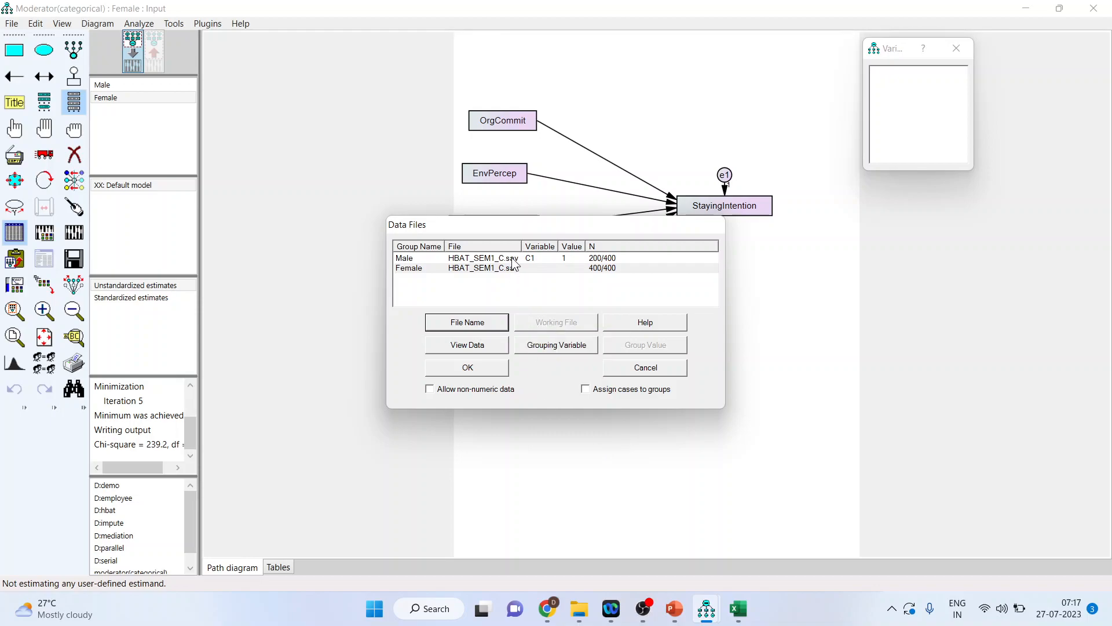
mouse_move(588, 276)
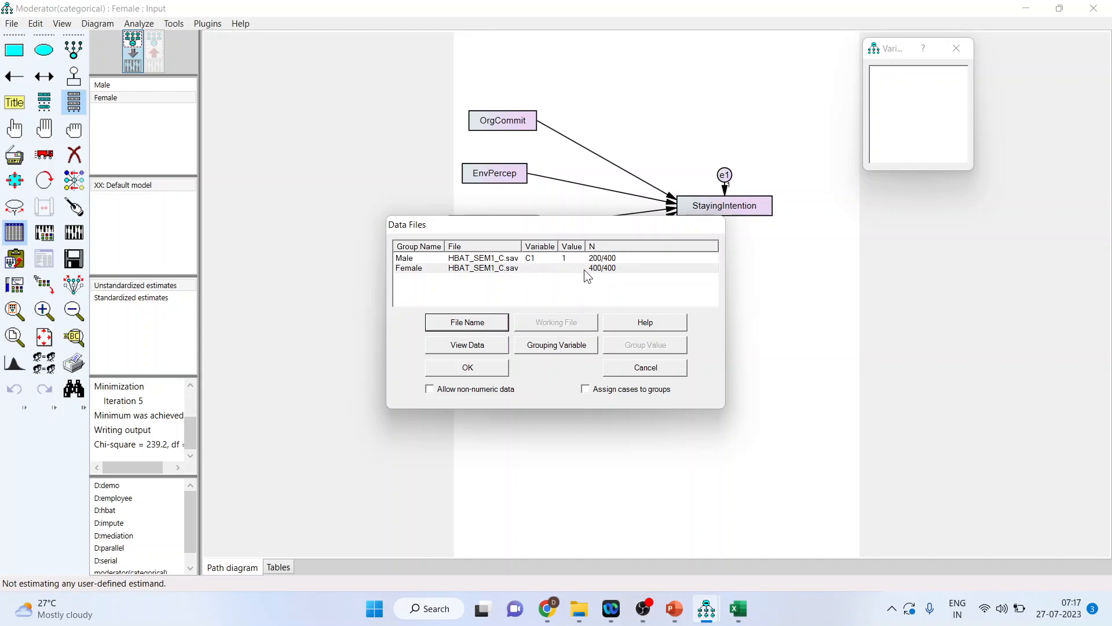
mouse_move(605, 283)
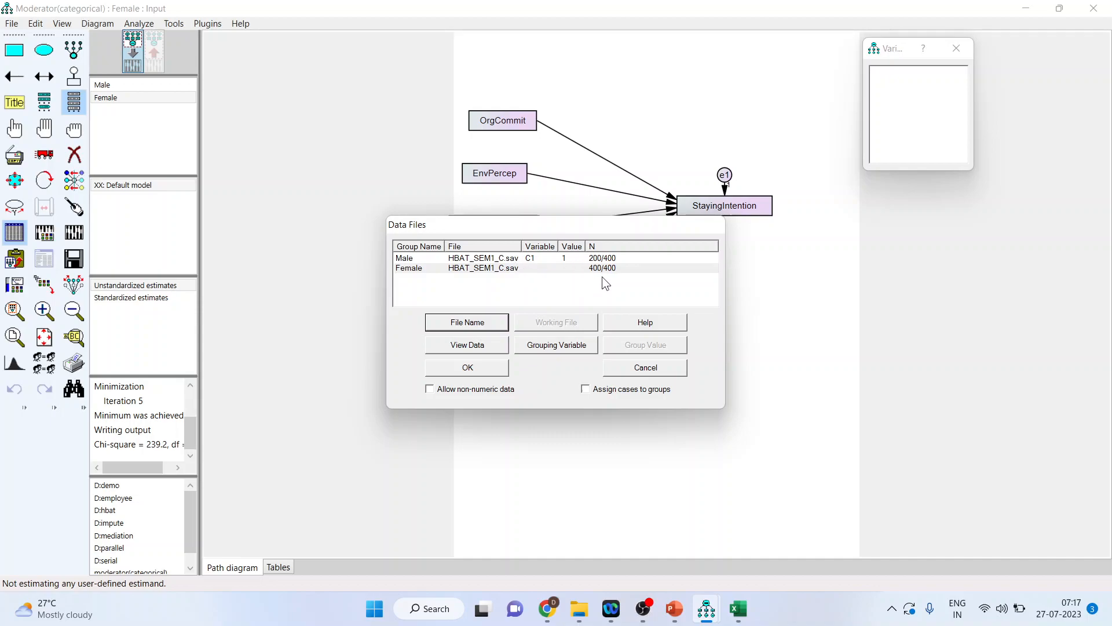
mouse_move(605, 274)
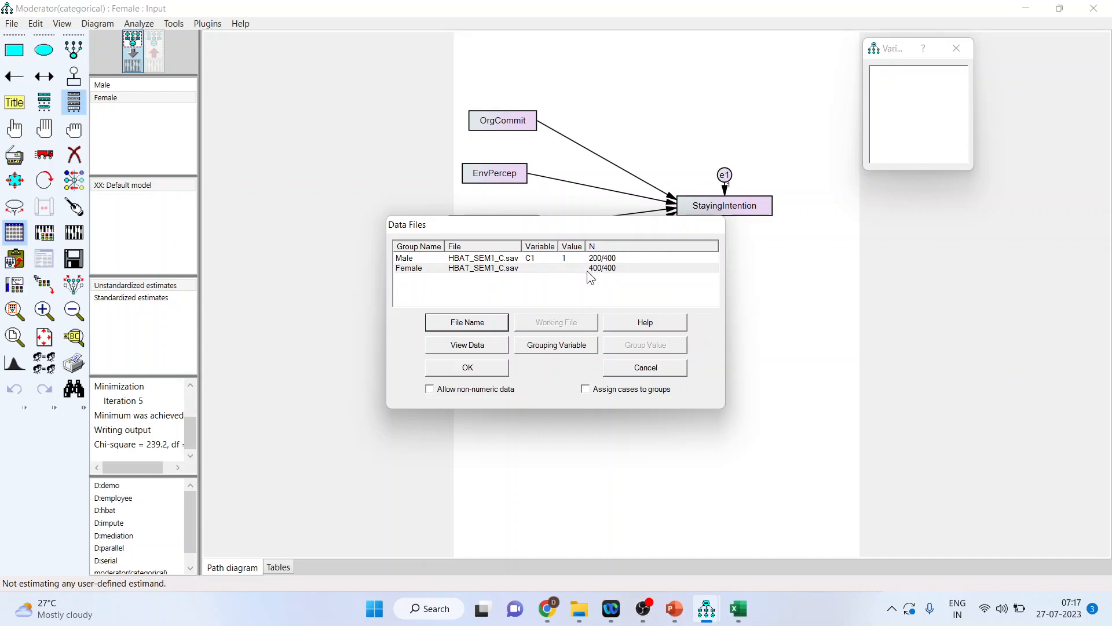
mouse_move(612, 277)
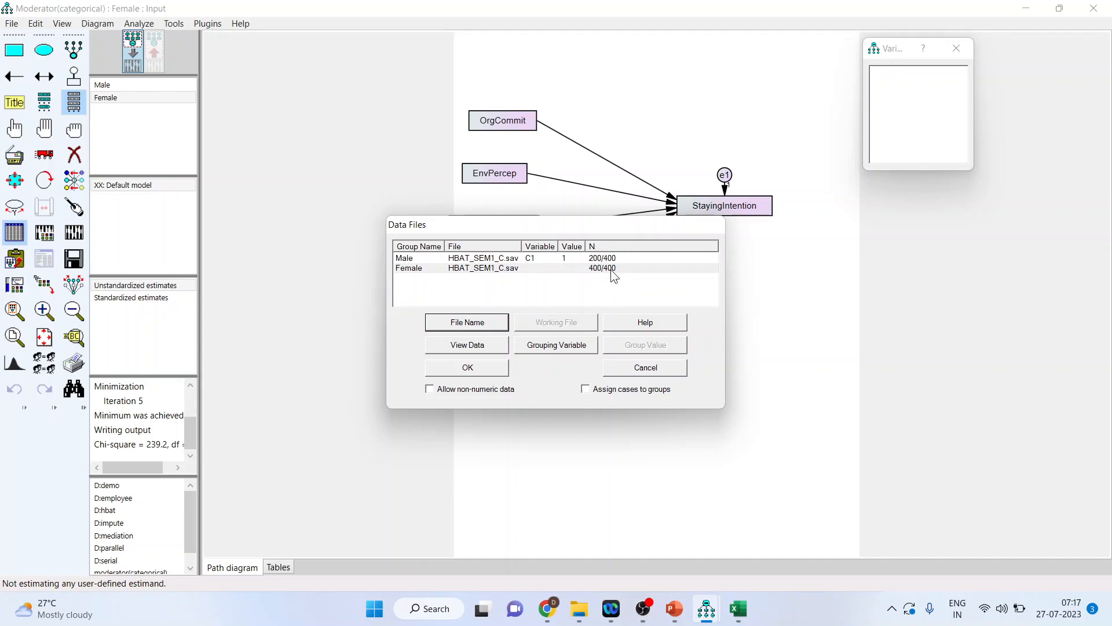
mouse_move(590, 311)
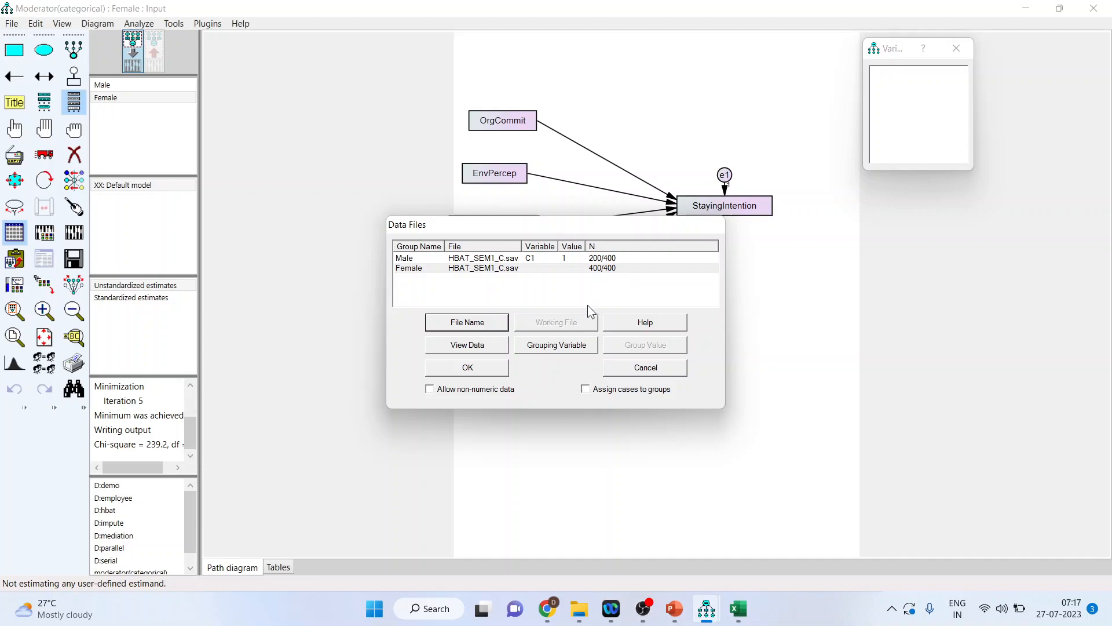
left_click(556, 344)
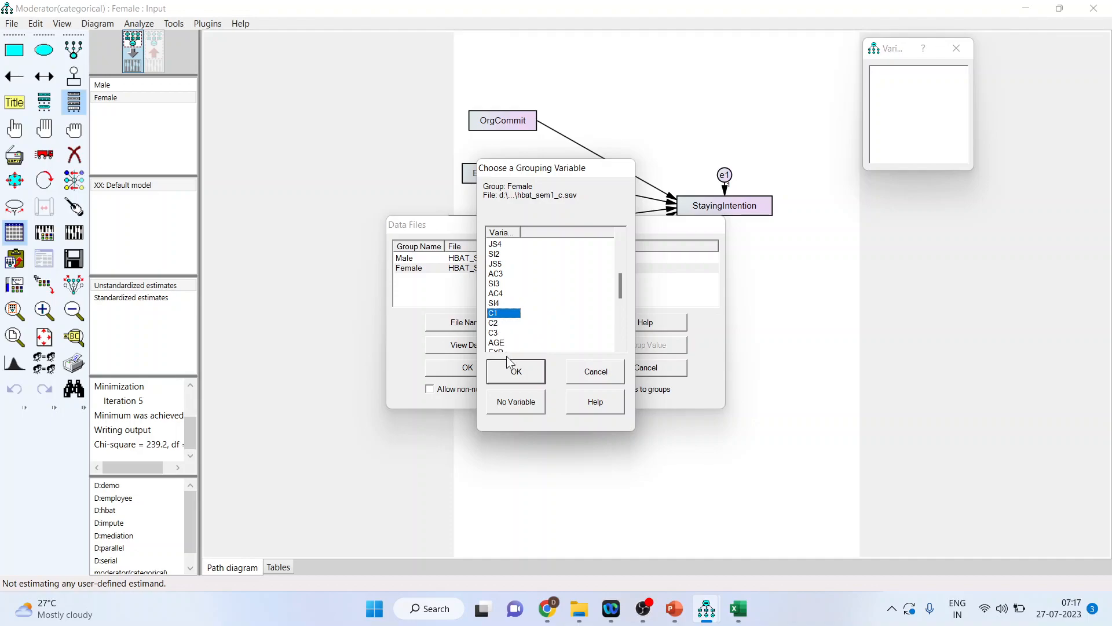
left_click(514, 371)
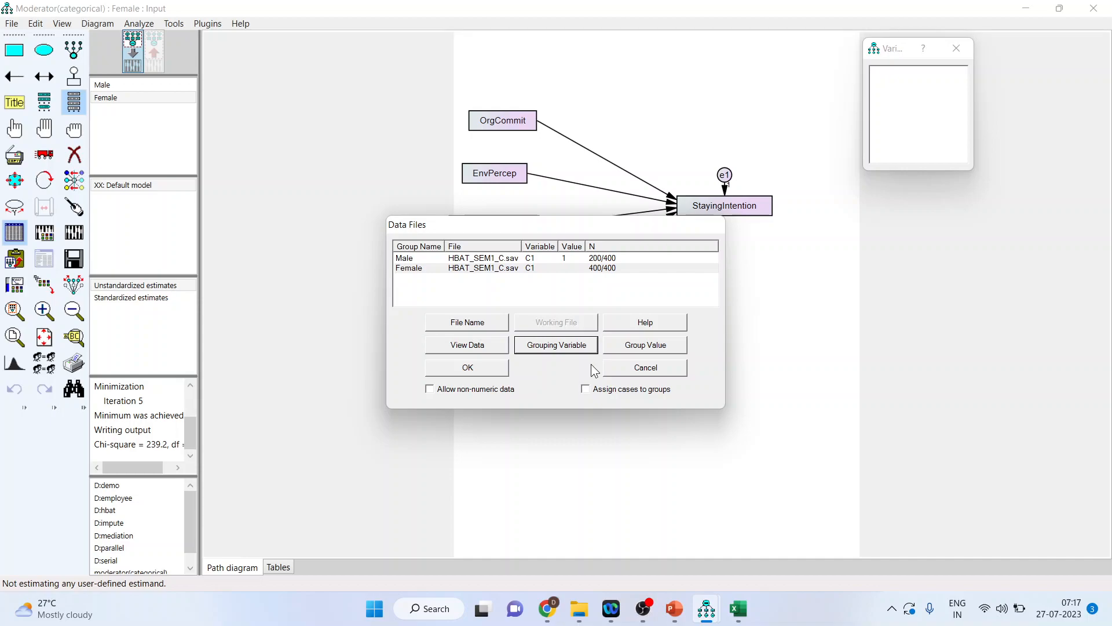
left_click(644, 344)
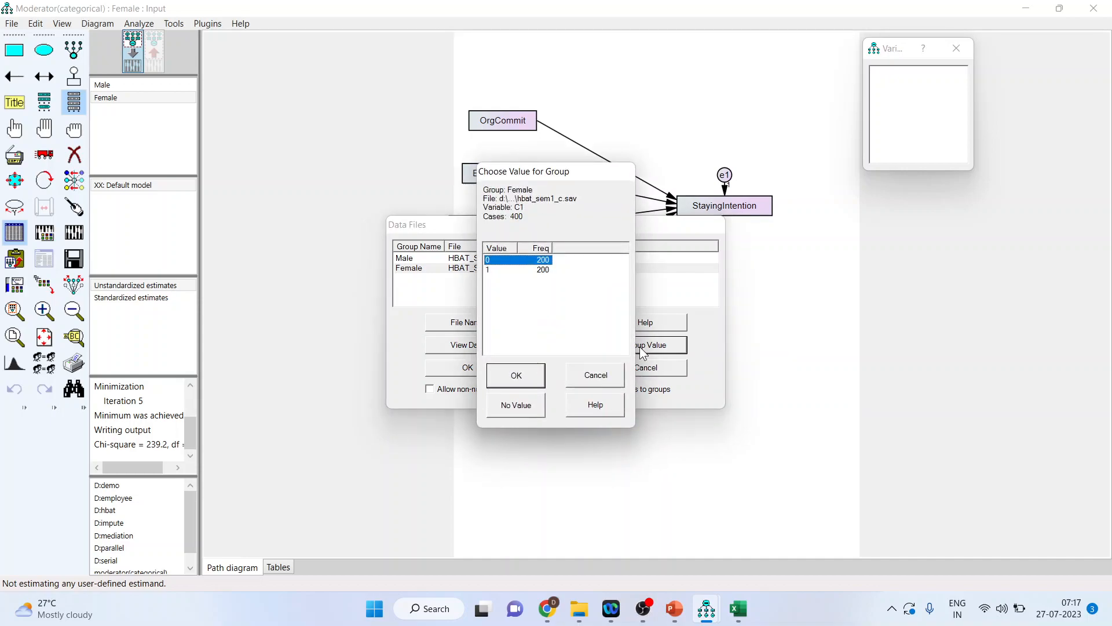
left_click(516, 374)
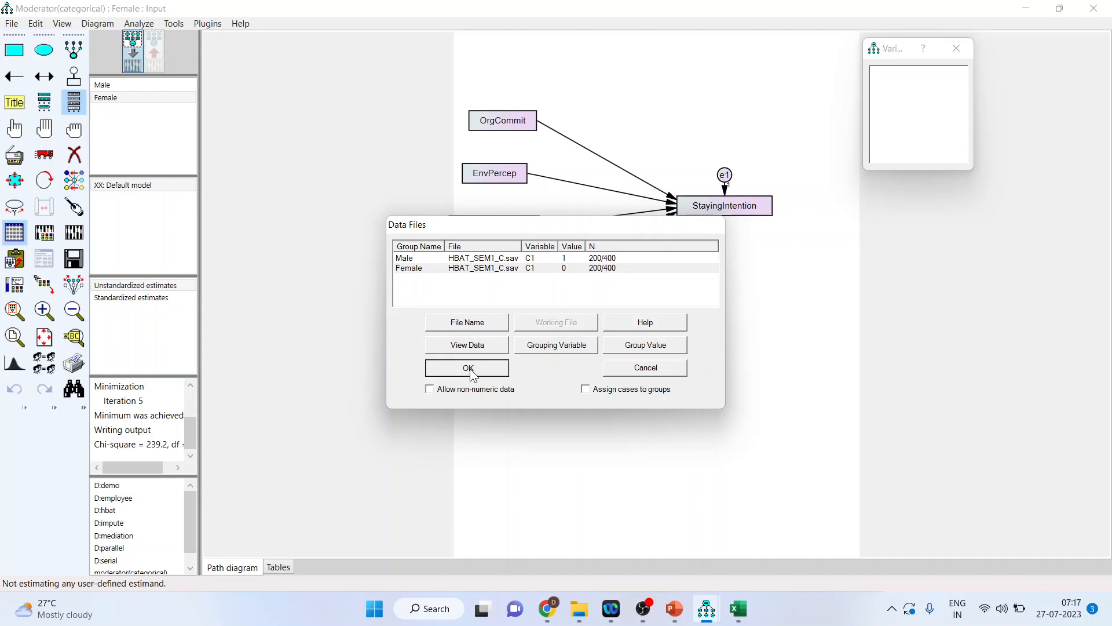
left_click(467, 367)
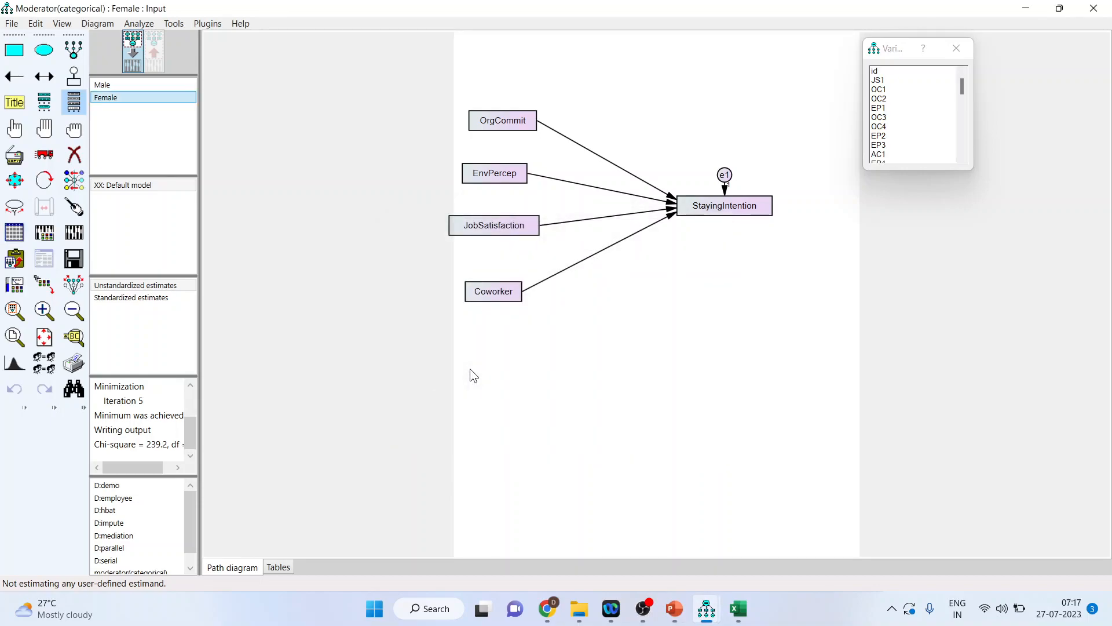
mouse_move(147, 276)
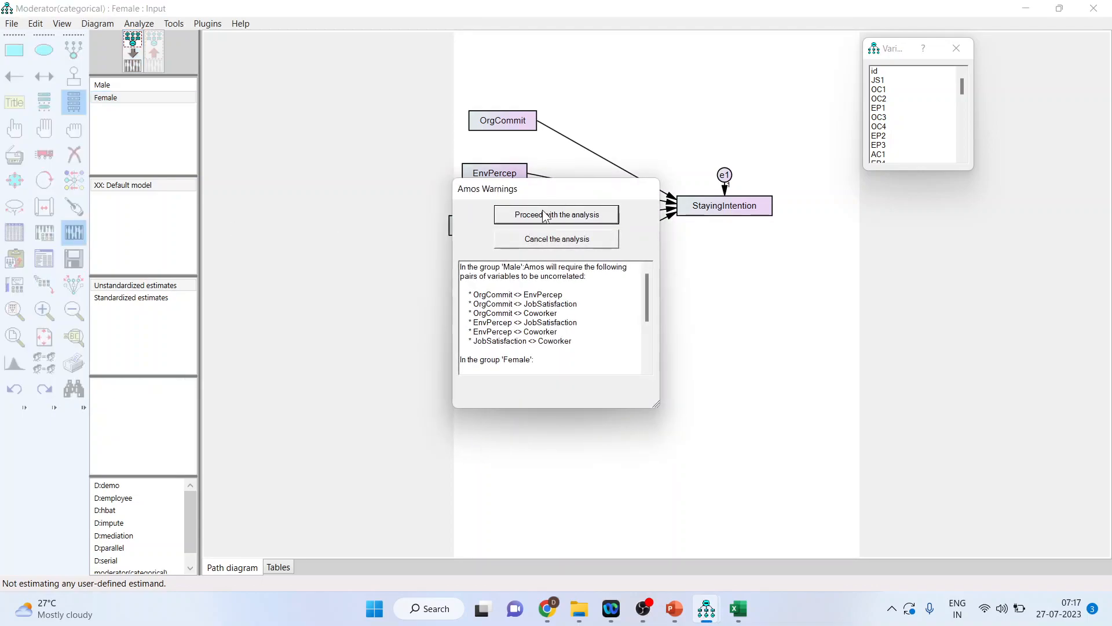
Estimate the two-group model despite warnings and review the Male regression estimates.
left_click(556, 214)
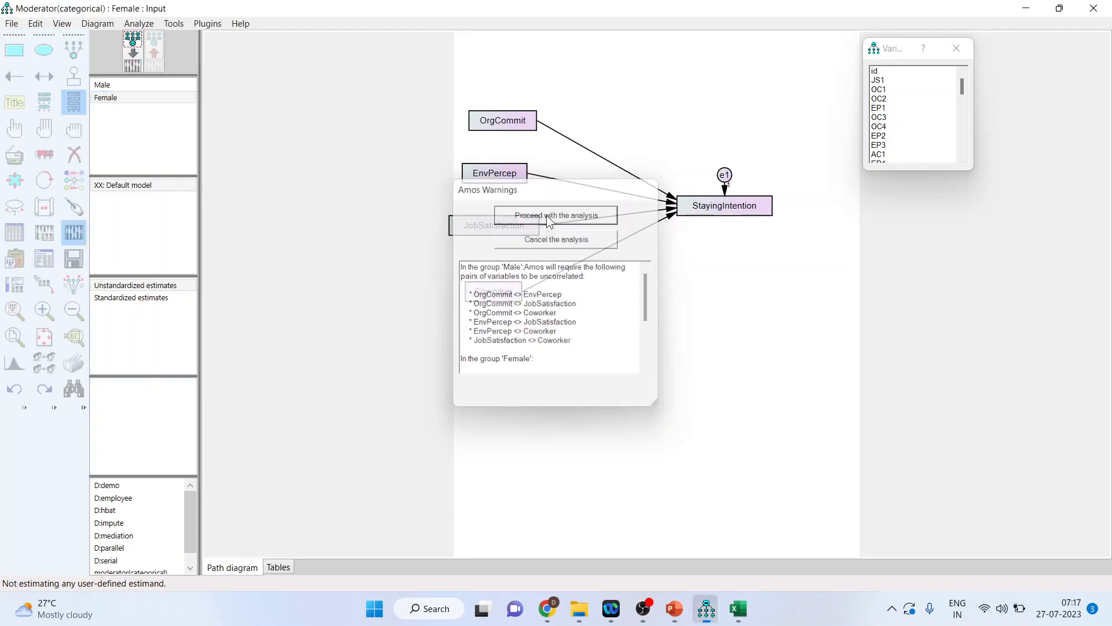
left_click(555, 215)
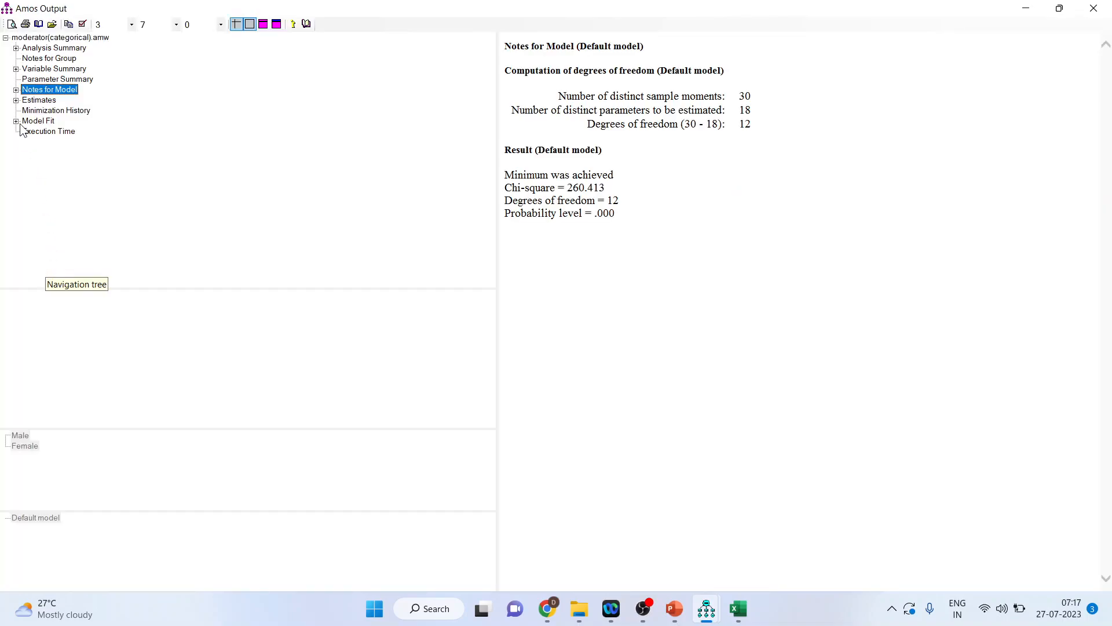
left_click(40, 99)
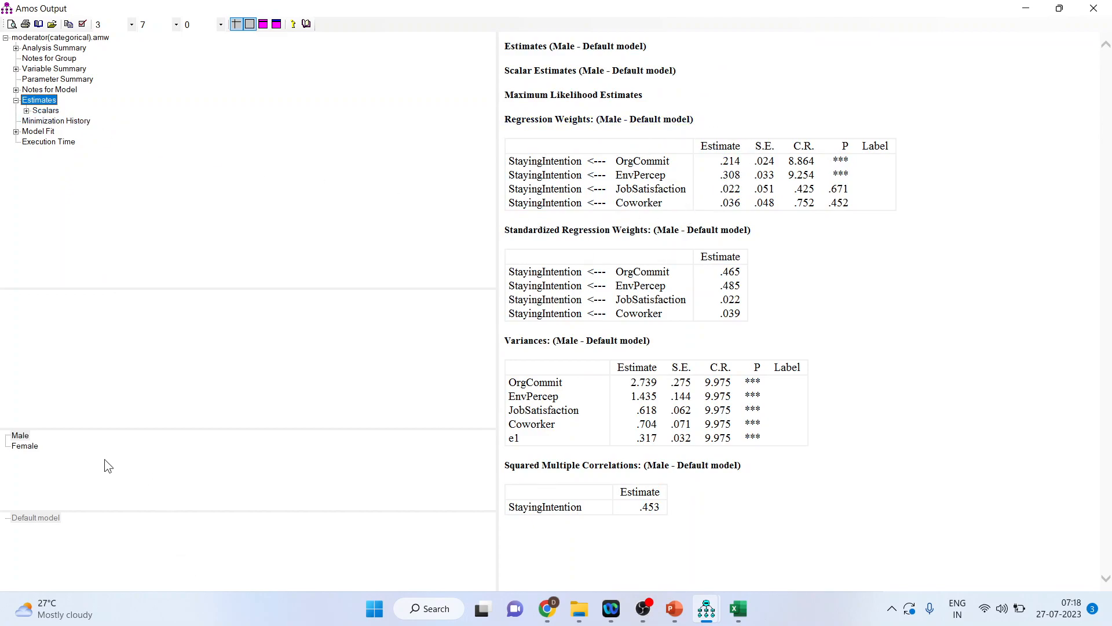
mouse_move(54, 461)
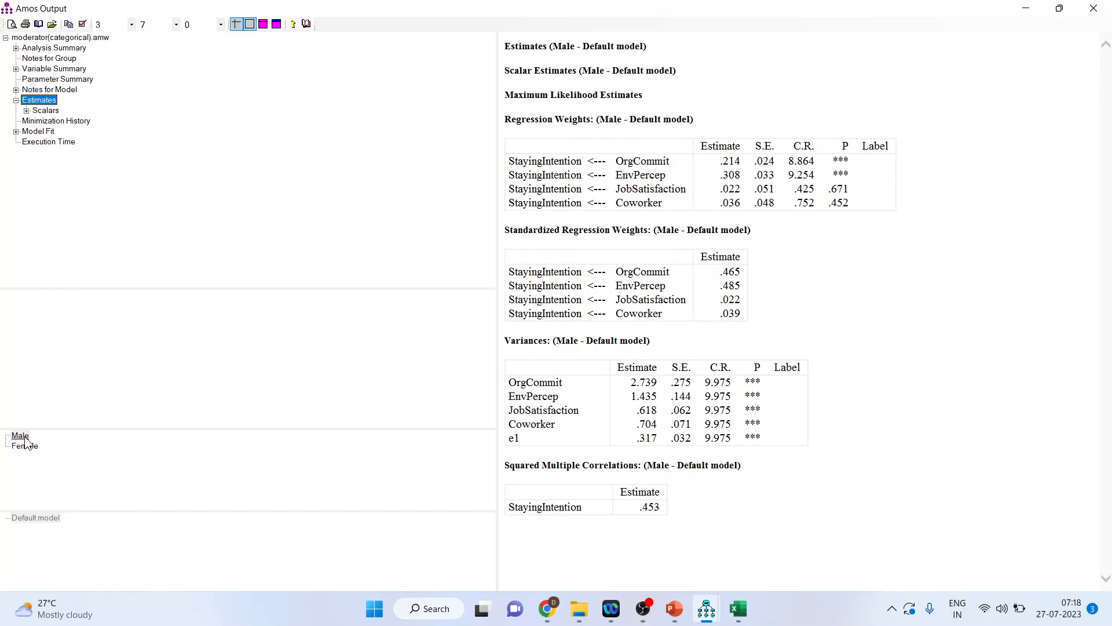
left_click(24, 445)
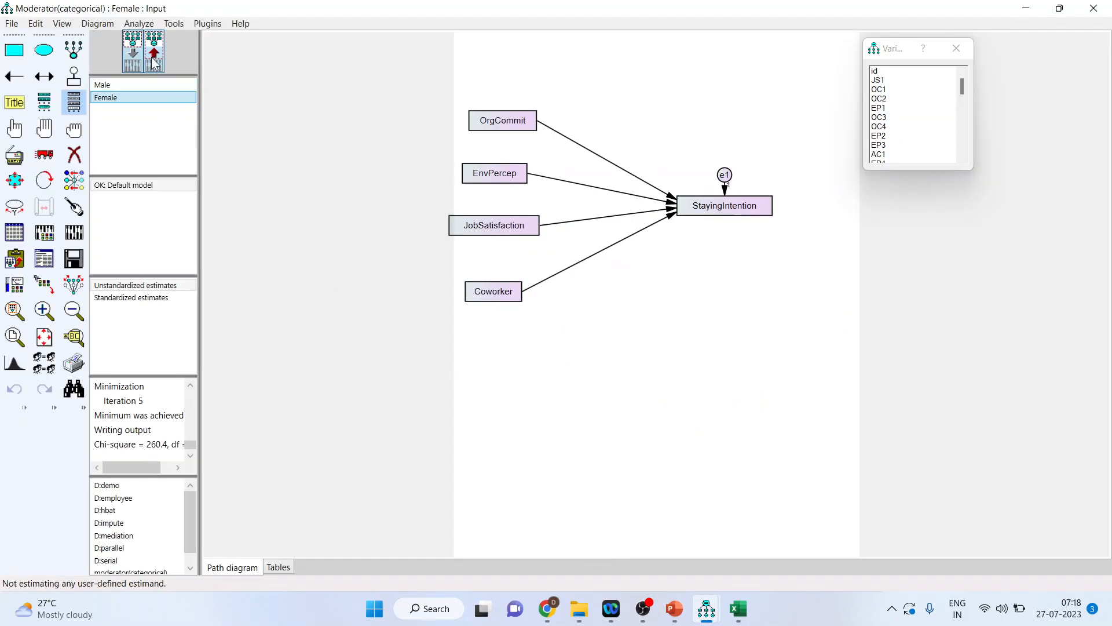
Show estimates on the diagram and compare Male (.21 OrgCommit, .31 EnvPercep) with Female.
left_click(153, 51)
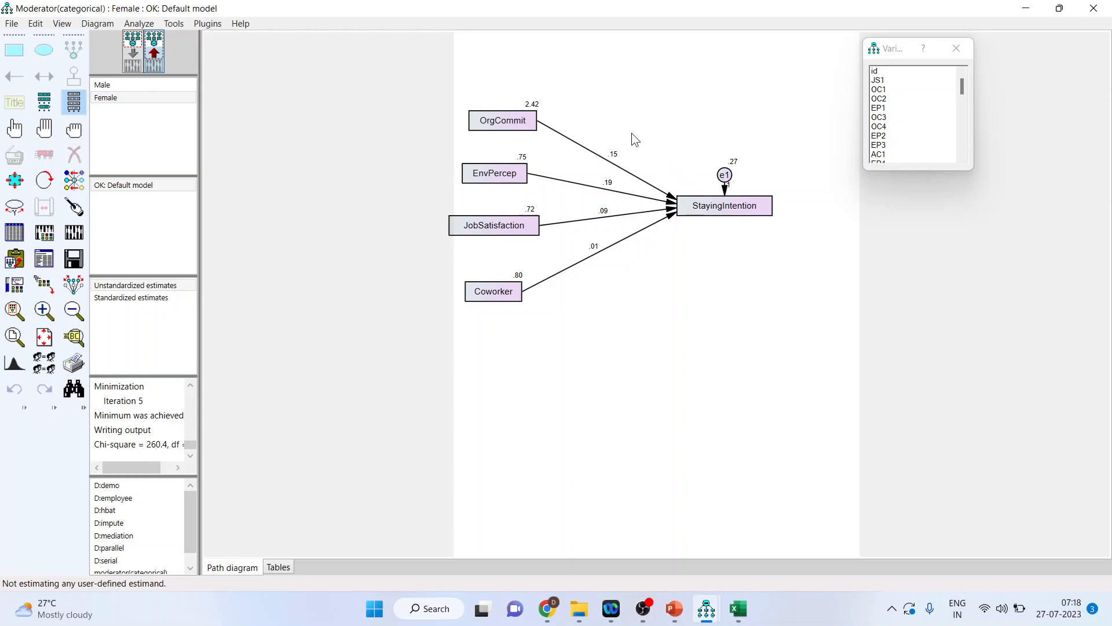
mouse_move(628, 265)
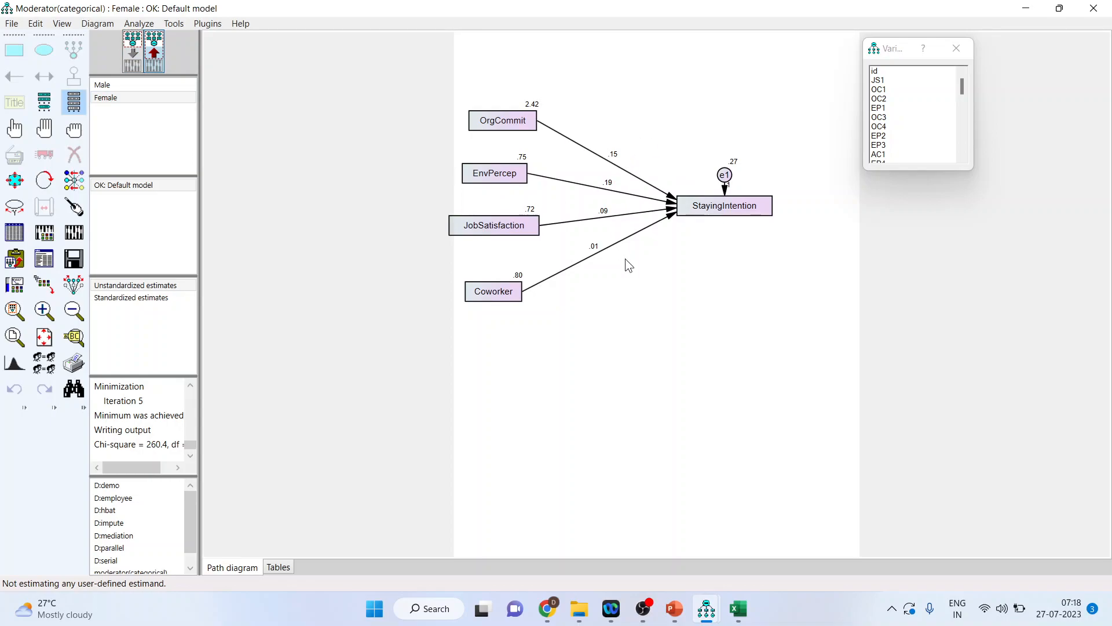
left_click(103, 85)
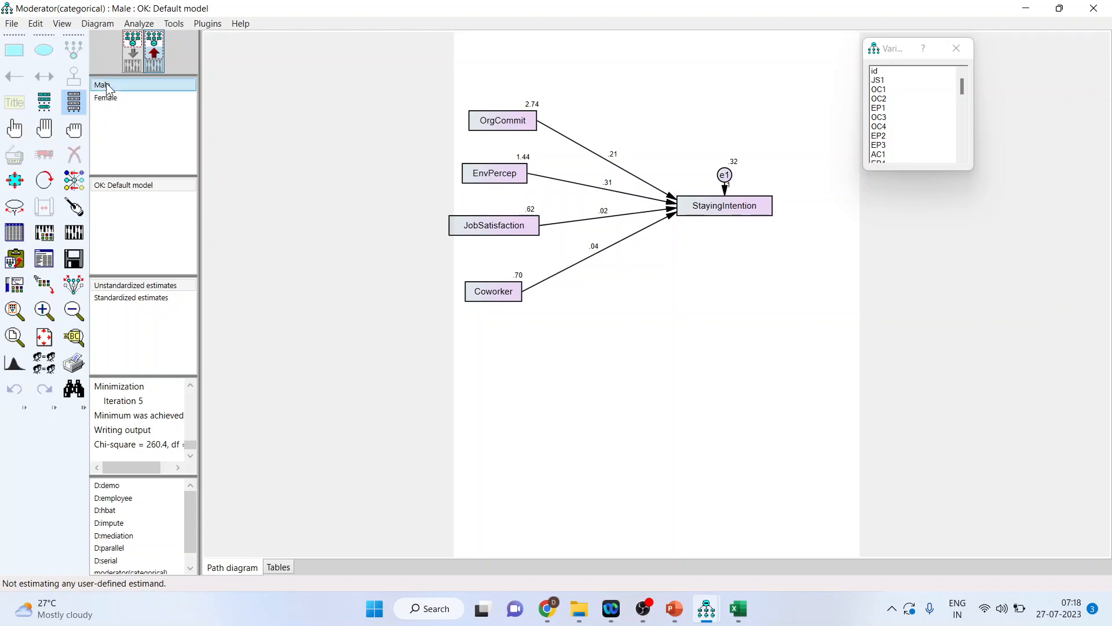
left_click(105, 97)
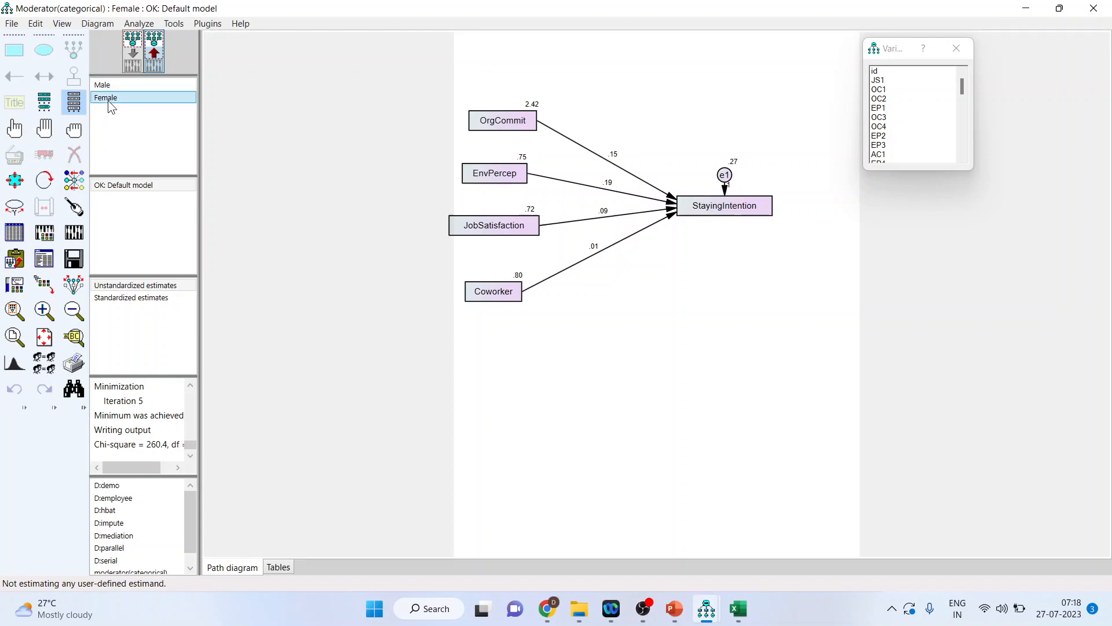
left_click(102, 85)
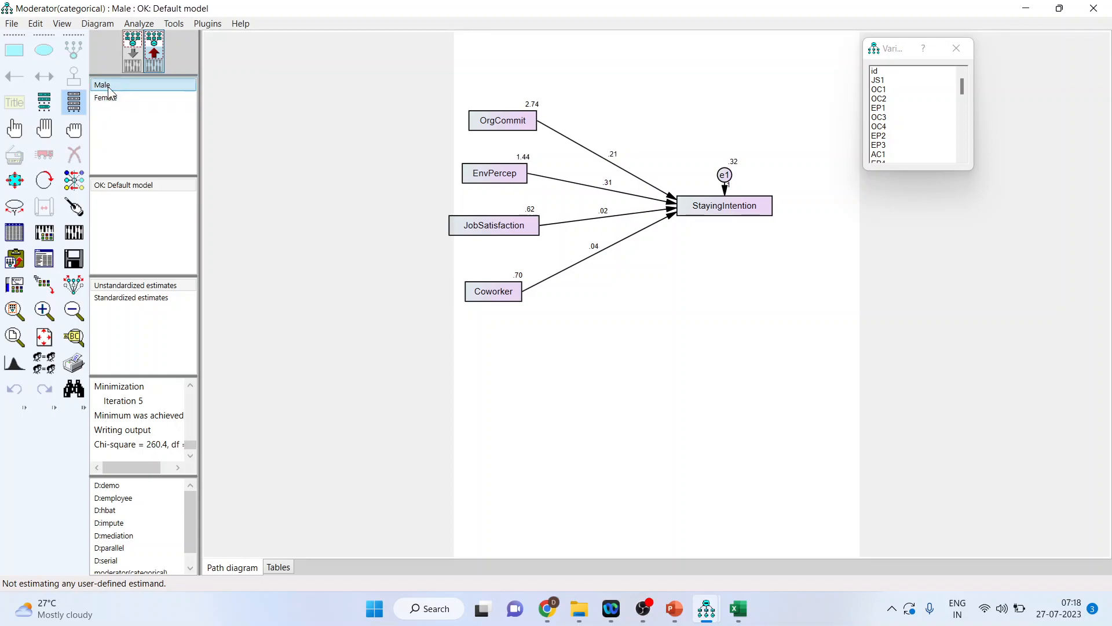
left_click(501, 119)
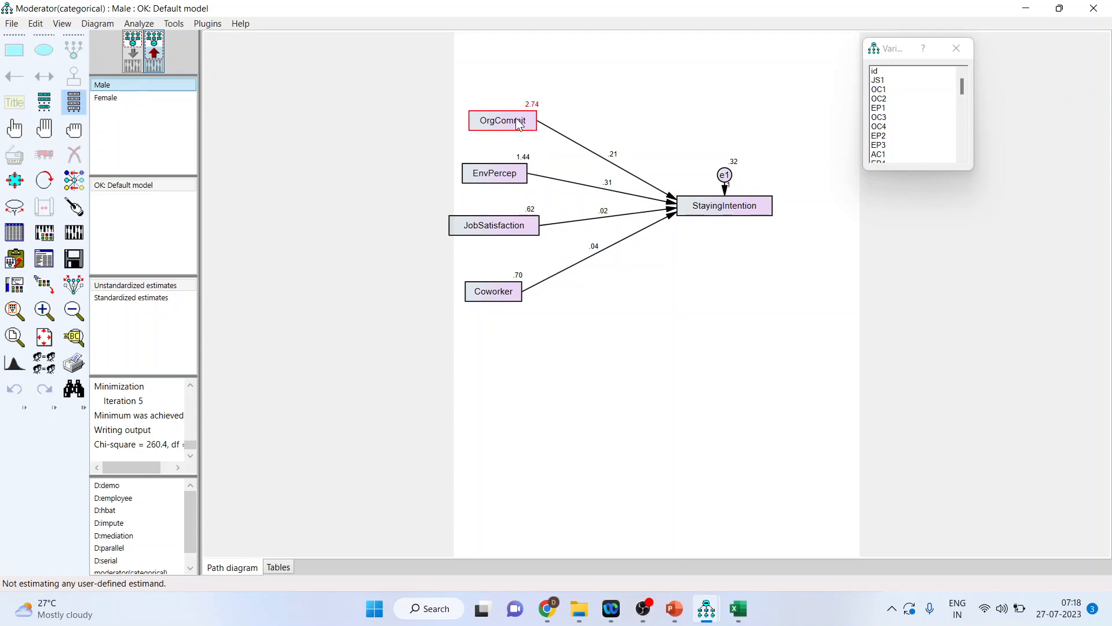
mouse_move(523, 133)
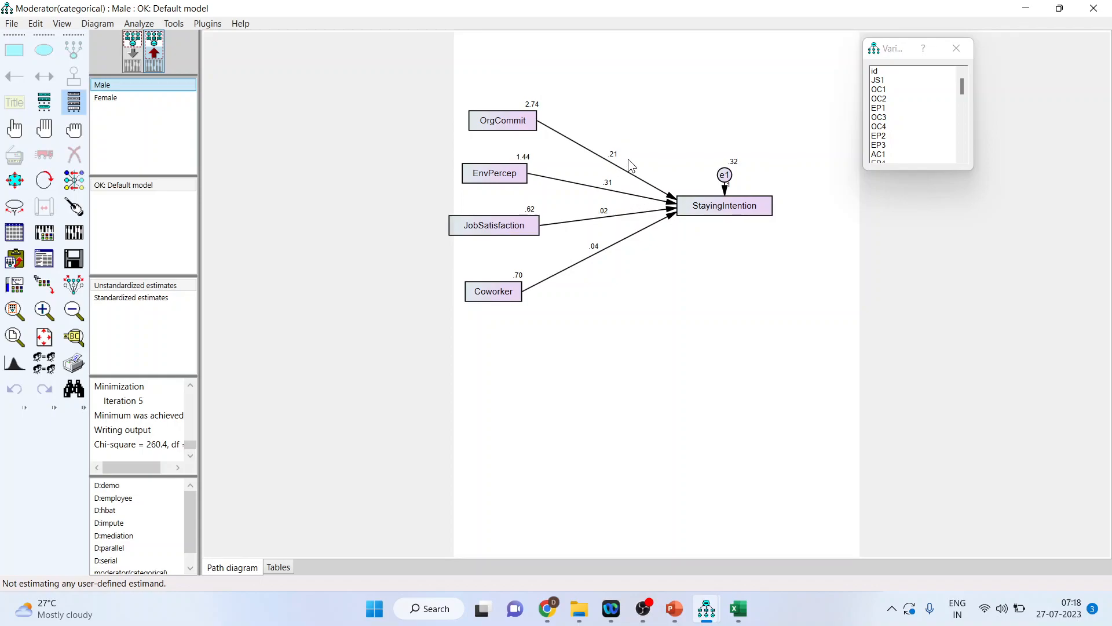
View the Amos text output showing the Female group's regression weights, variances and R².
left_click(105, 98)
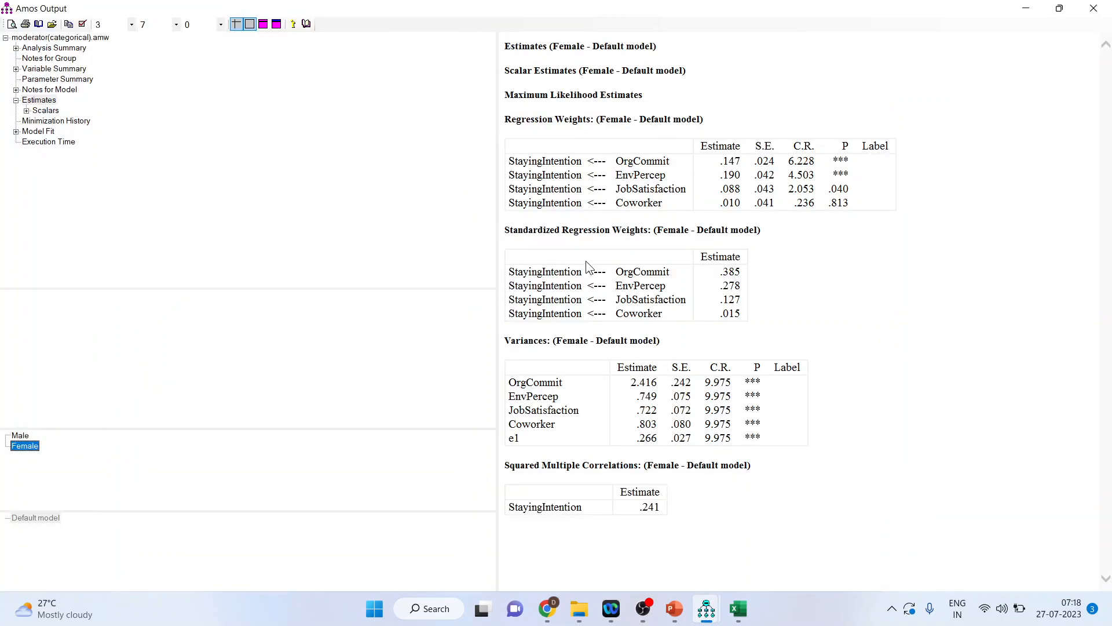
mouse_move(276, 420)
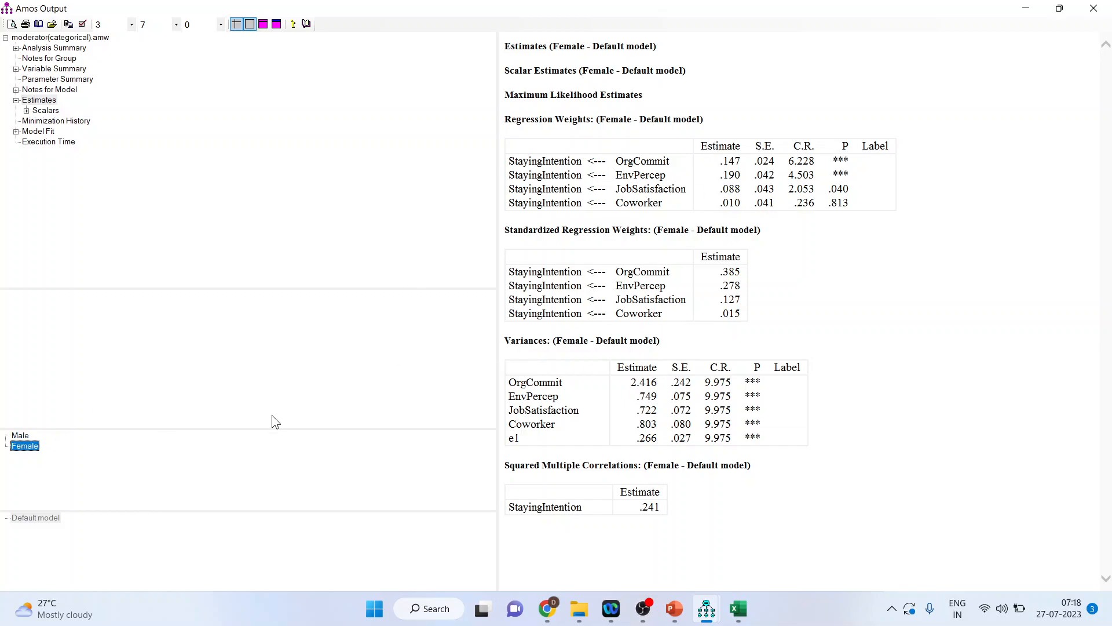
left_click(20, 434)
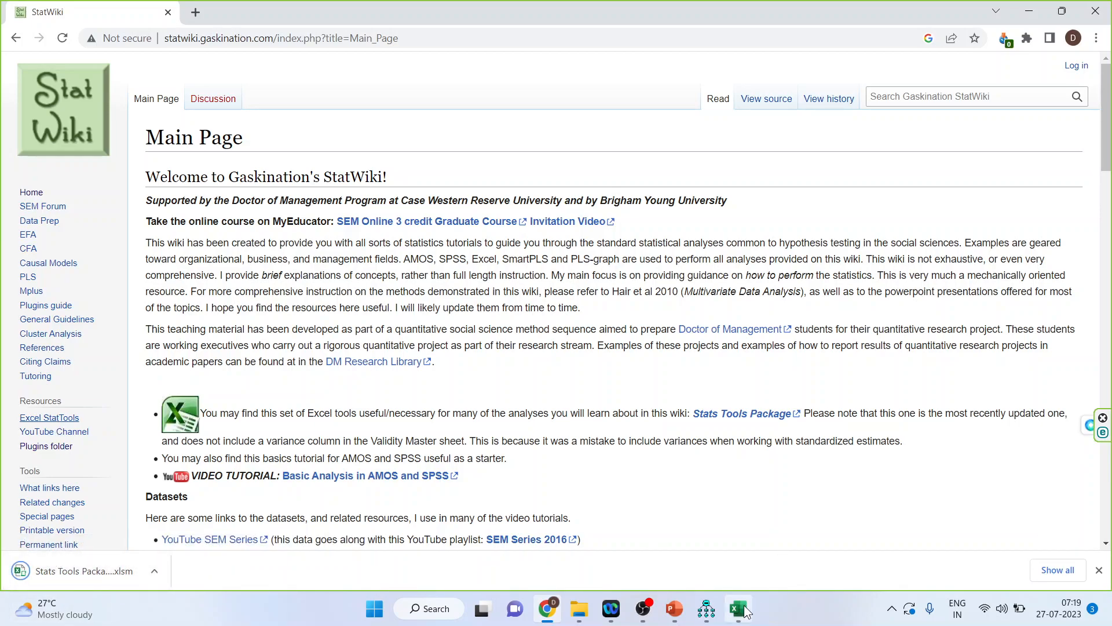
Switch from the browser to the spreadsheet window after downloading the Stats Tools Package.
left_click(739, 608)
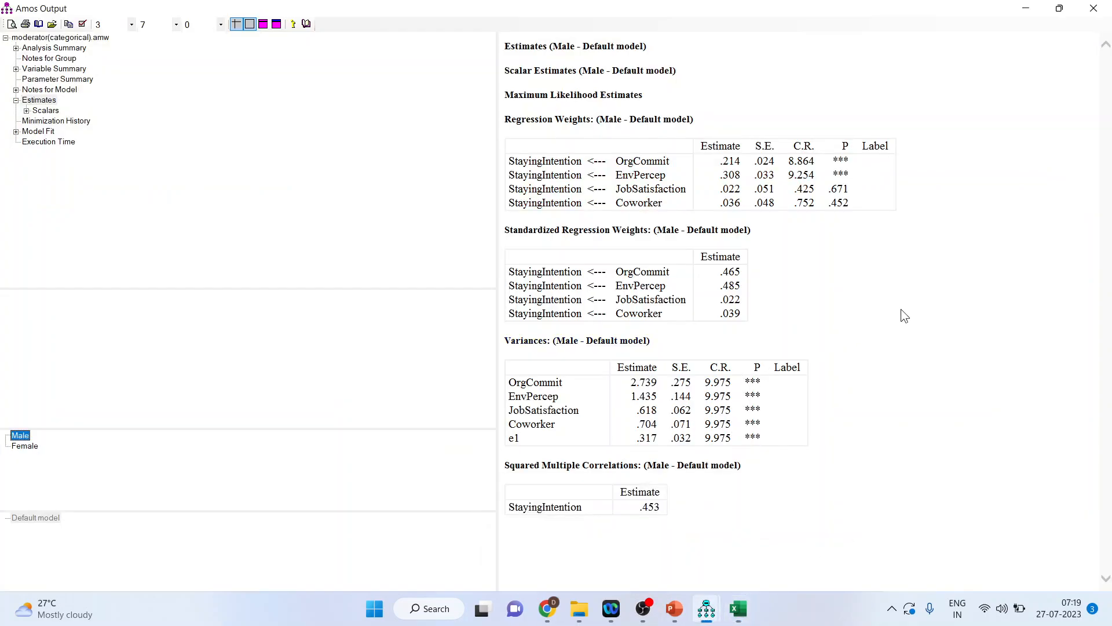
mouse_move(958, 292)
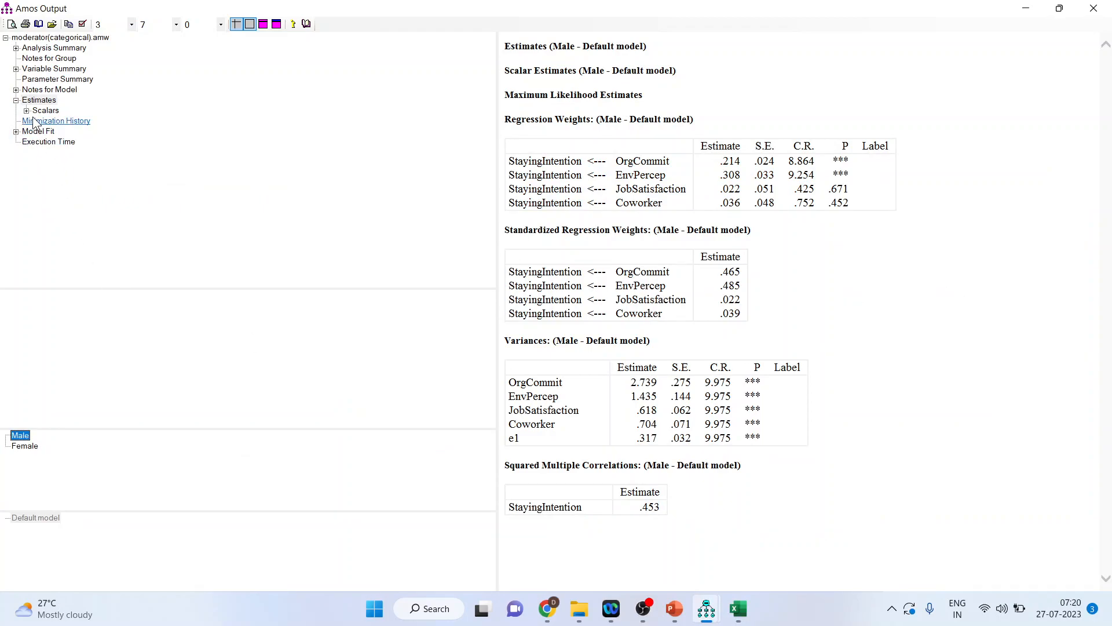
Isolate the Male Regression Weights table in Amos output and copy it to the clipboard.
left_click(80, 120)
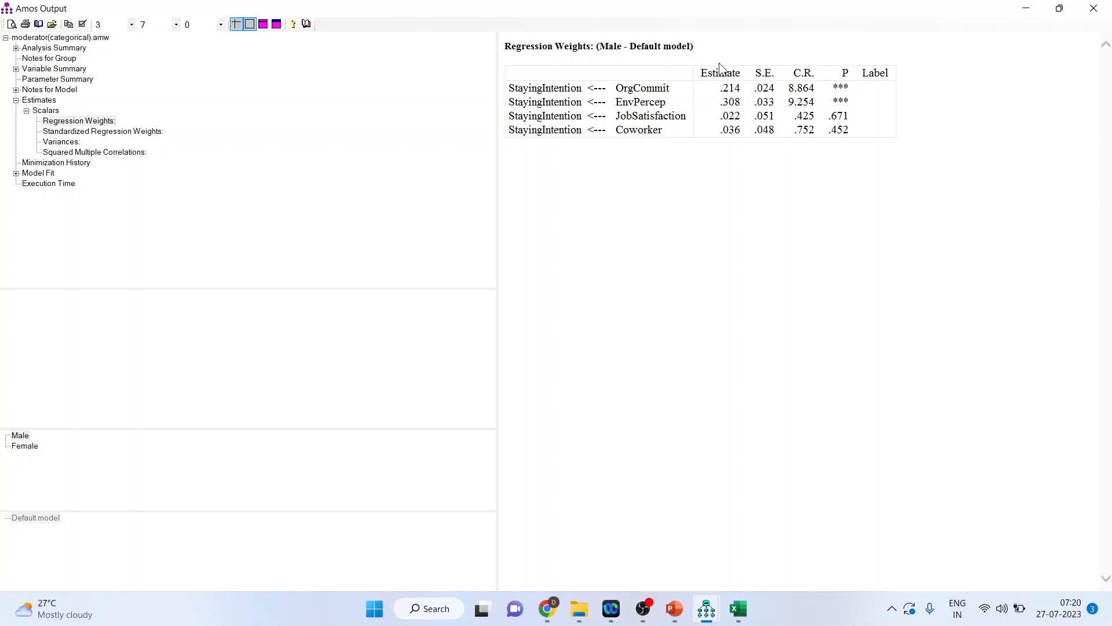
right_click(720, 67)
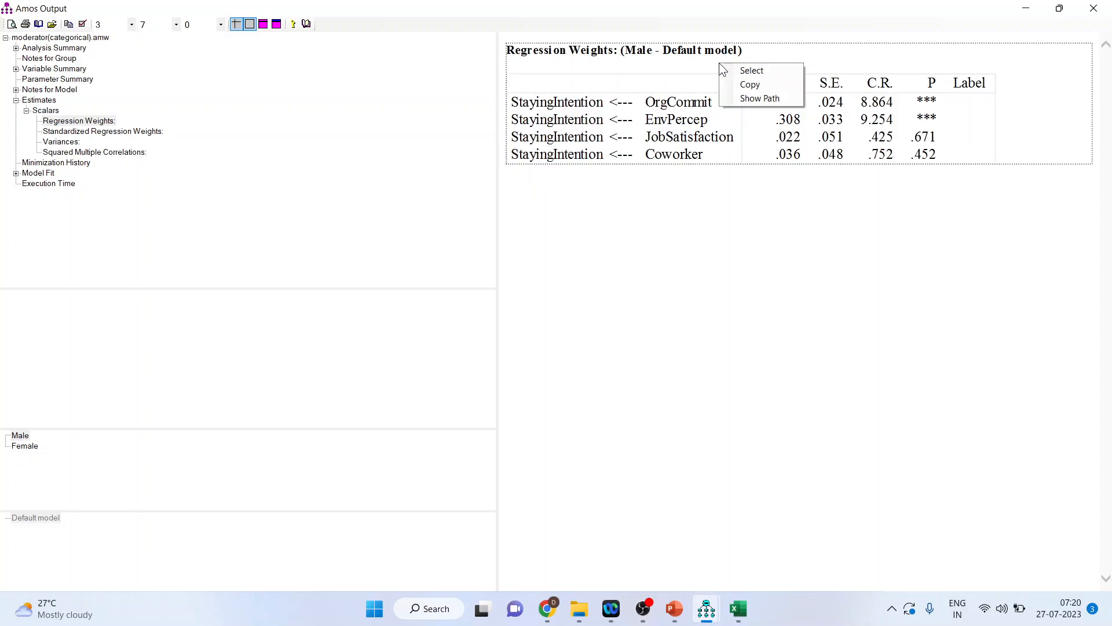
mouse_move(749, 85)
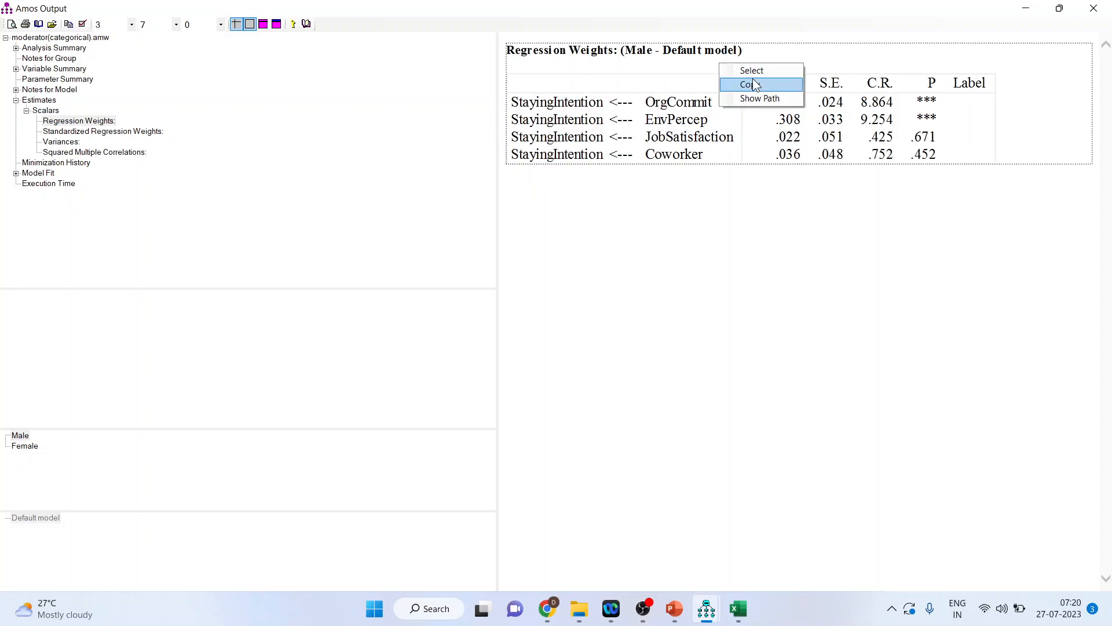
left_click(737, 608)
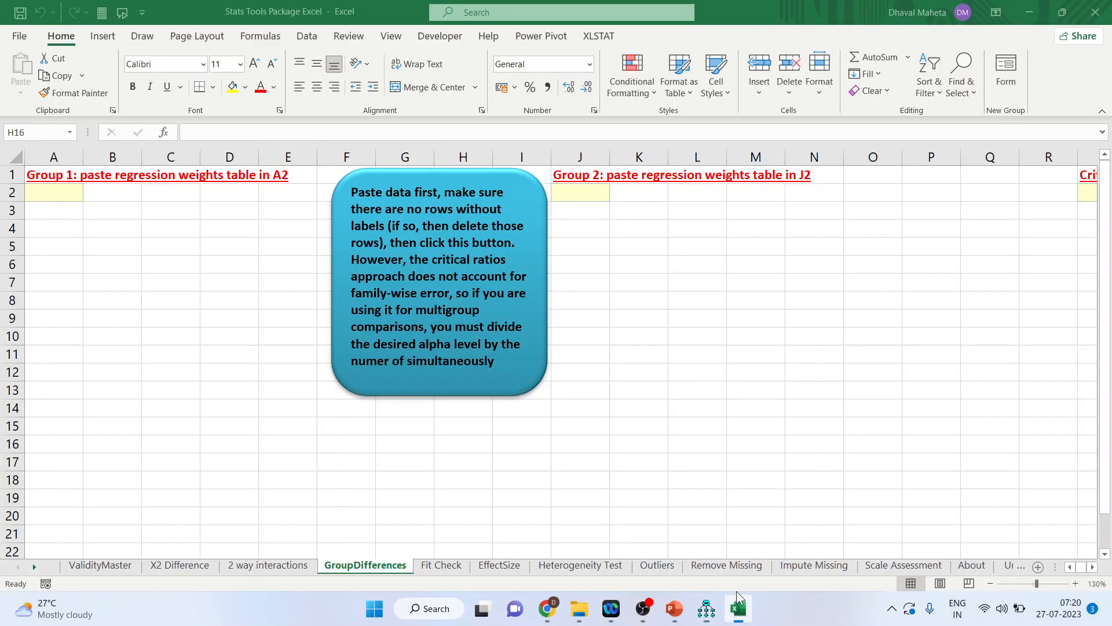
Paste the Male regression weights at A2 of GroupDifferences, then bring the Female table over for J2.
left_click(462, 444)
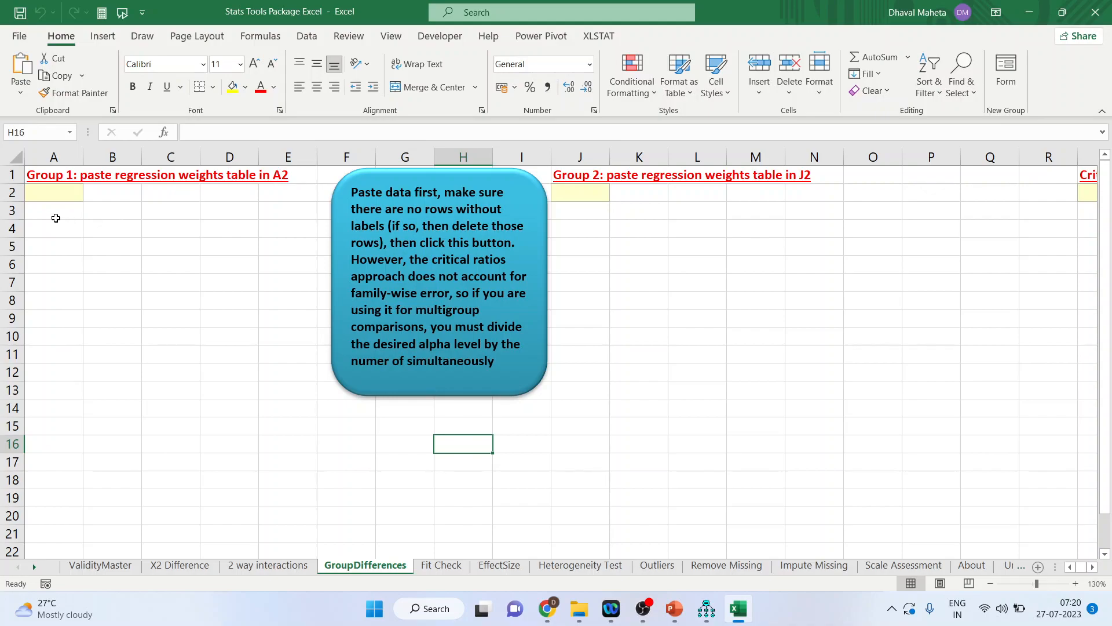
left_click(53, 192)
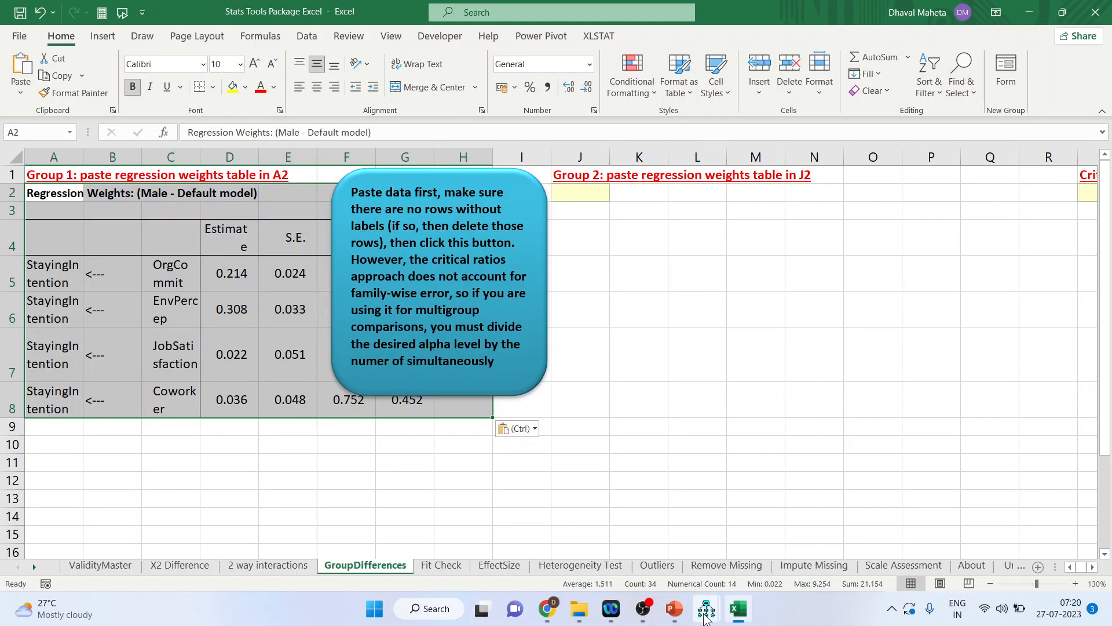
left_click(705, 608)
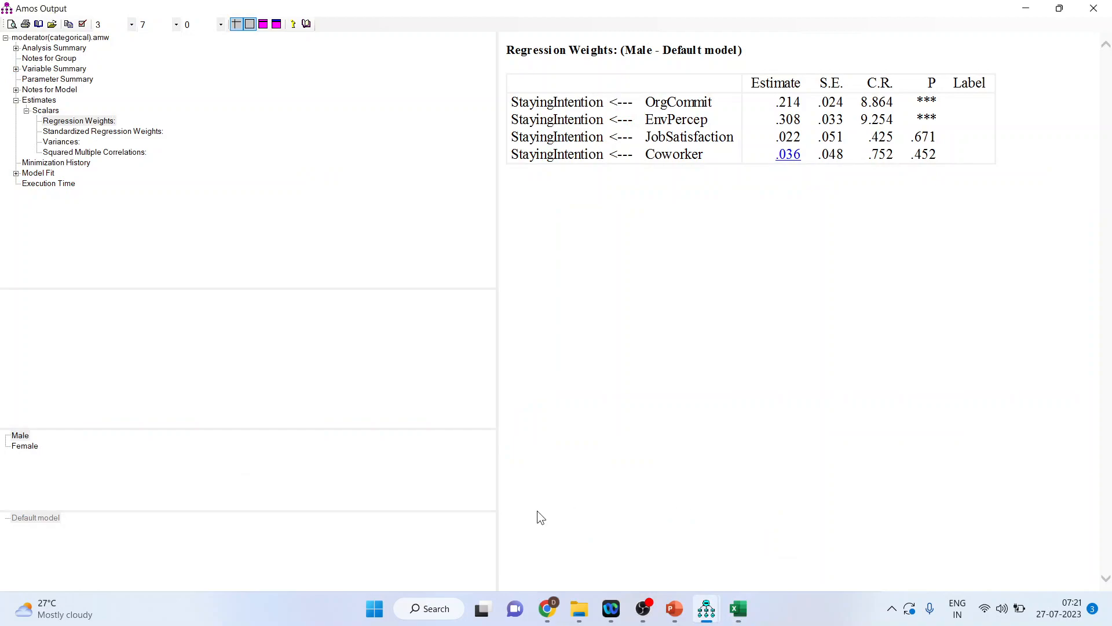
left_click(24, 445)
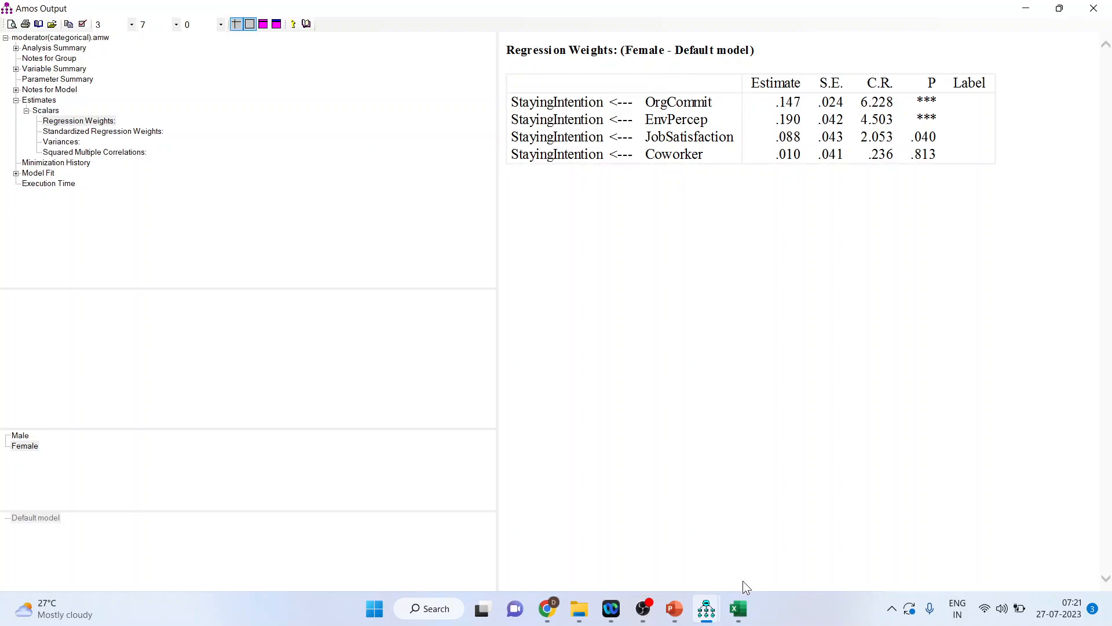
left_click(738, 608)
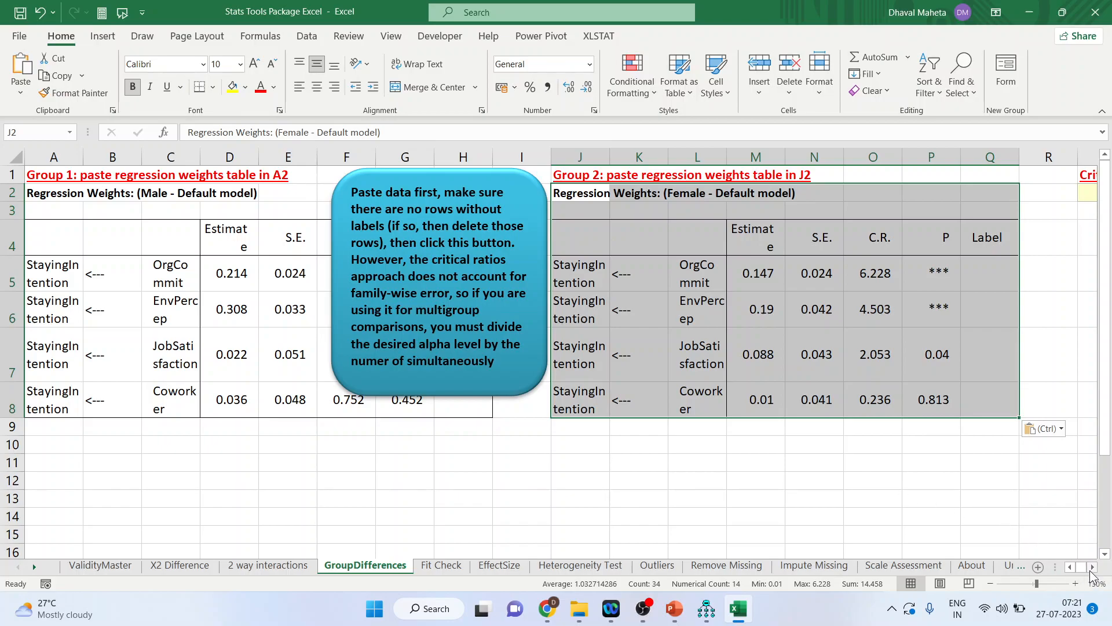
Scroll the GroupDifferences sheet right to reveal the Critical Ratios area.
scroll("right", 3)
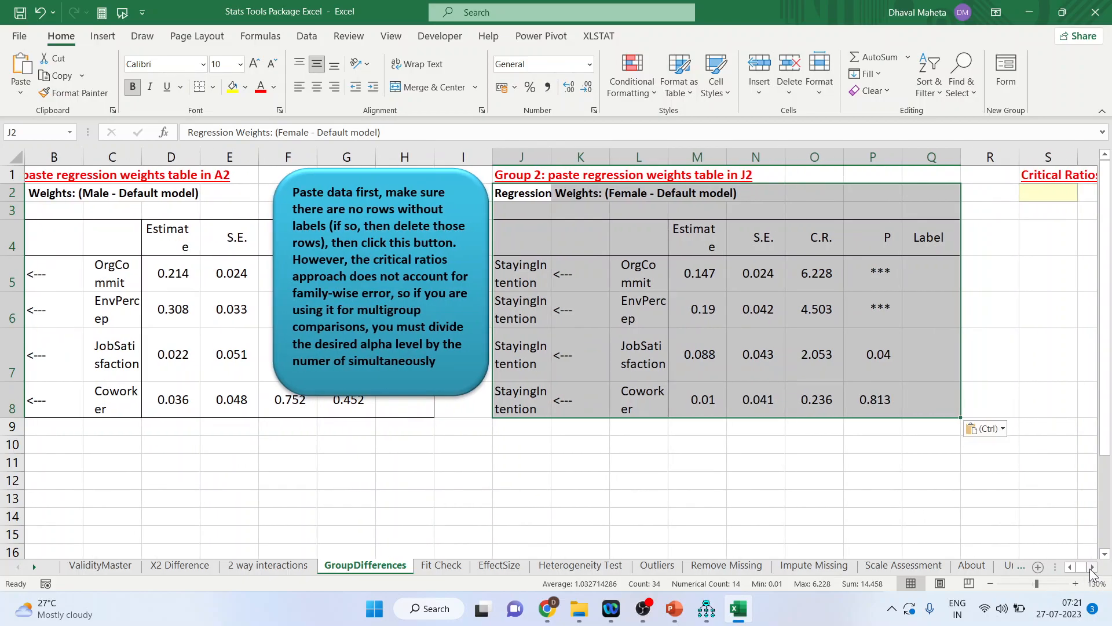
scroll("right", 3)
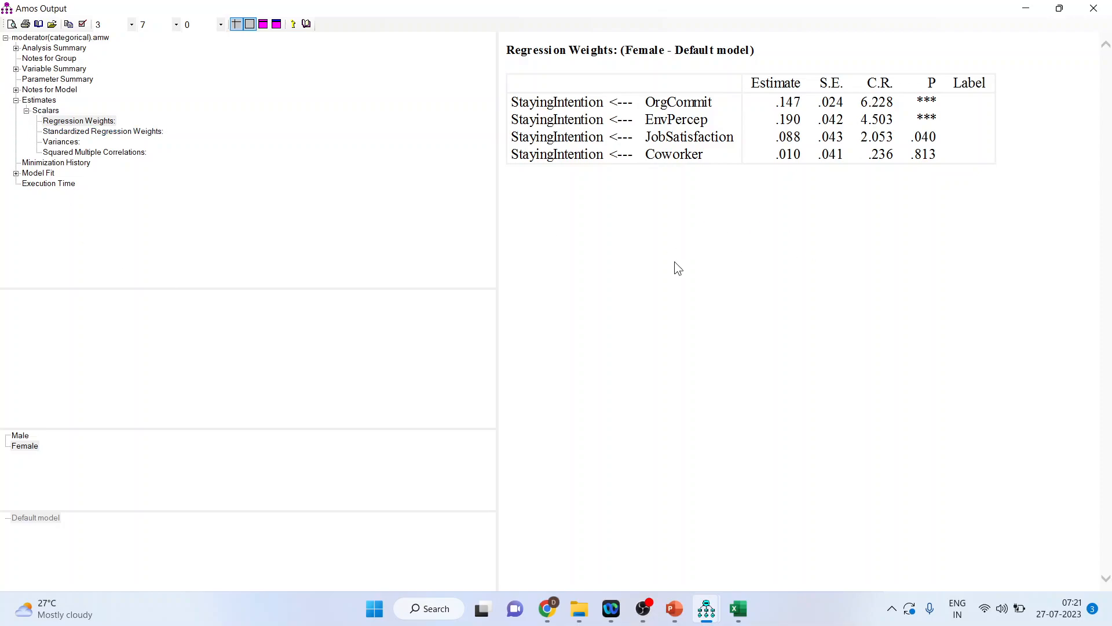
mouse_move(609, 279)
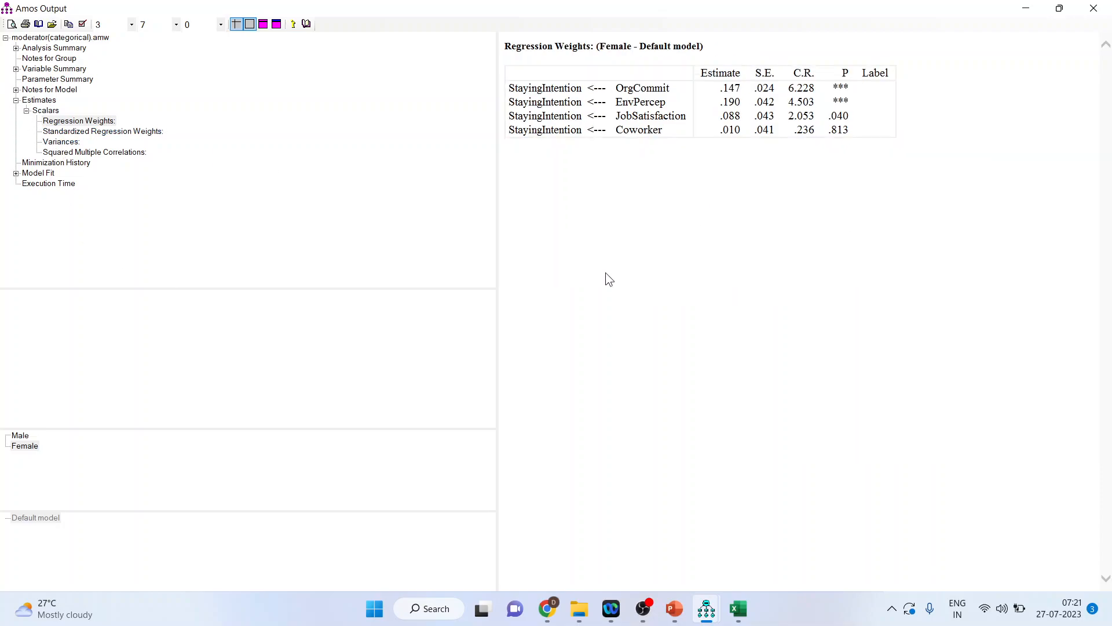
mouse_move(705, 608)
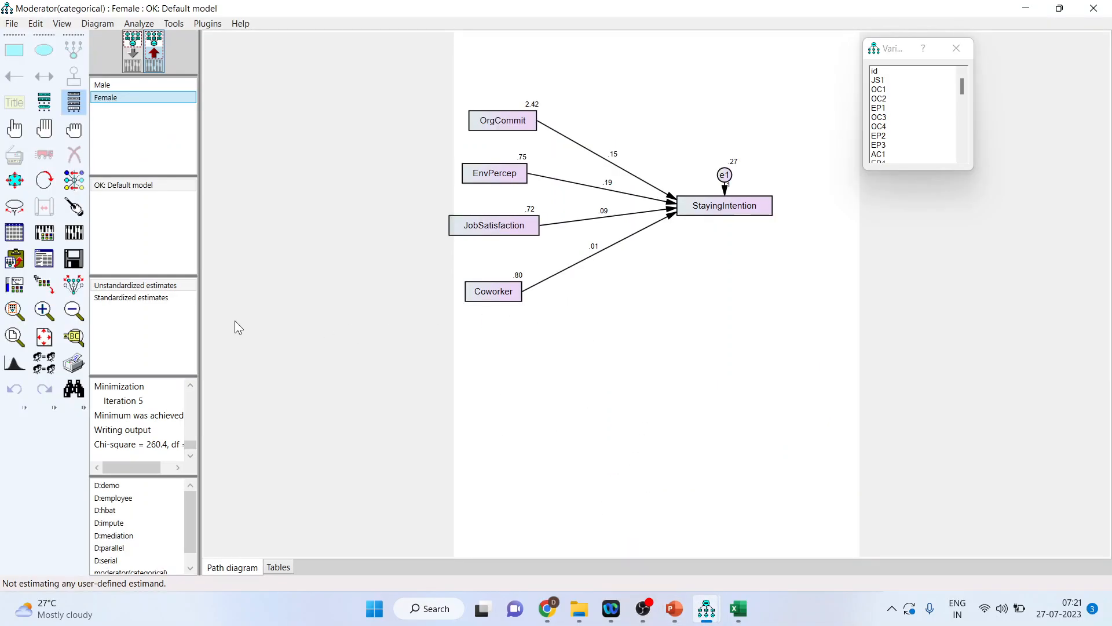
Enable Critical ratios for differences in Analysis Properties and re-estimate the two-group model.
left_click(44, 232)
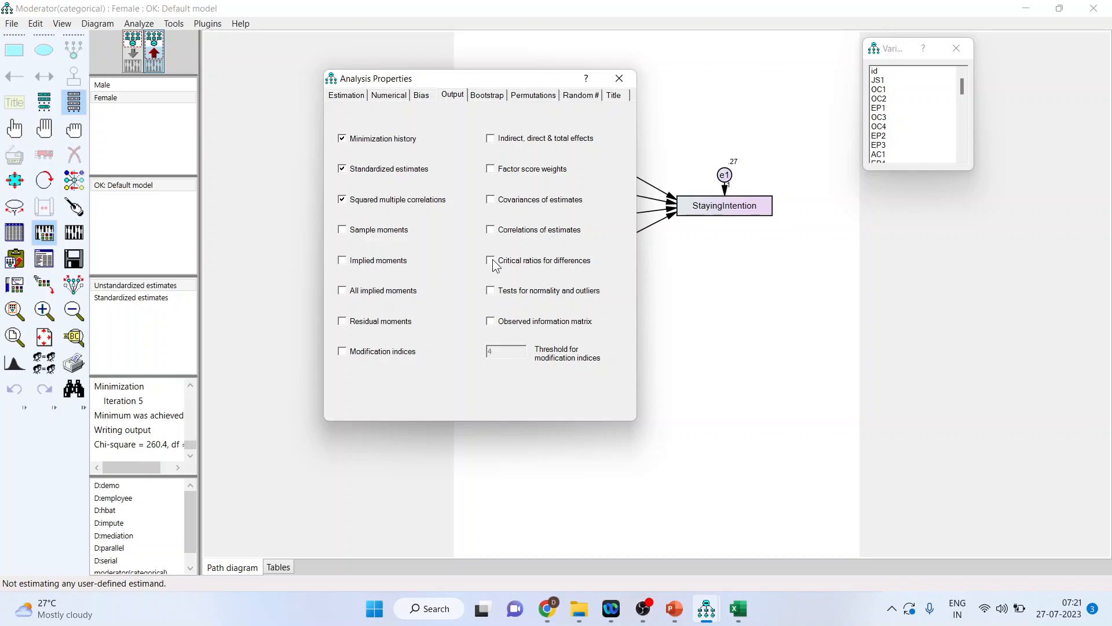
left_click(491, 261)
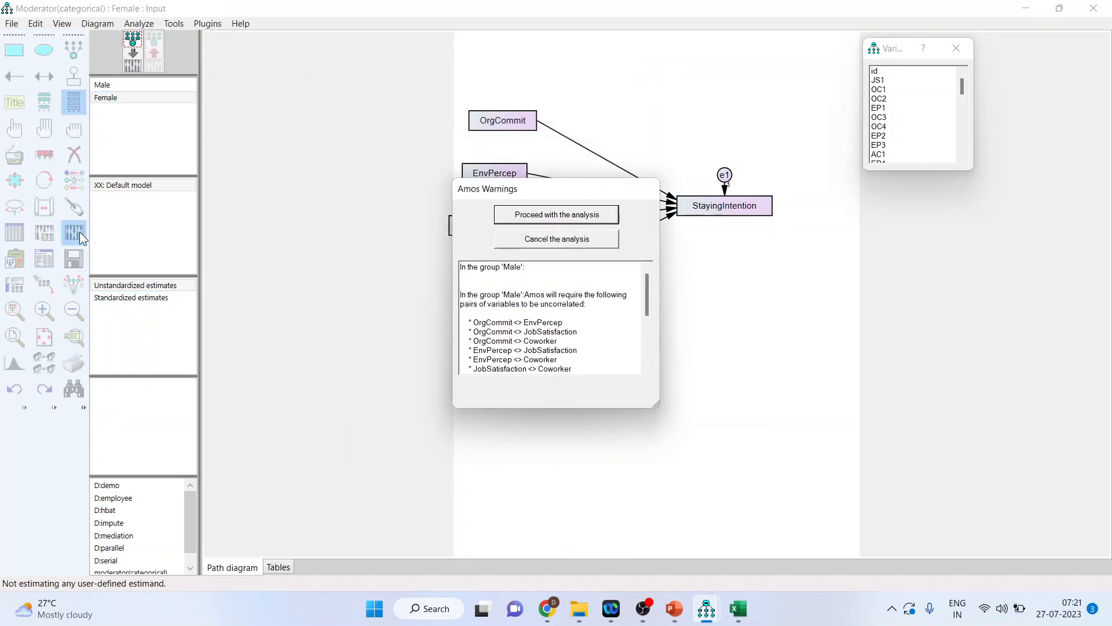
left_click(555, 214)
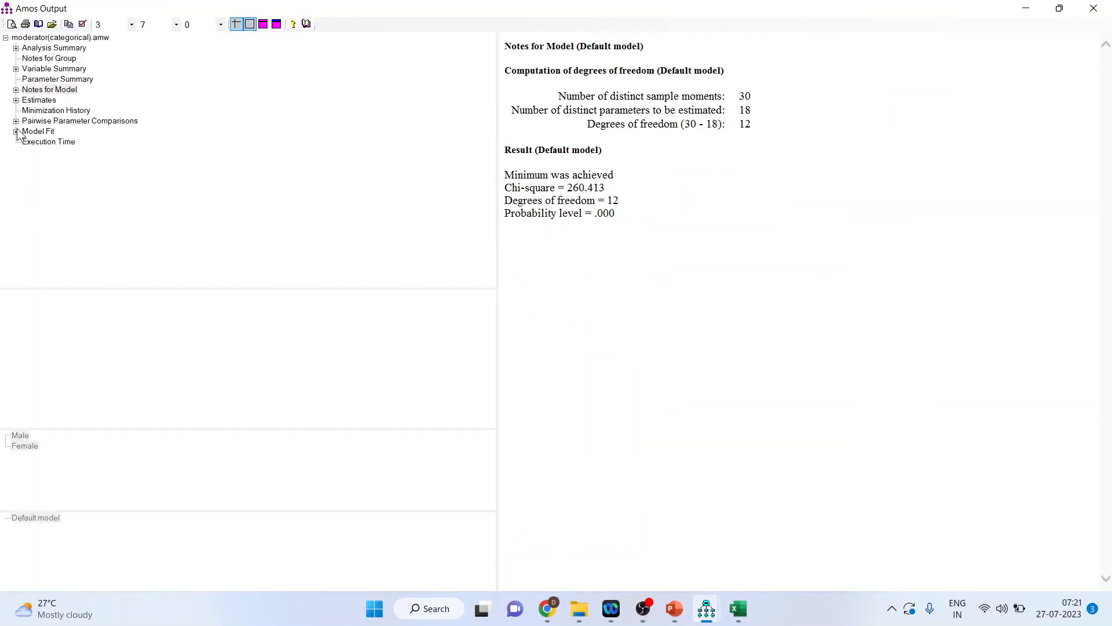
Expand Pairwise Parameter Comparisons and copy the Critical Ratios for Differences matrix.
left_click(39, 99)
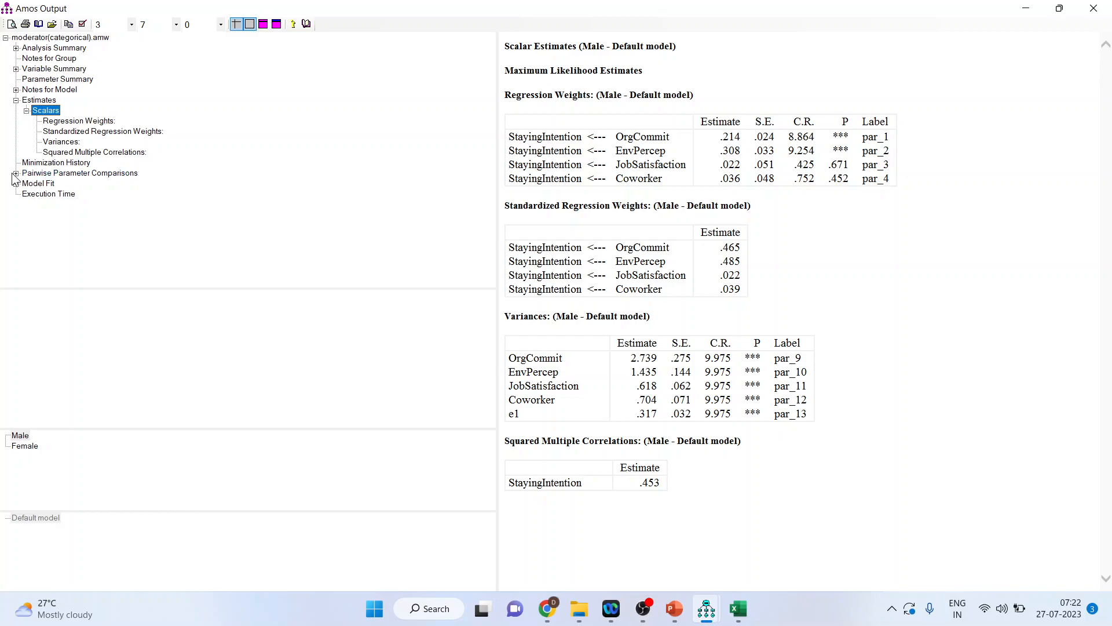
left_click(80, 172)
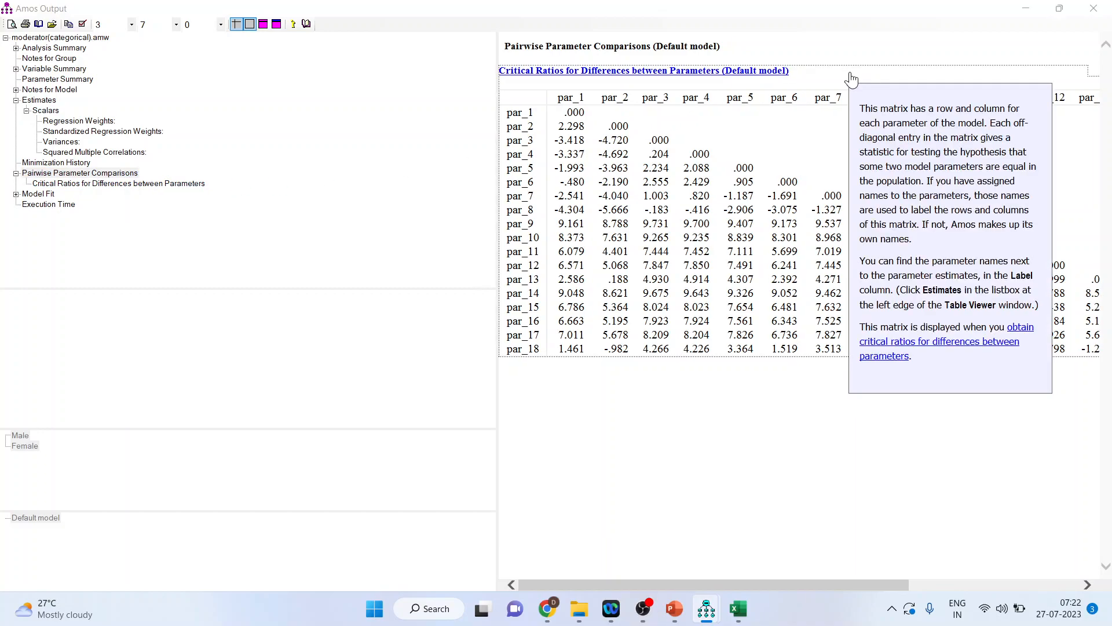
right_click(851, 77)
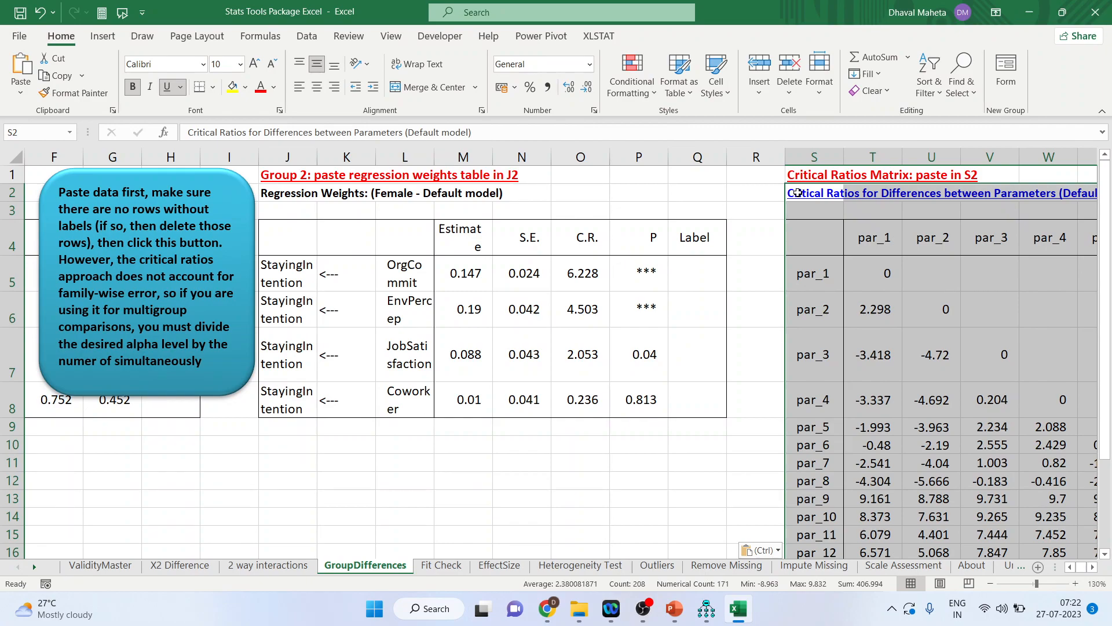
mouse_move(815, 566)
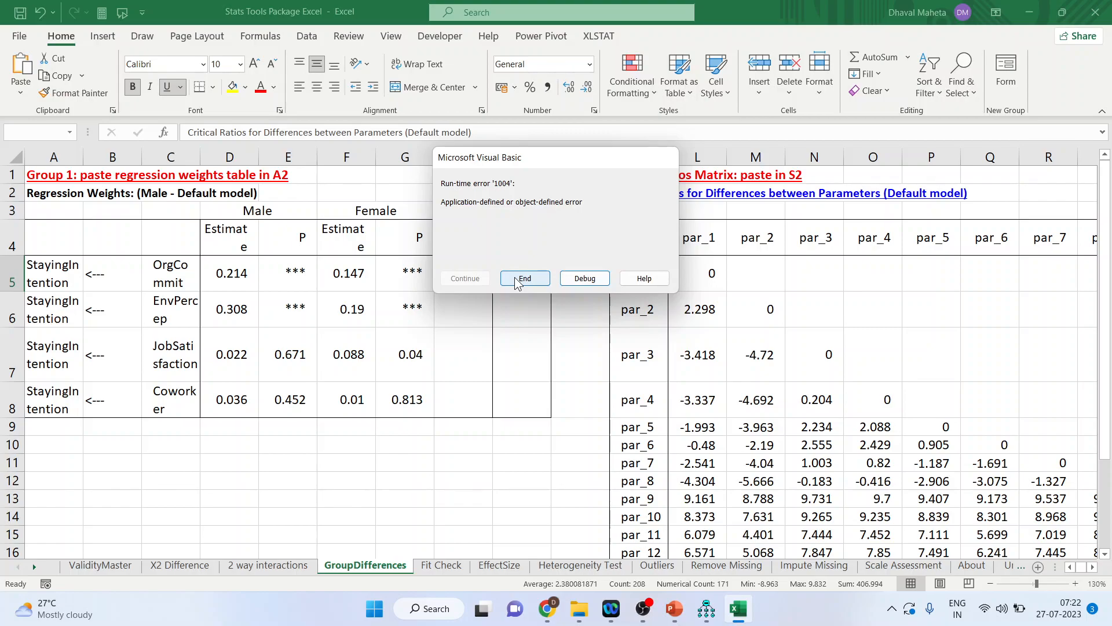
Dismiss the run-time error after running the group differences macro, leaving the z-score table.
left_click(523, 276)
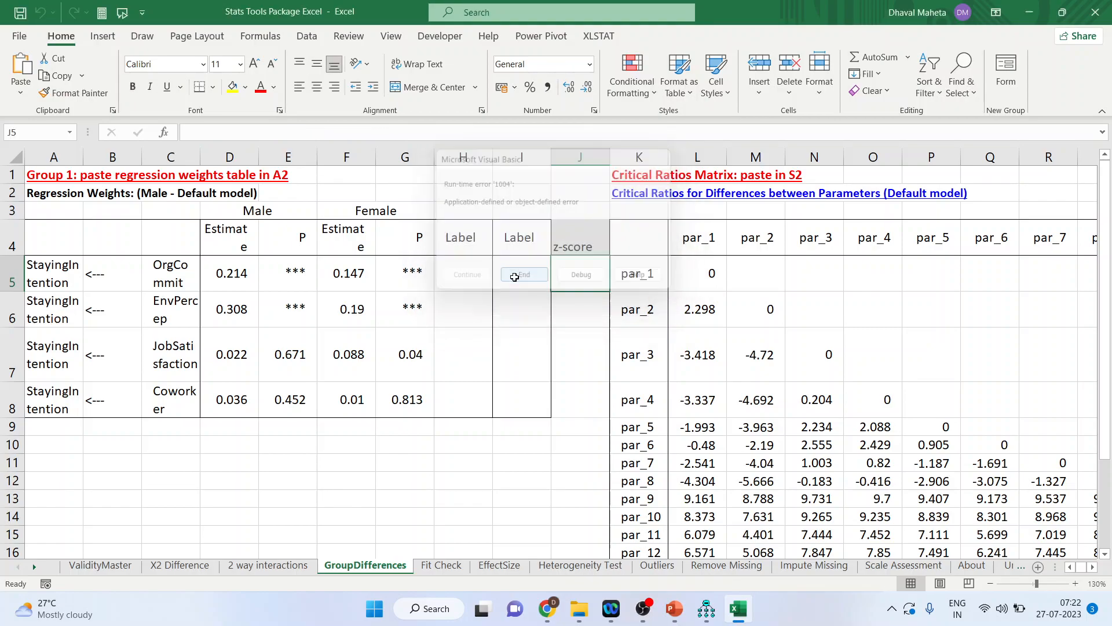
left_click(522, 275)
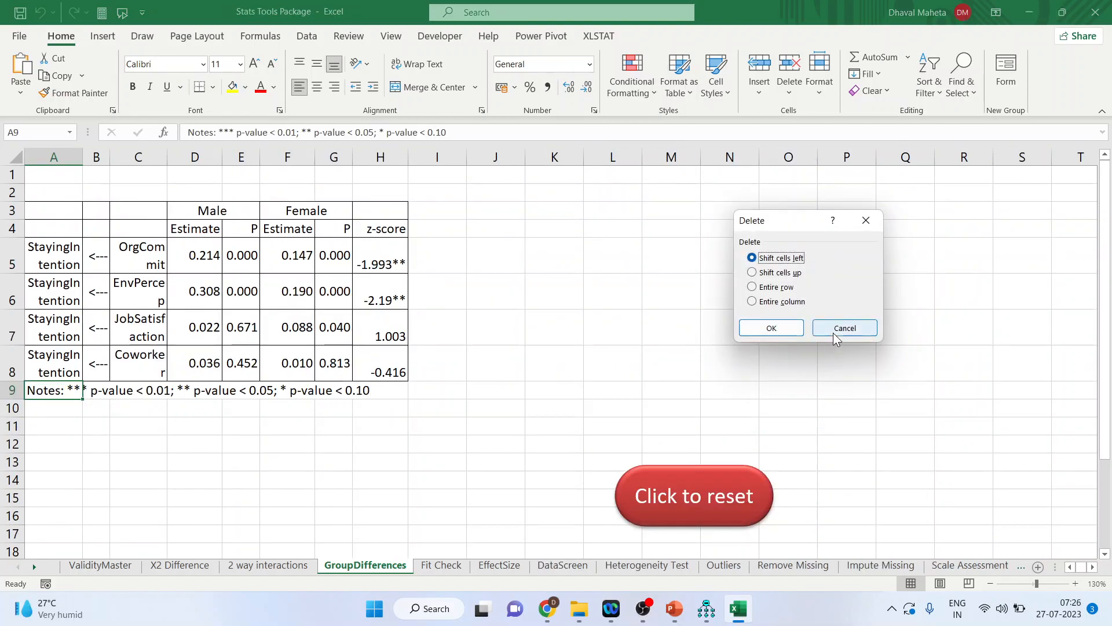
Cancel the Delete prompt and review OrgCommit and EnvPercep estimates (0.214, 0.147, 0.308) and all four z-scores.
left_click(845, 327)
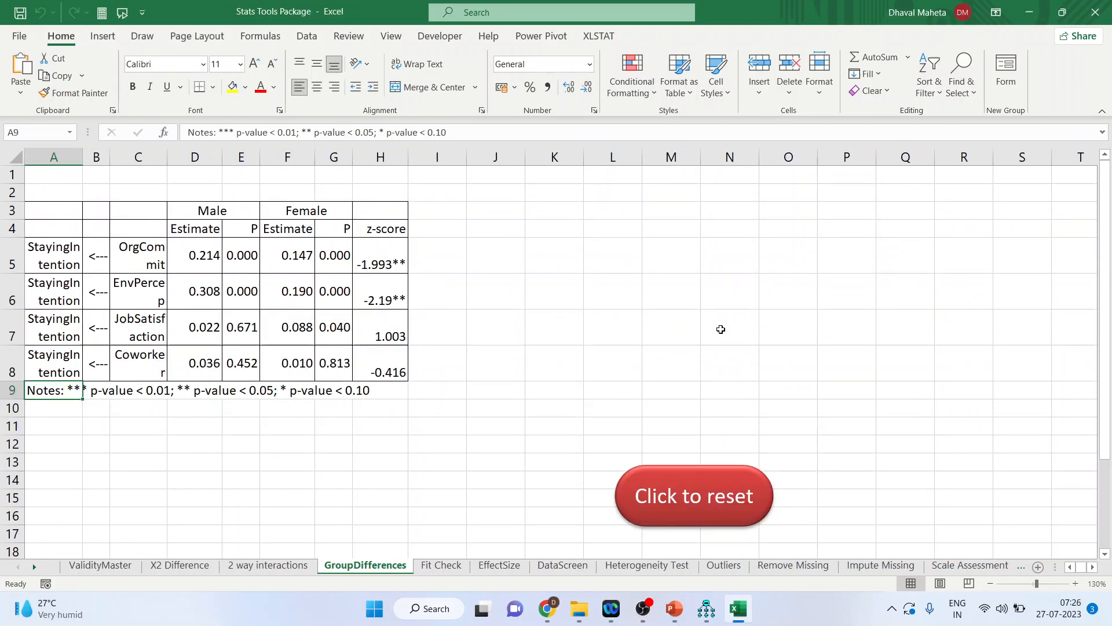
left_click(138, 255)
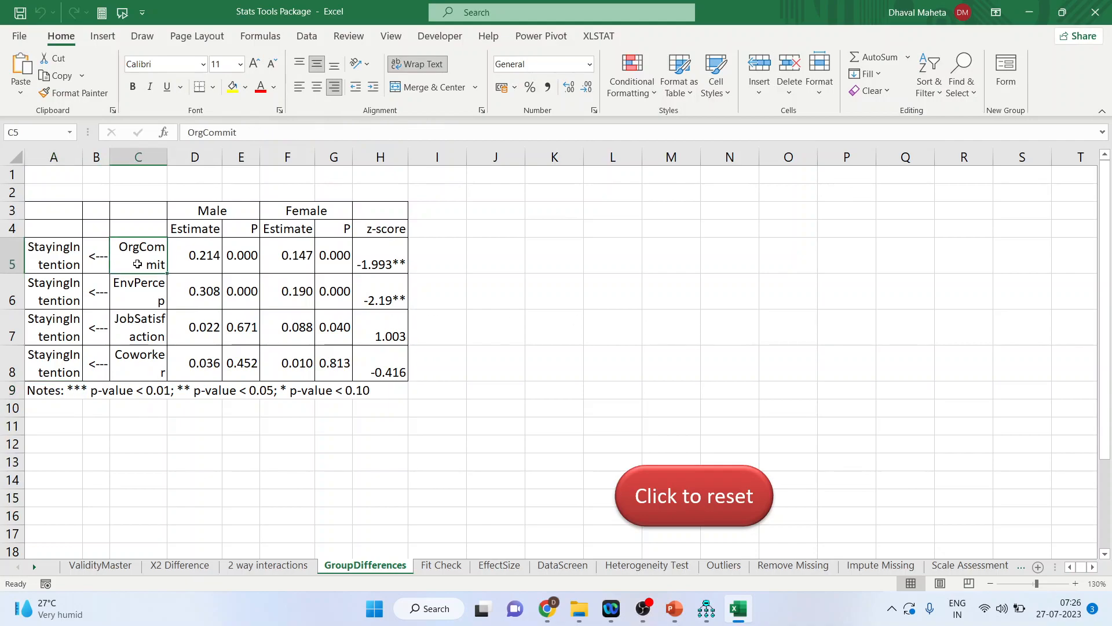
mouse_move(66, 257)
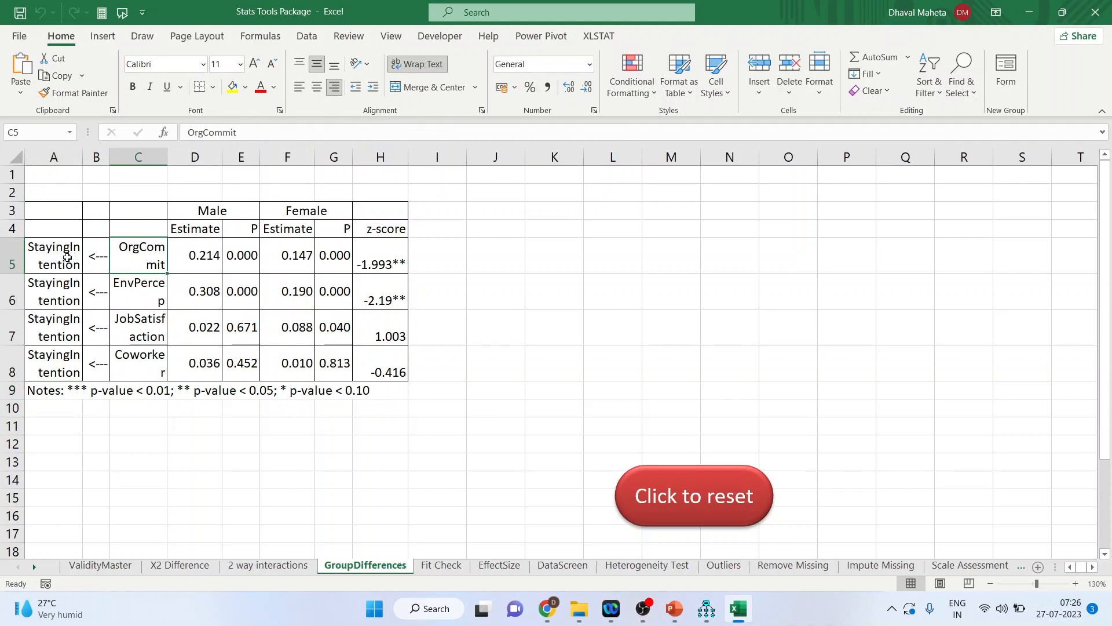
left_click(53, 255)
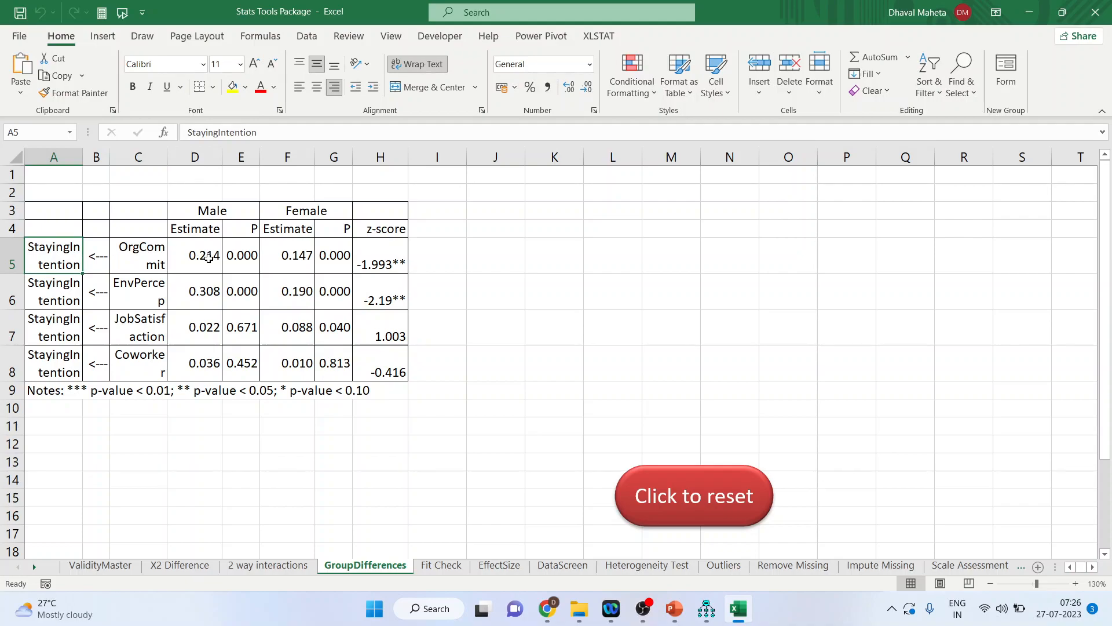
left_click(194, 255)
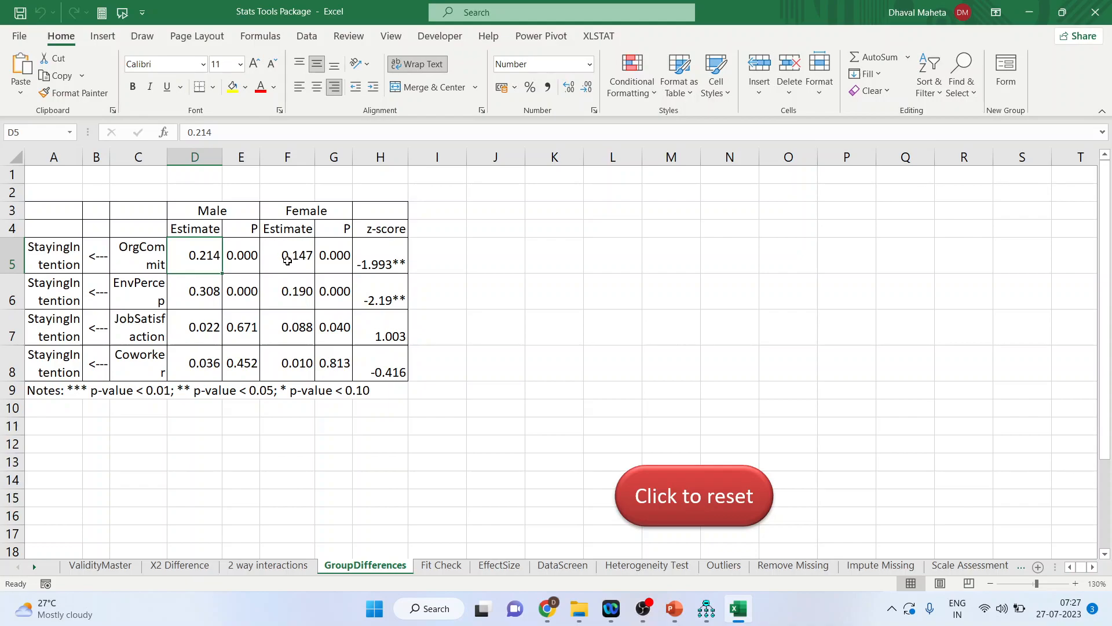
left_click(286, 255)
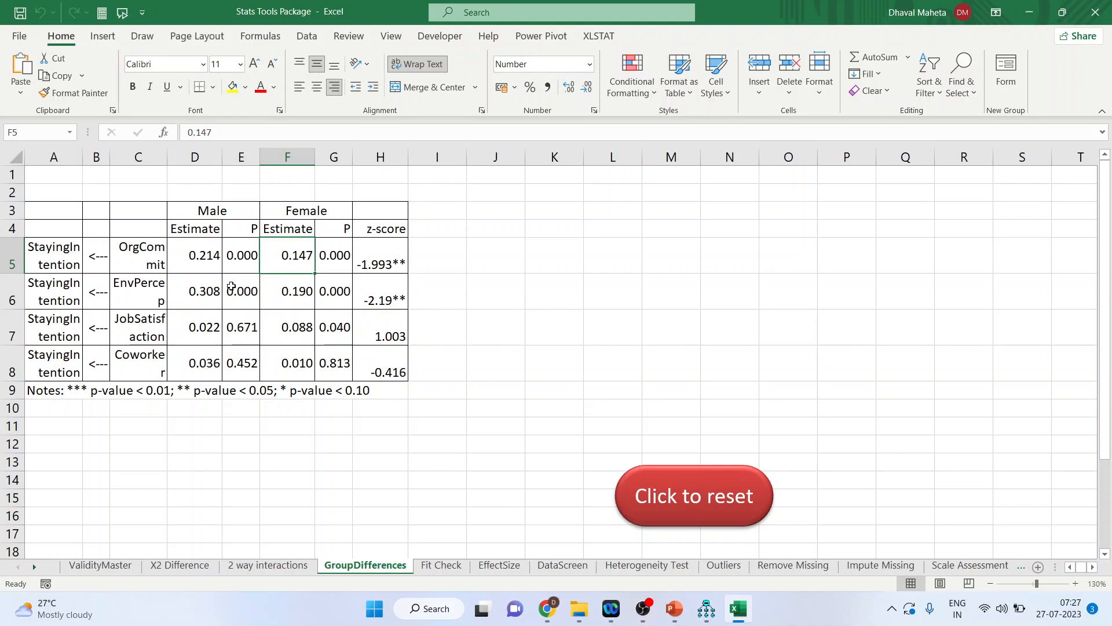
left_click(138, 292)
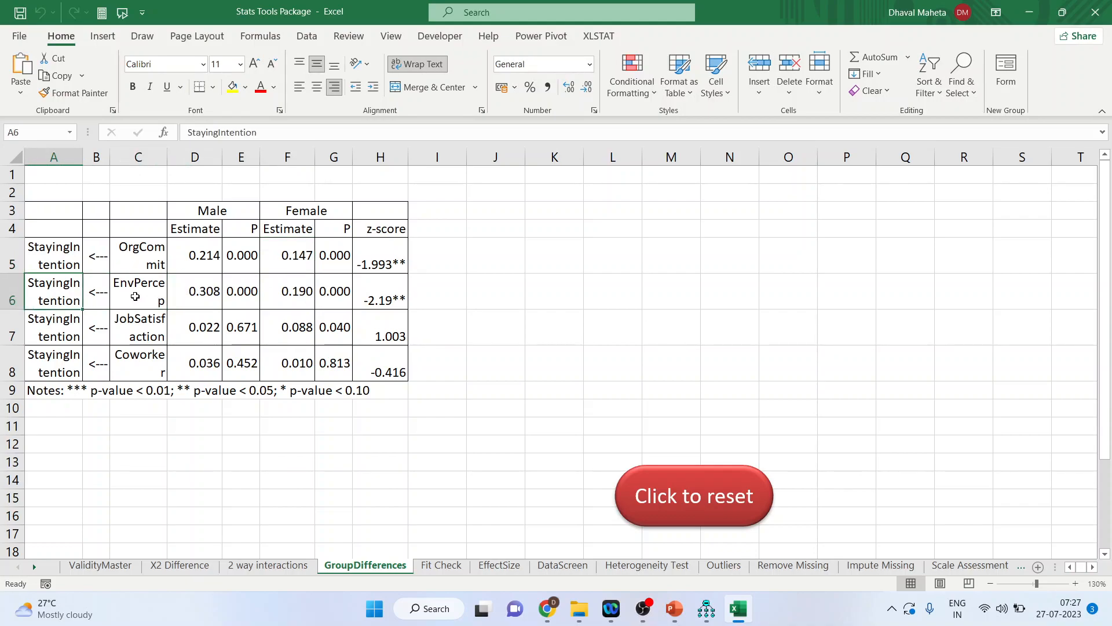
left_click(194, 291)
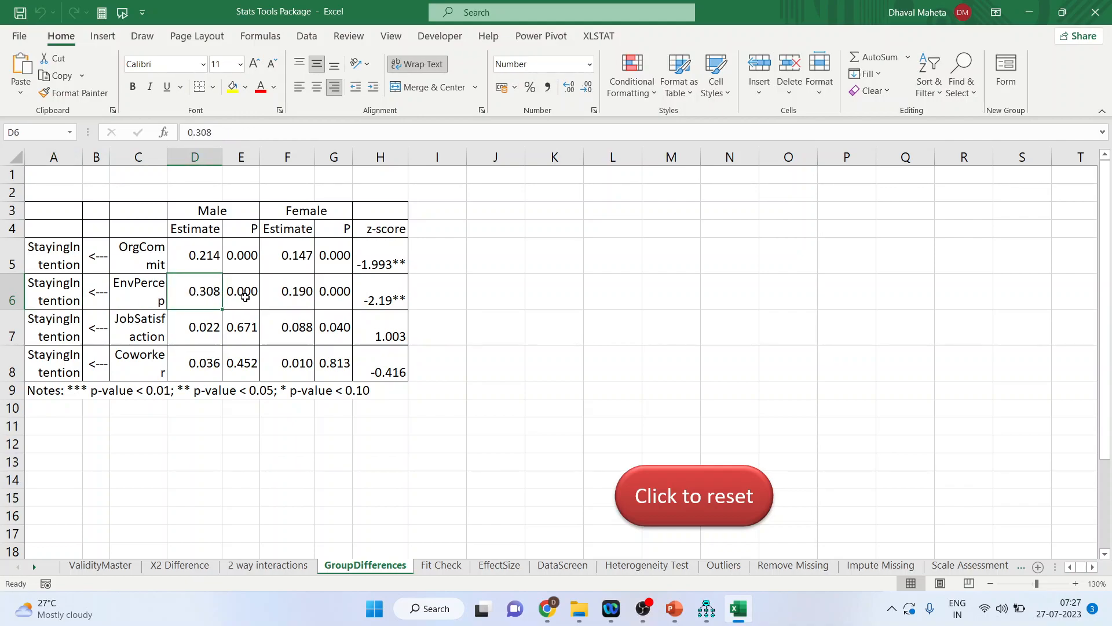
left_click(241, 292)
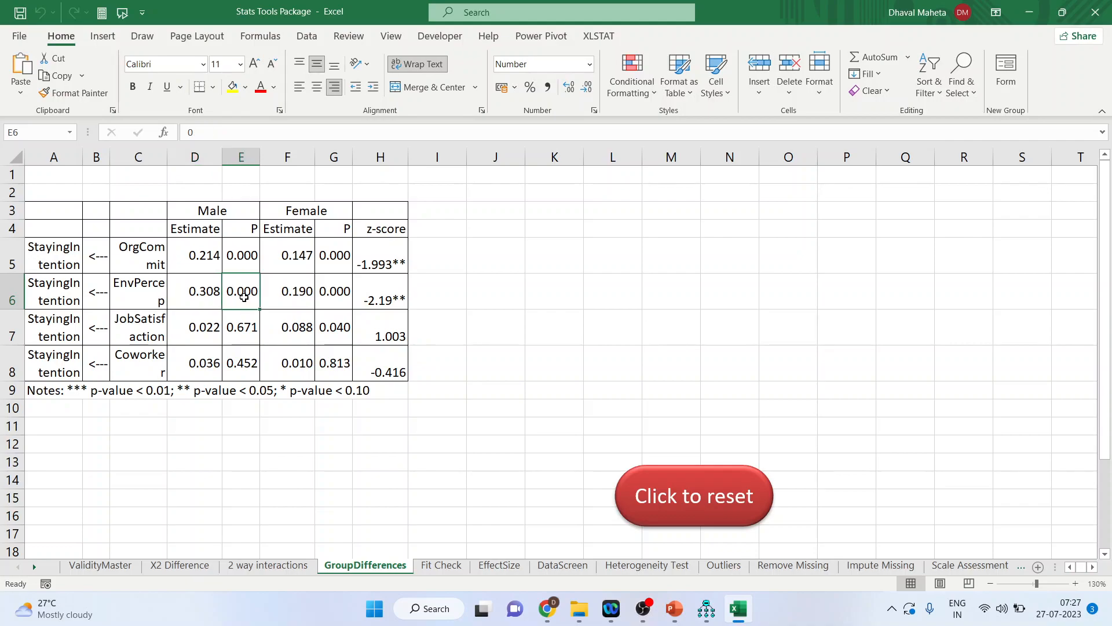
left_click(288, 292)
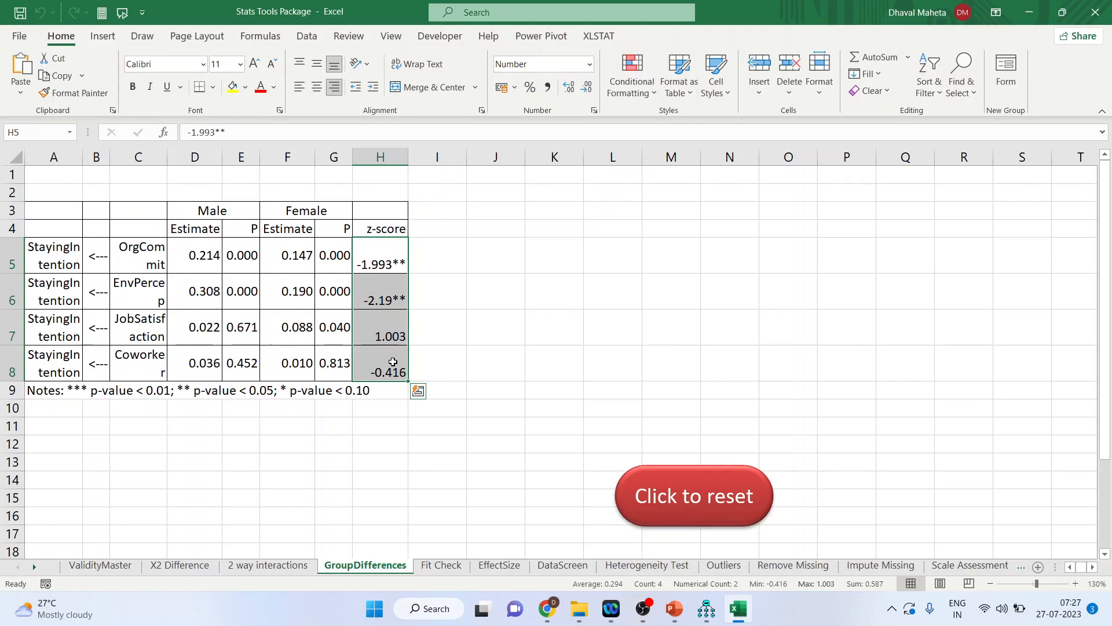
mouse_move(403, 272)
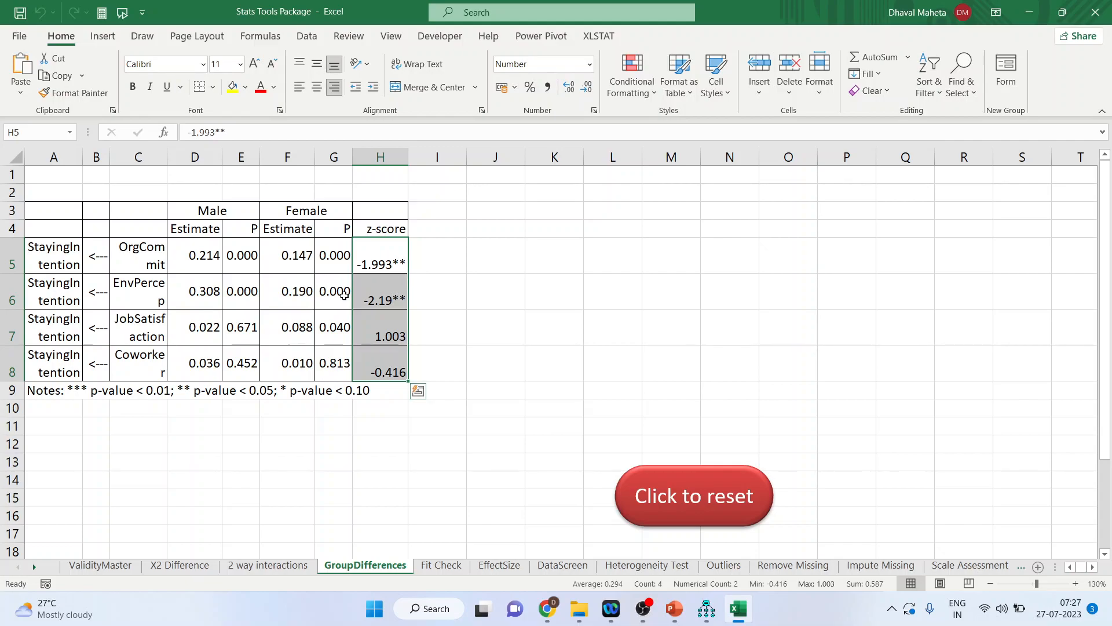
Review JobSatisfaction z-score 1.003, estimates 0.022 and 0.036, the significant -1.993** and the significance notes.
left_click(195, 255)
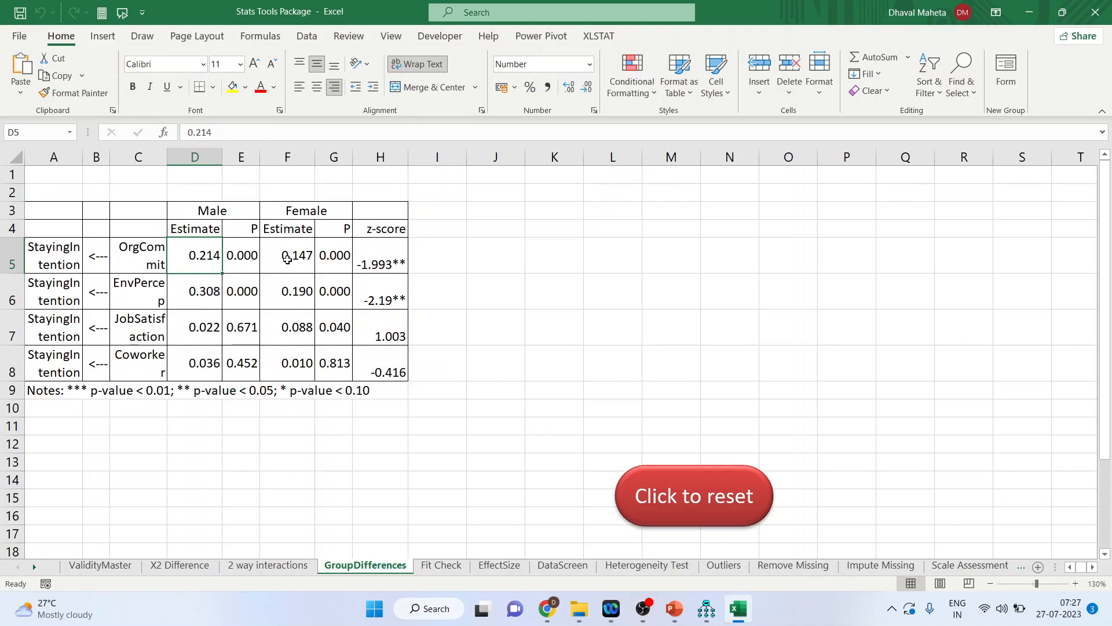
left_click(286, 255)
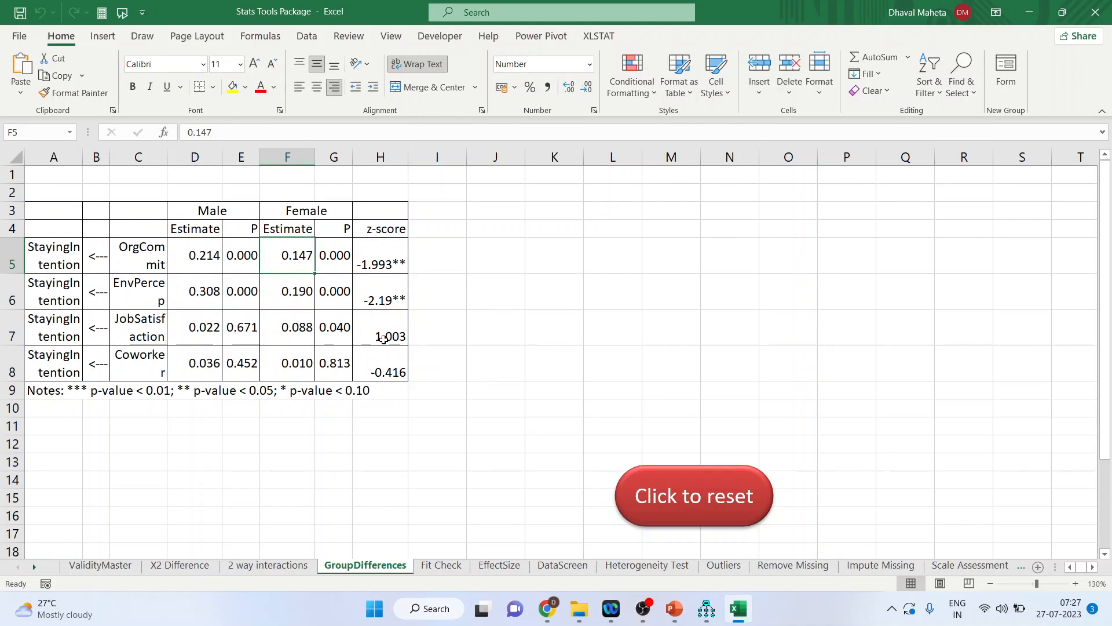
left_click(380, 336)
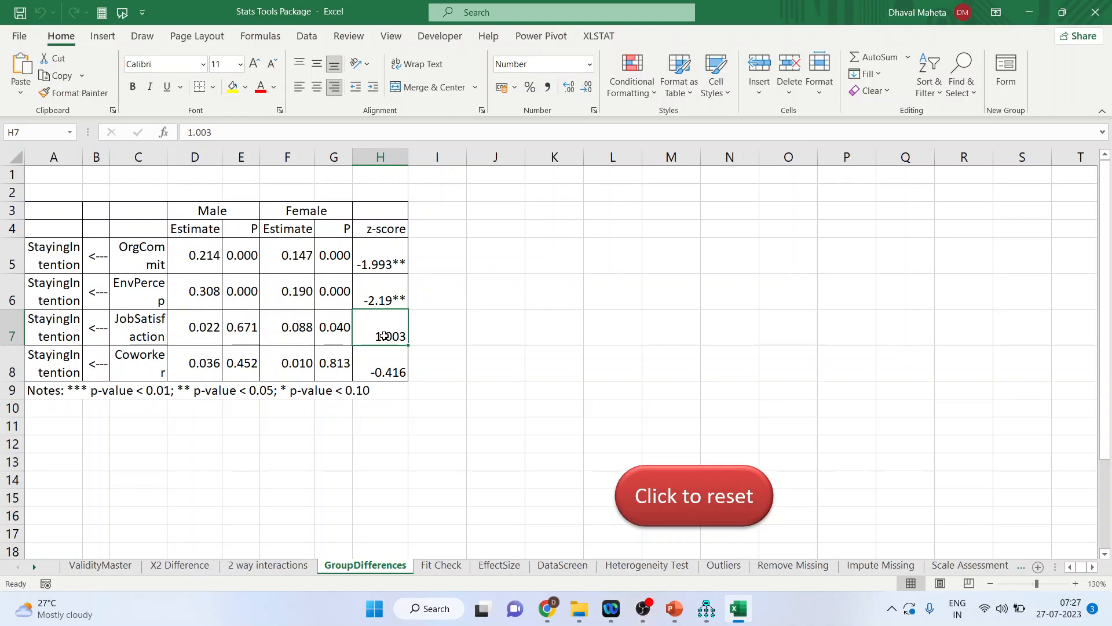
left_click(195, 327)
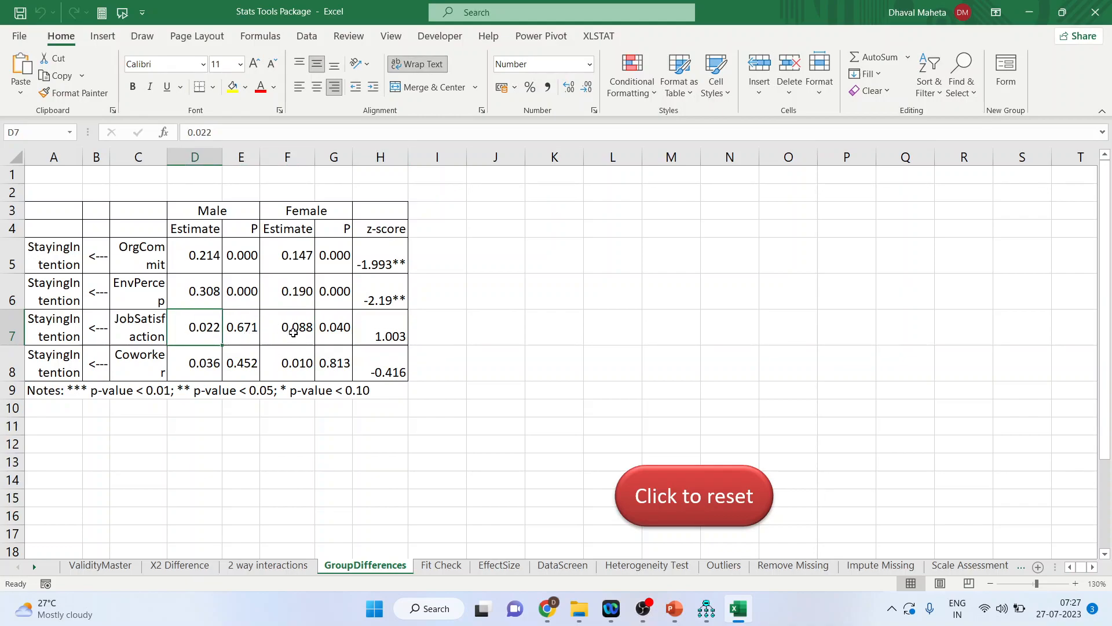
left_click(287, 363)
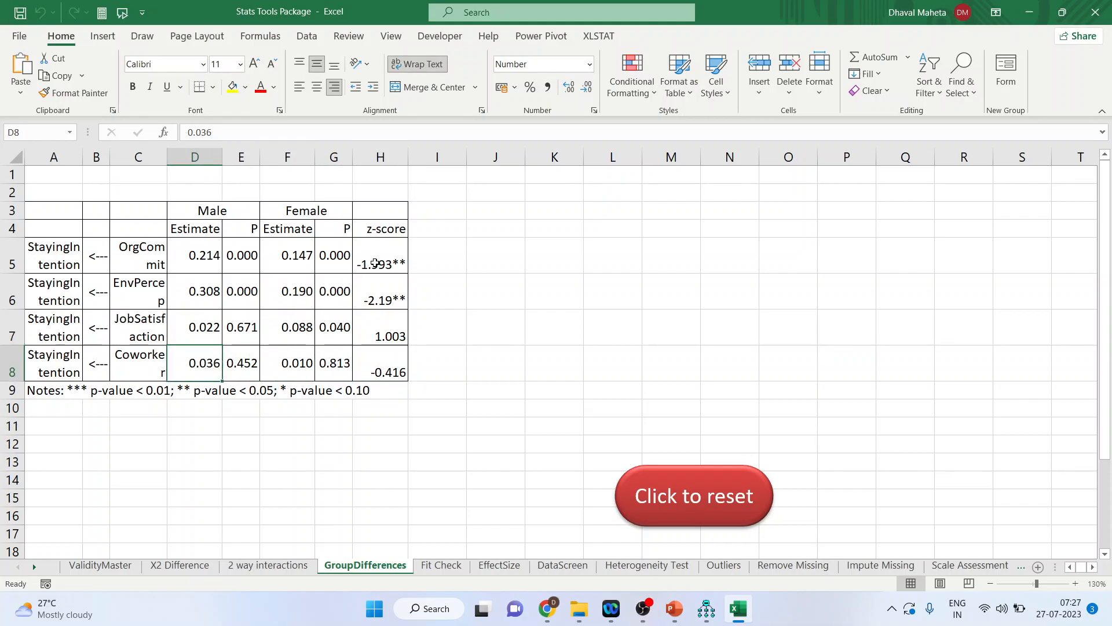
left_click(380, 255)
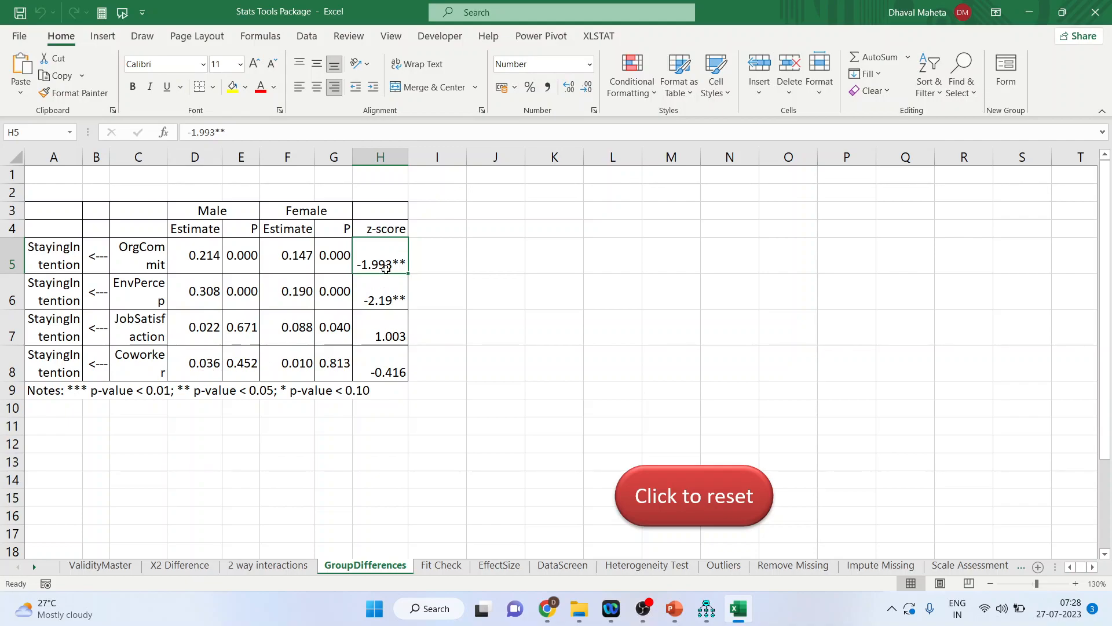
mouse_move(402, 289)
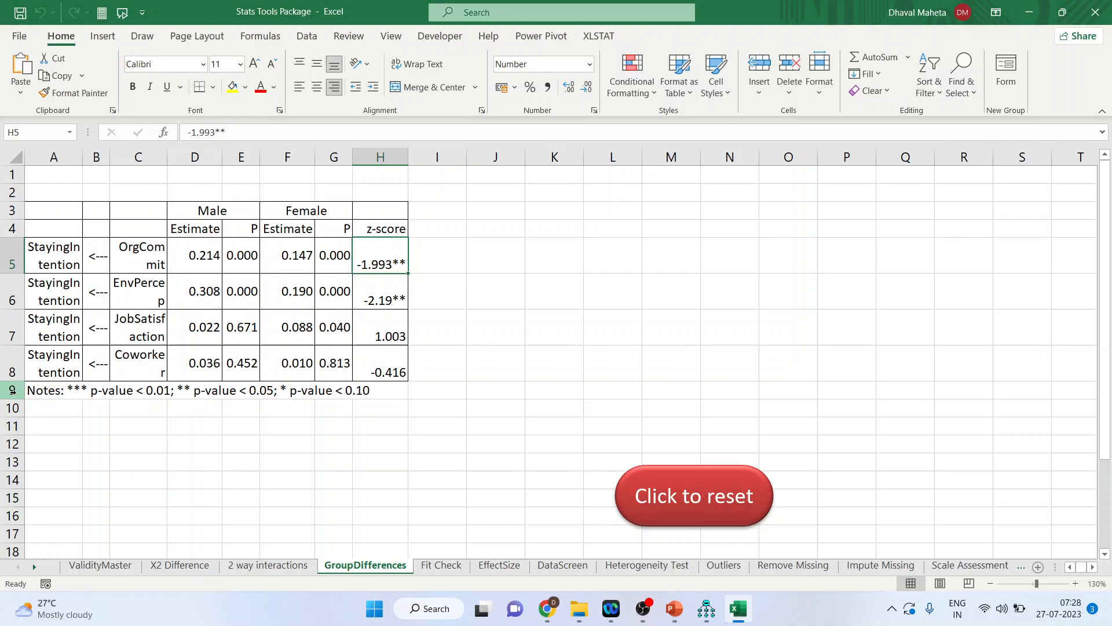
left_click(54, 391)
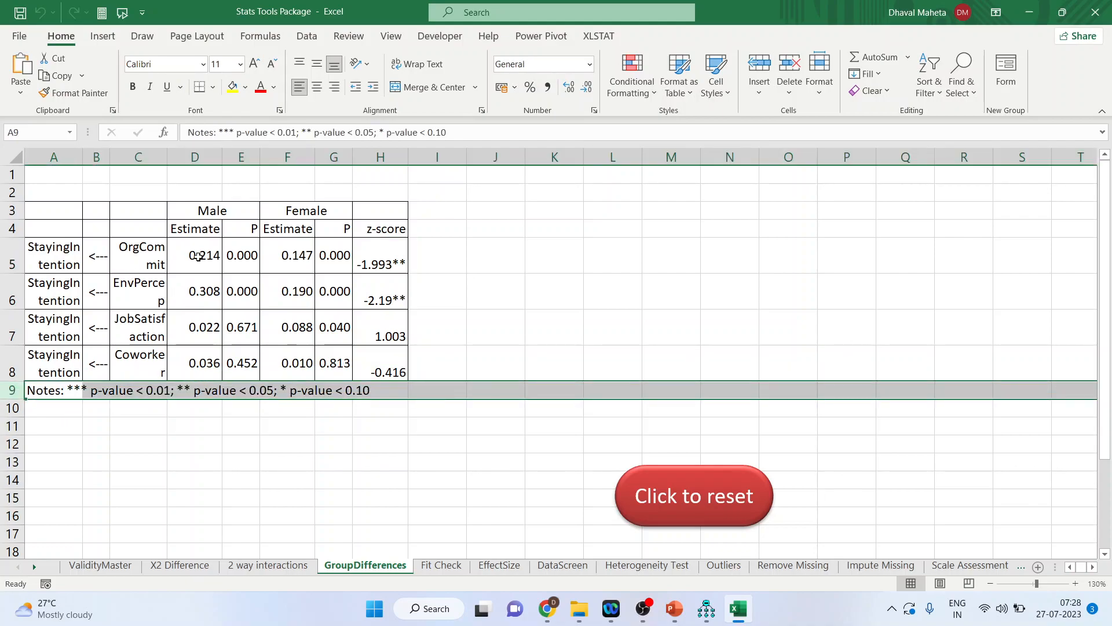
left_click(194, 255)
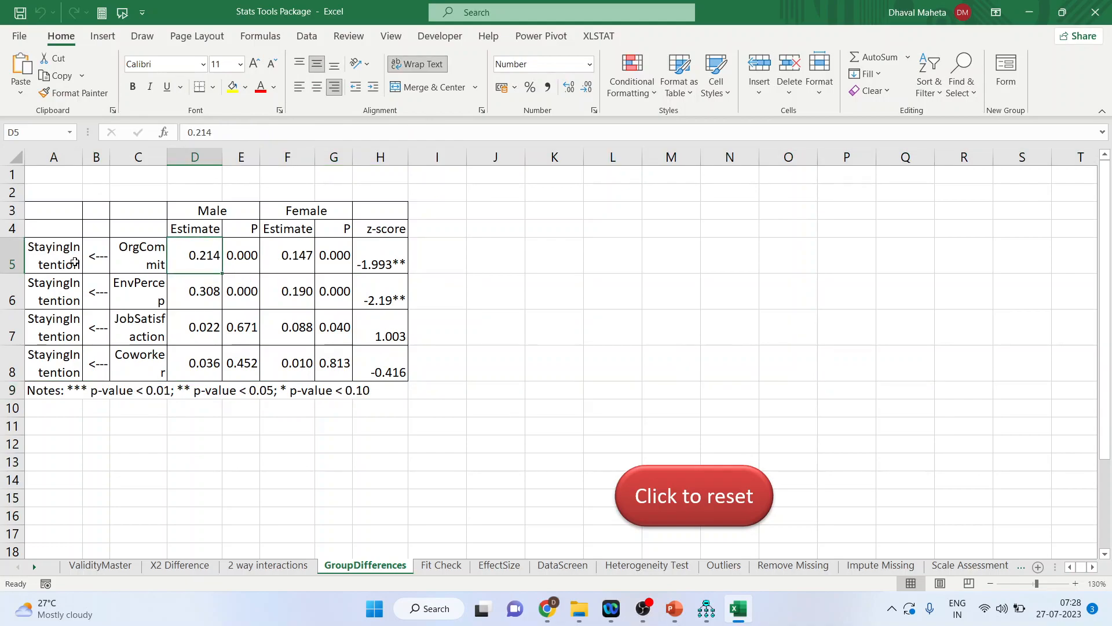
left_click_drag(54, 255, 138, 255)
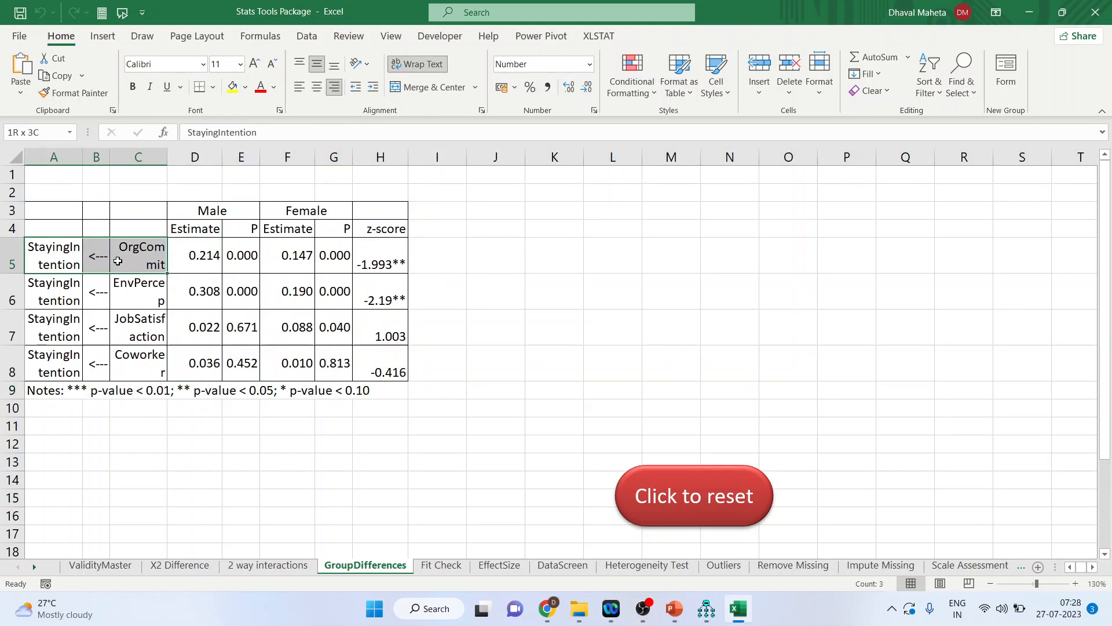